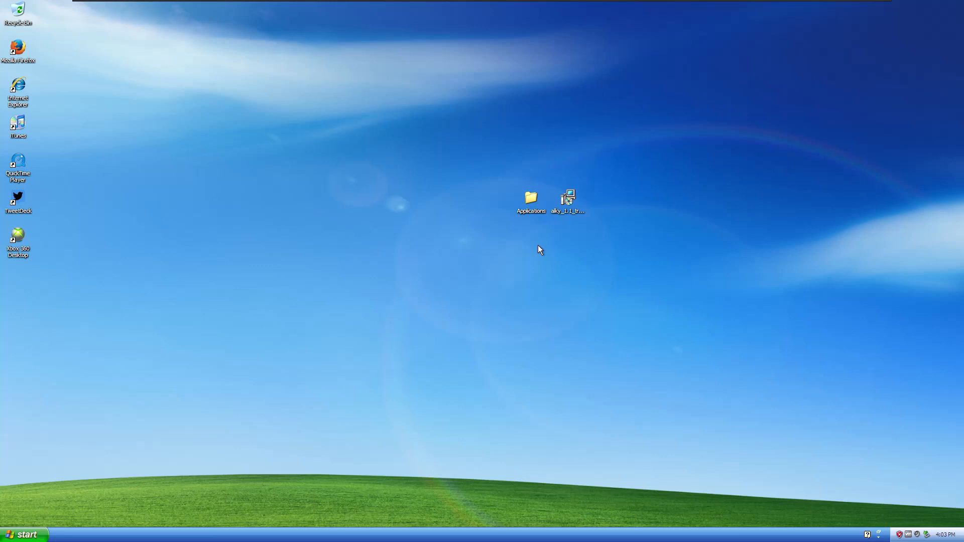
mouse_move(543, 236)
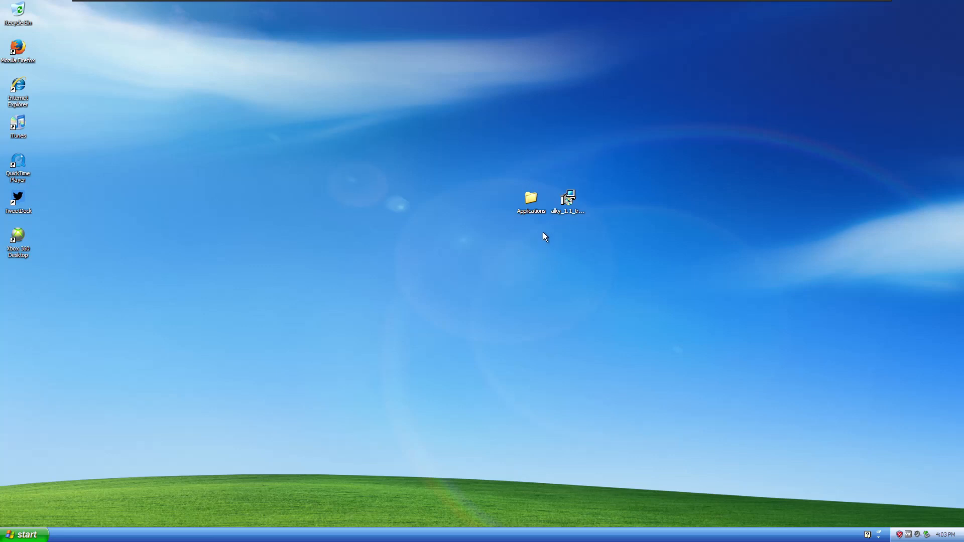
mouse_move(543, 218)
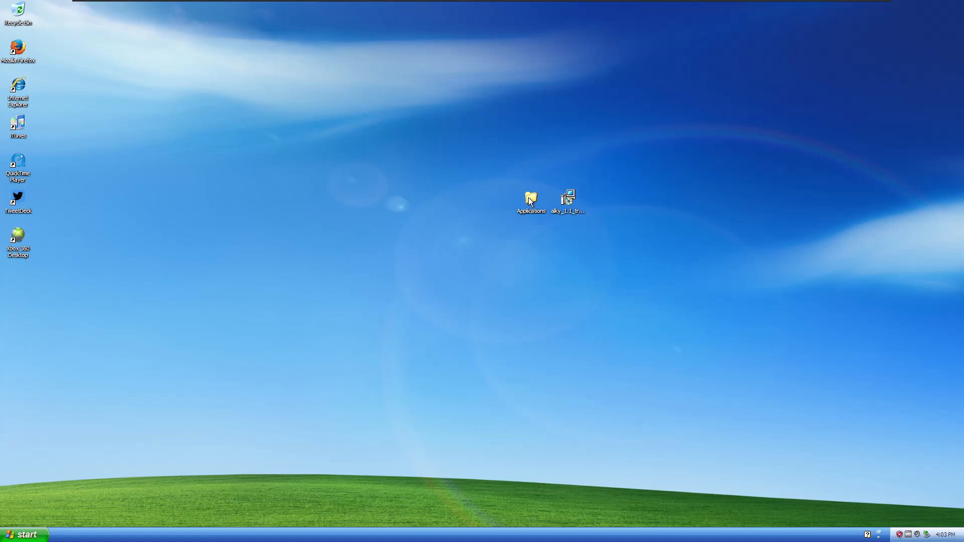
mouse_move(565, 217)
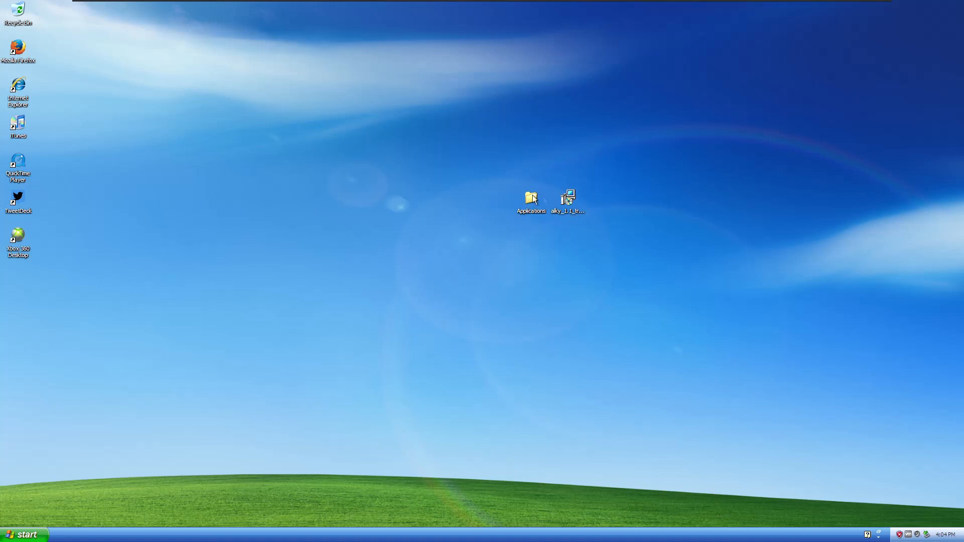
Launch the Alky installer and advance past Welcome, default folder and blank product key.
click(566, 197)
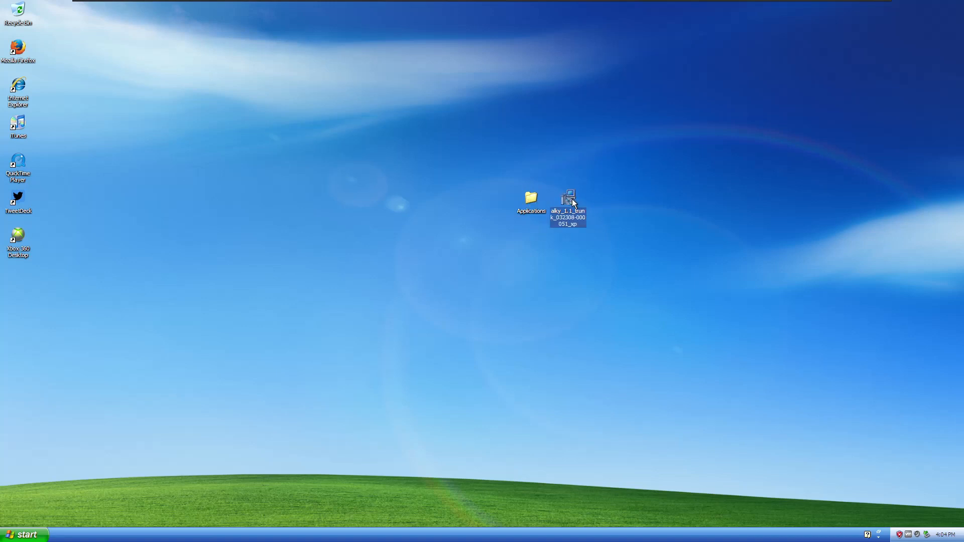
double_click(566, 198)
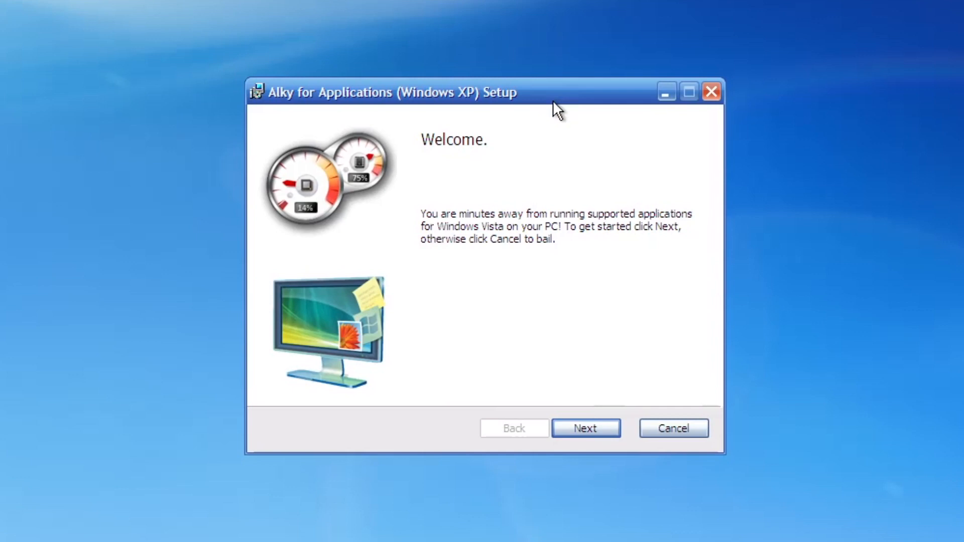
mouse_move(571, 88)
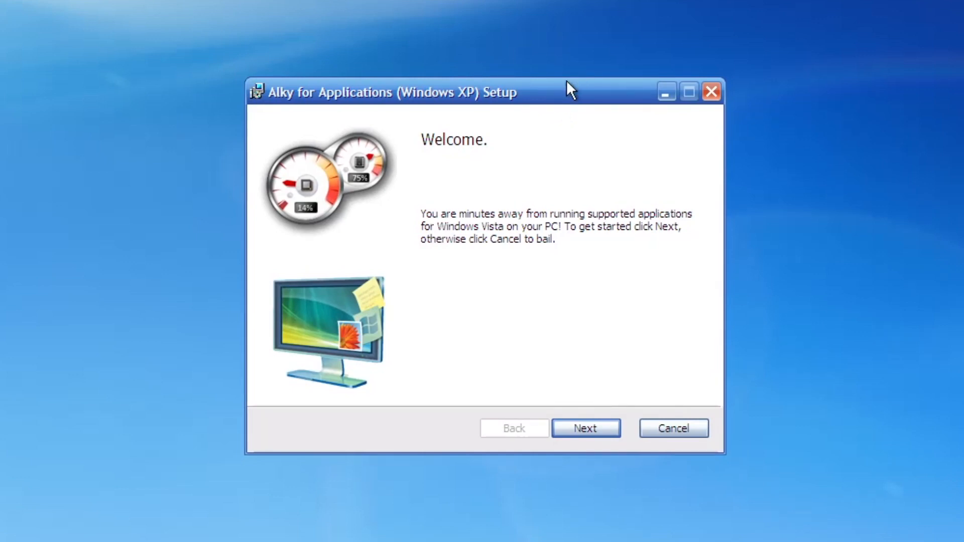
mouse_move(582, 183)
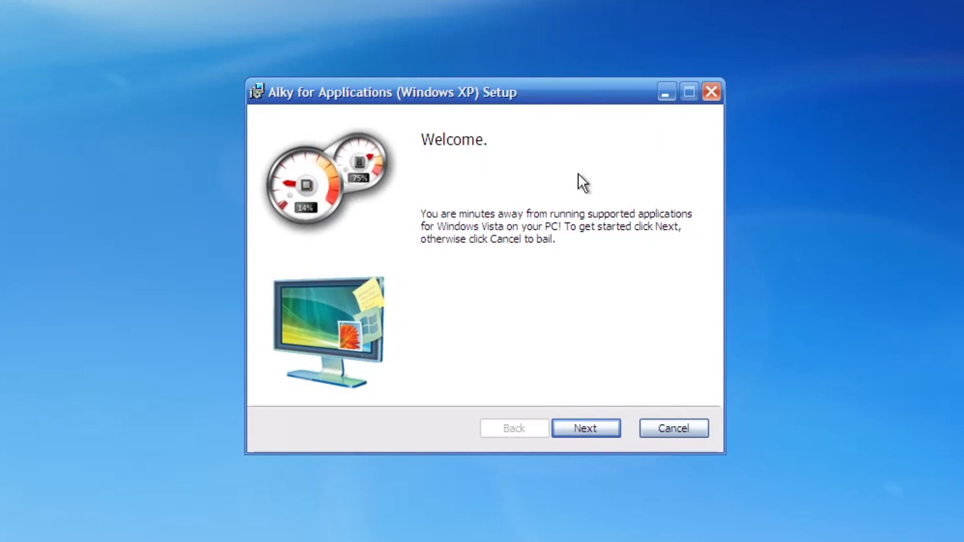
mouse_move(328, 389)
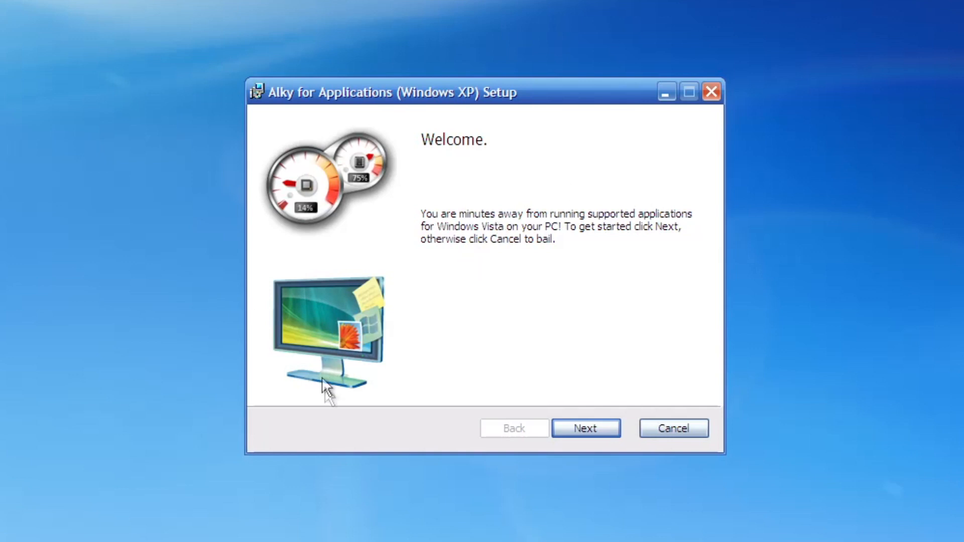
mouse_move(328, 247)
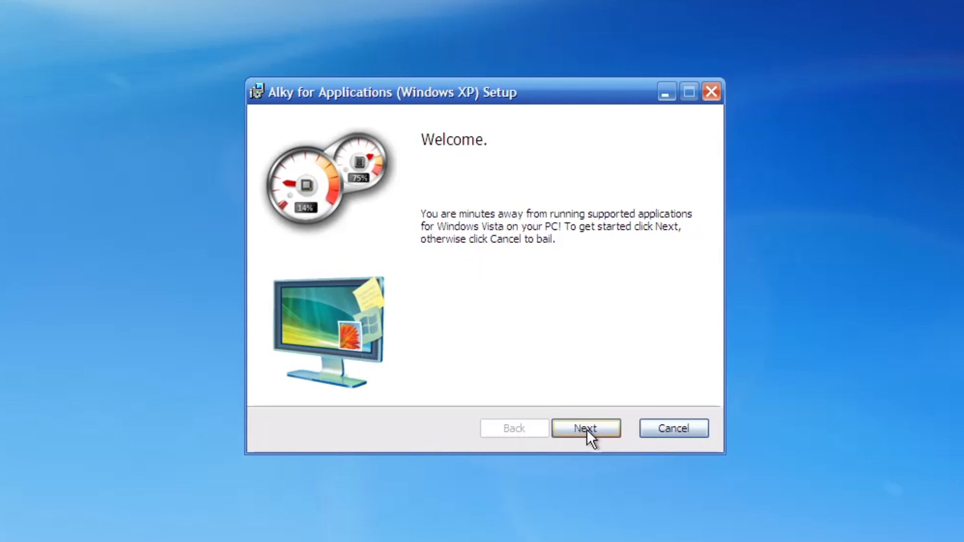
click(585, 428)
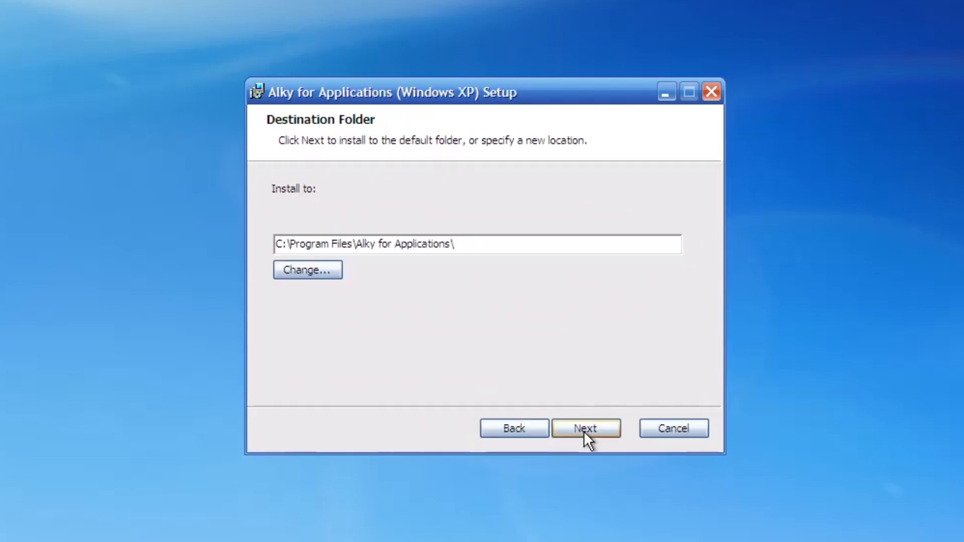
click(586, 428)
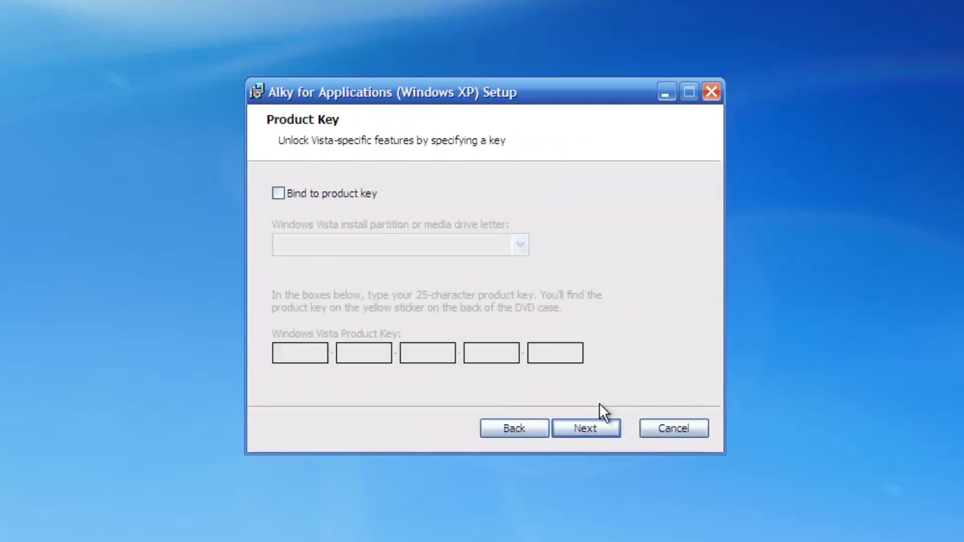
mouse_move(374, 292)
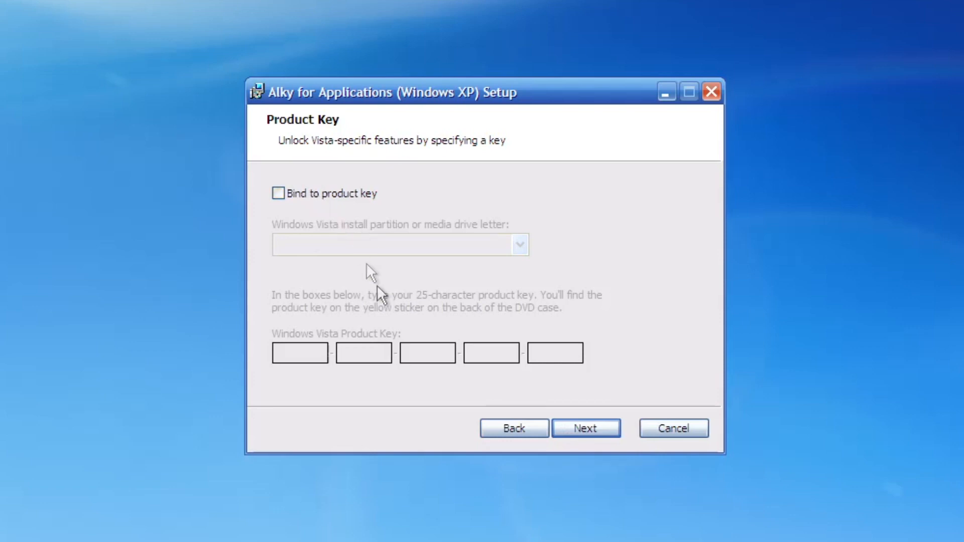
click(585, 428)
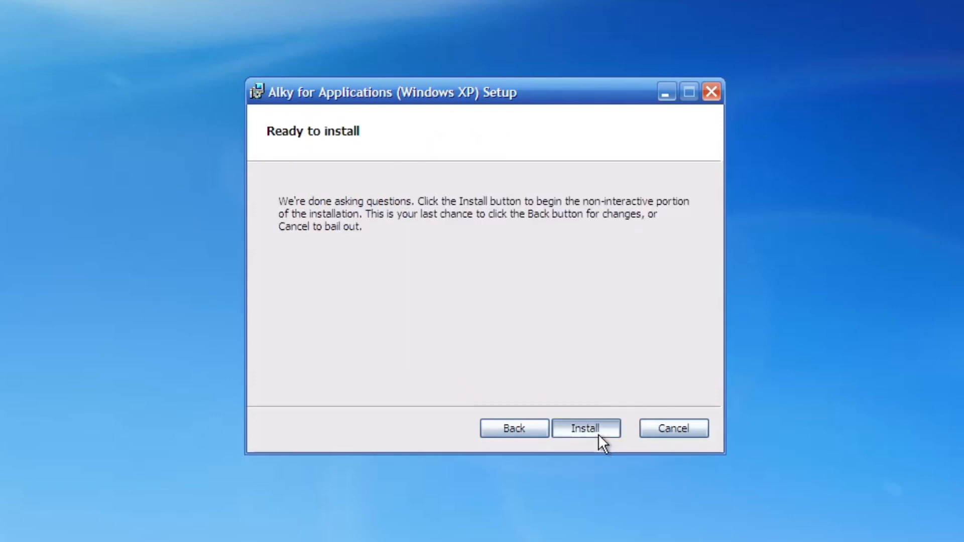
Run the Alky installation to completion and finish the wizard.
click(585, 428)
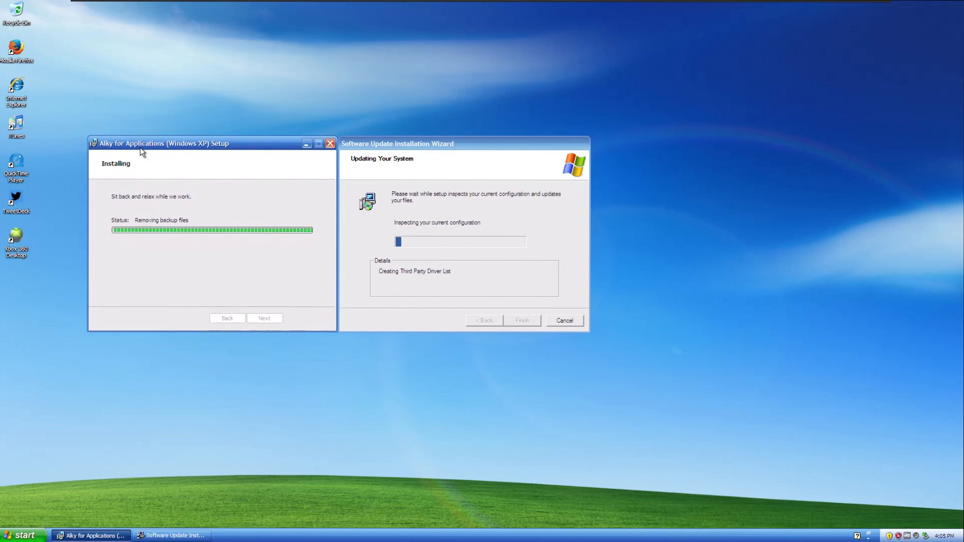
mouse_move(414, 150)
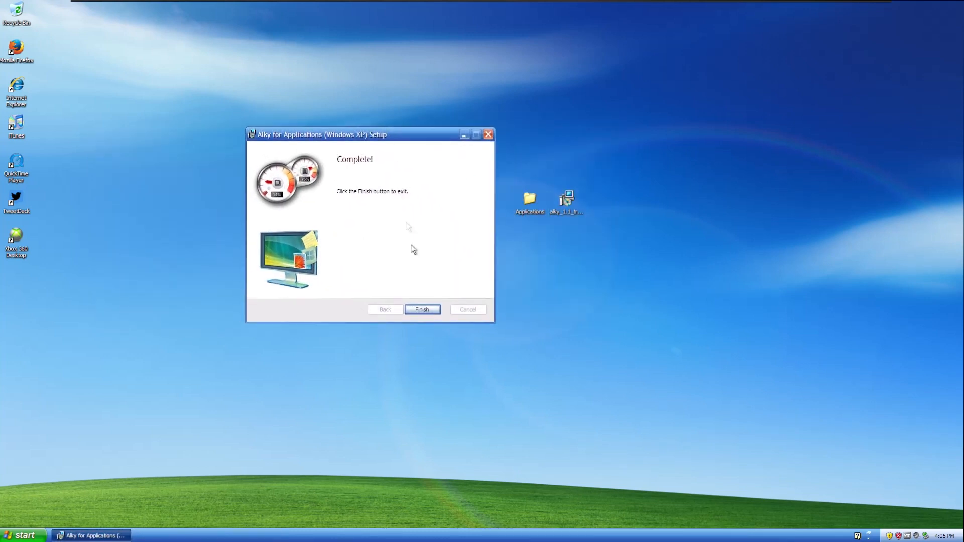
click(421, 310)
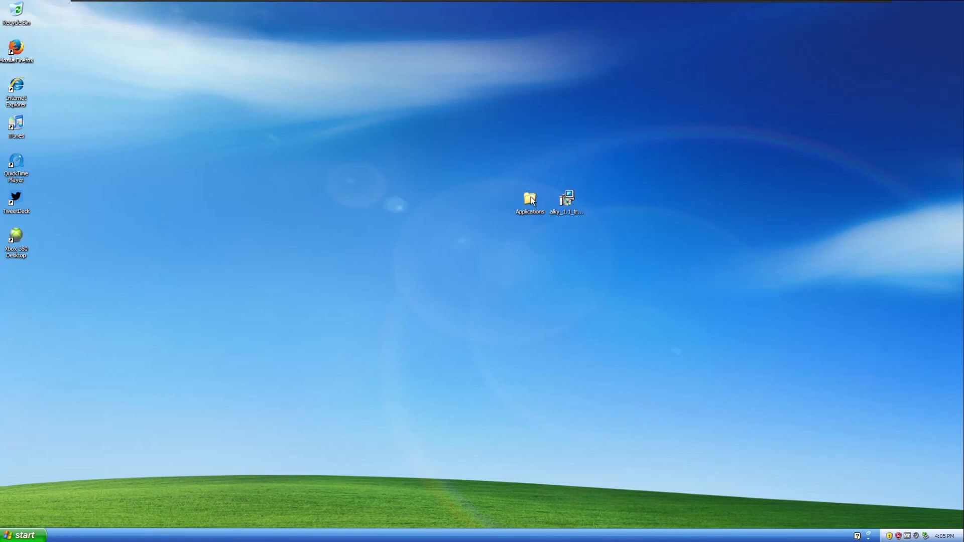
Run the Mypal installer from Applications and keep the Standard setup type.
double_click(529, 198)
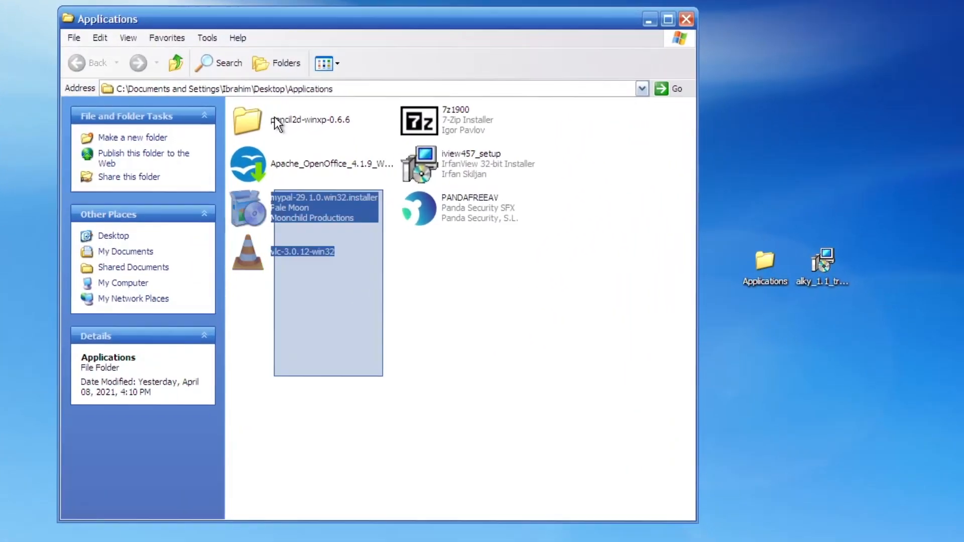
click(393, 373)
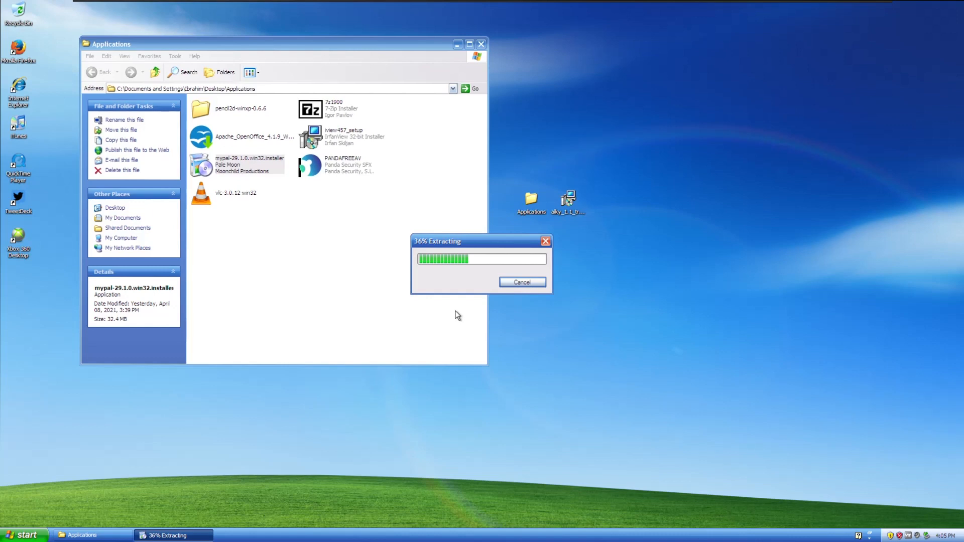
mouse_move(461, 317)
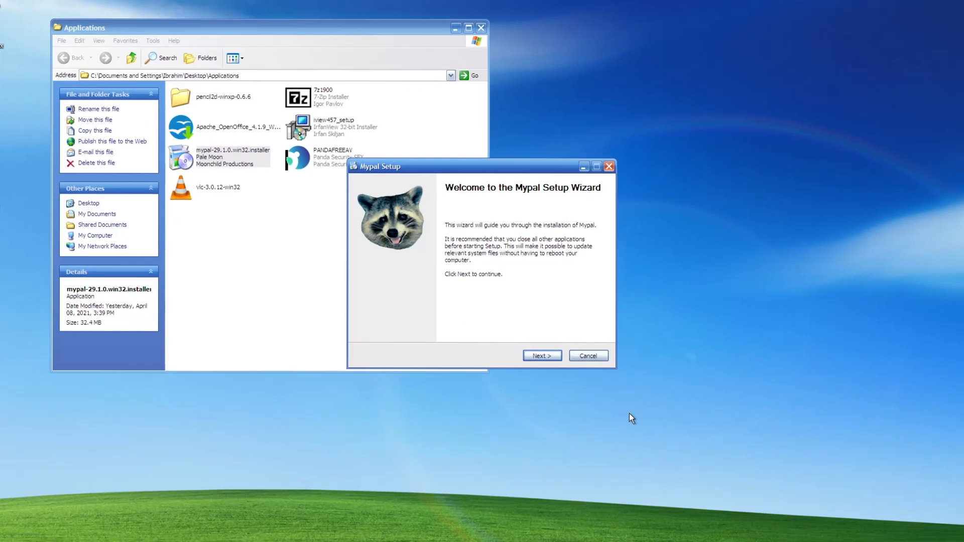
click(540, 356)
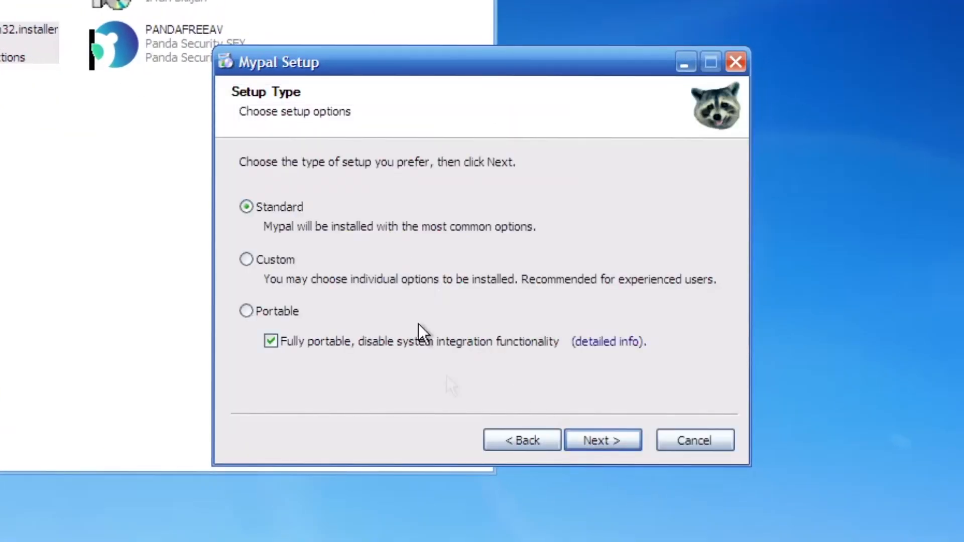
click(522, 440)
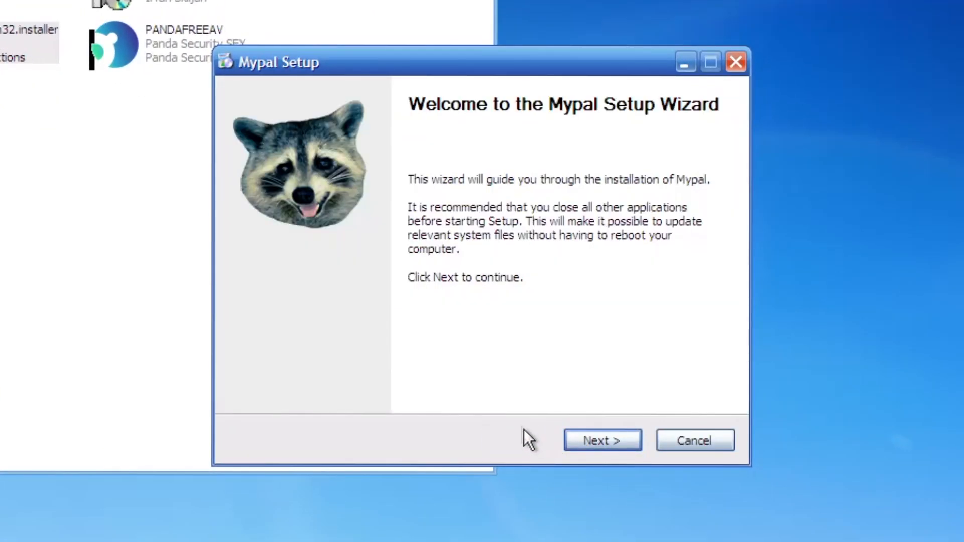
mouse_move(594, 120)
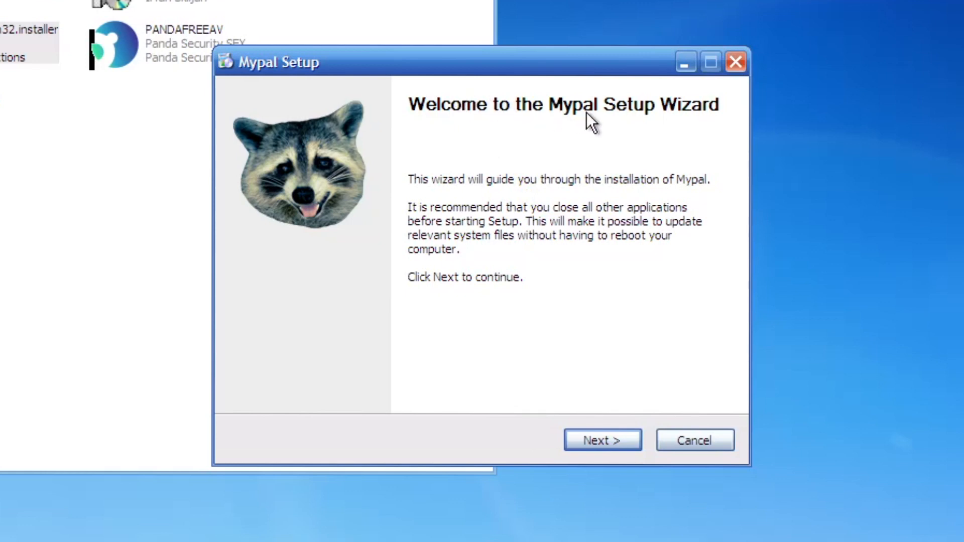
click(602, 440)
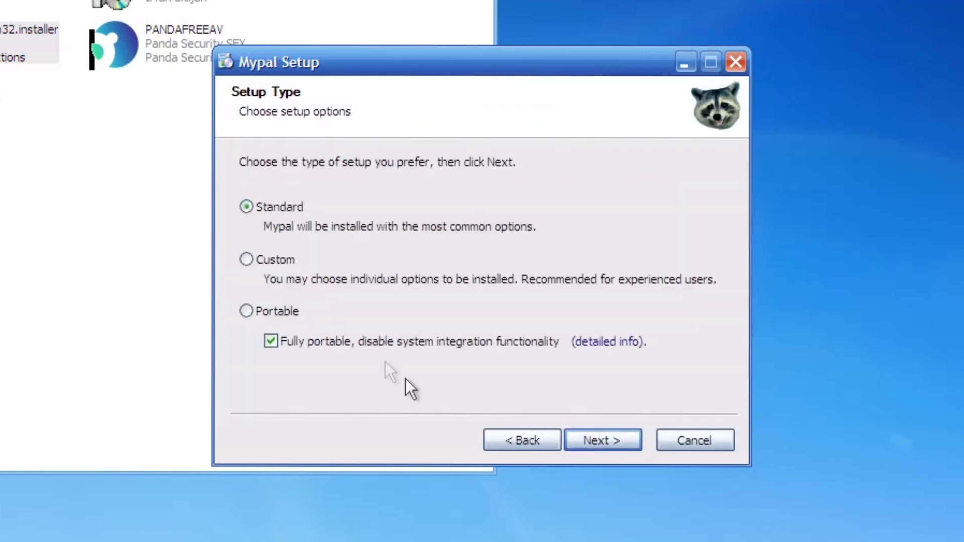
click(602, 440)
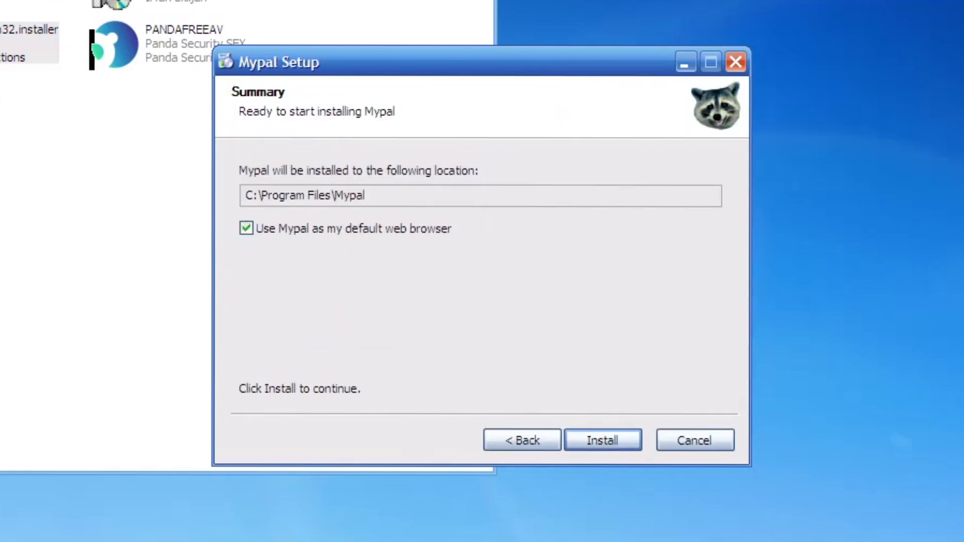
Untick 'Use Mypal as my default web browser', install, then finish and launch Mypal.
click(245, 228)
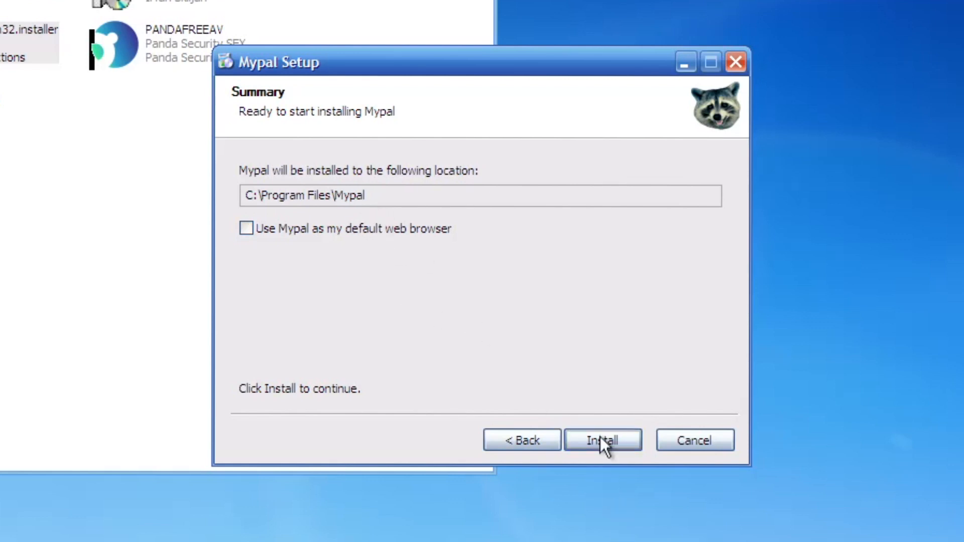
click(602, 440)
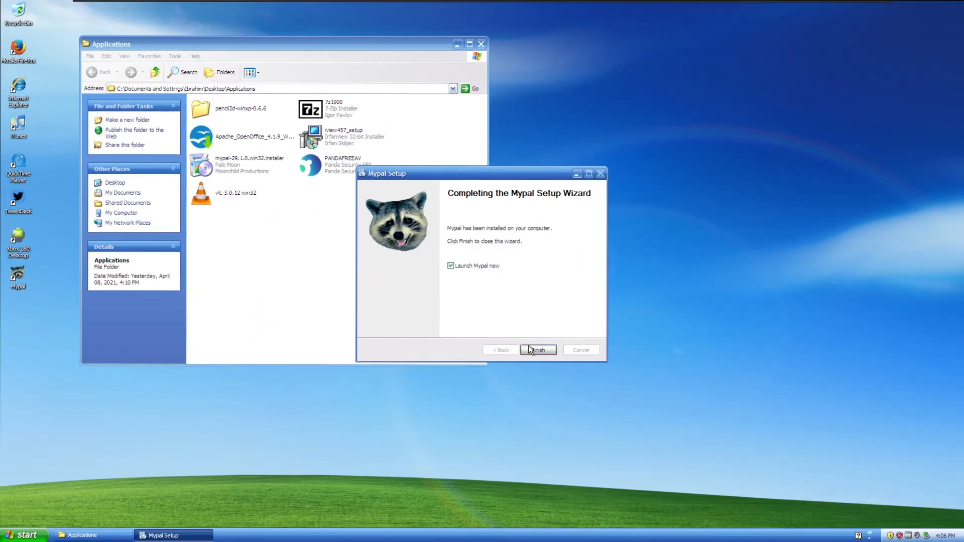
click(537, 349)
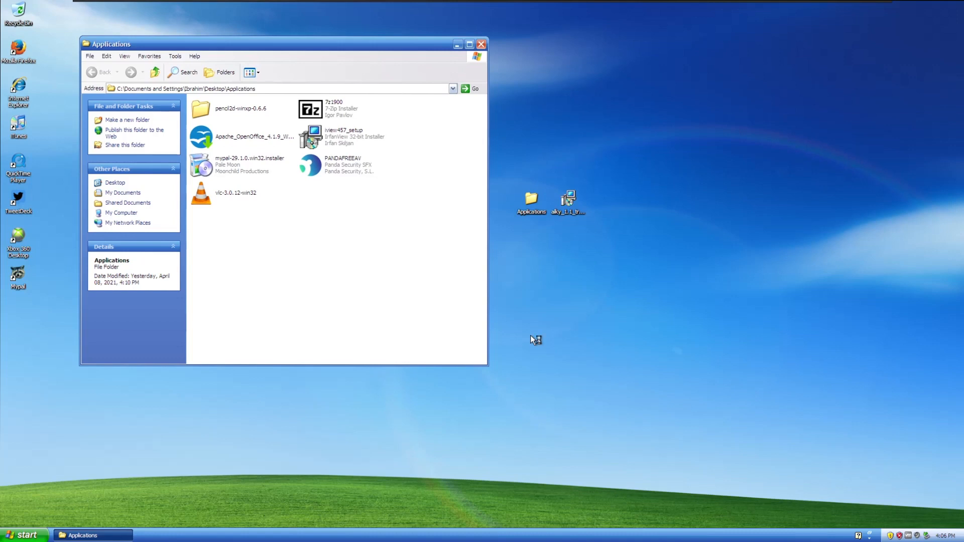
mouse_move(567, 531)
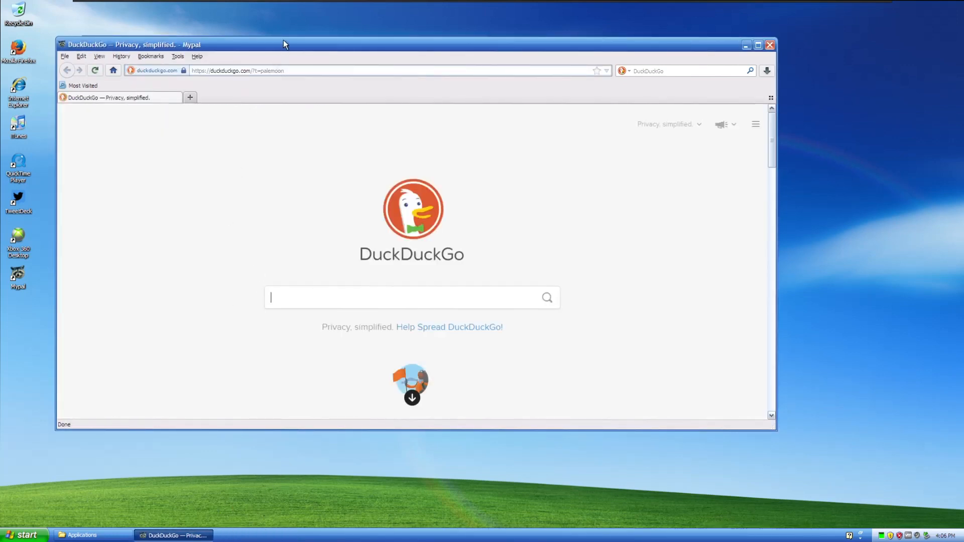
Reposition the Mypal window and load google.ca.
drag(285, 45, 299, 42)
text(google.ca/)
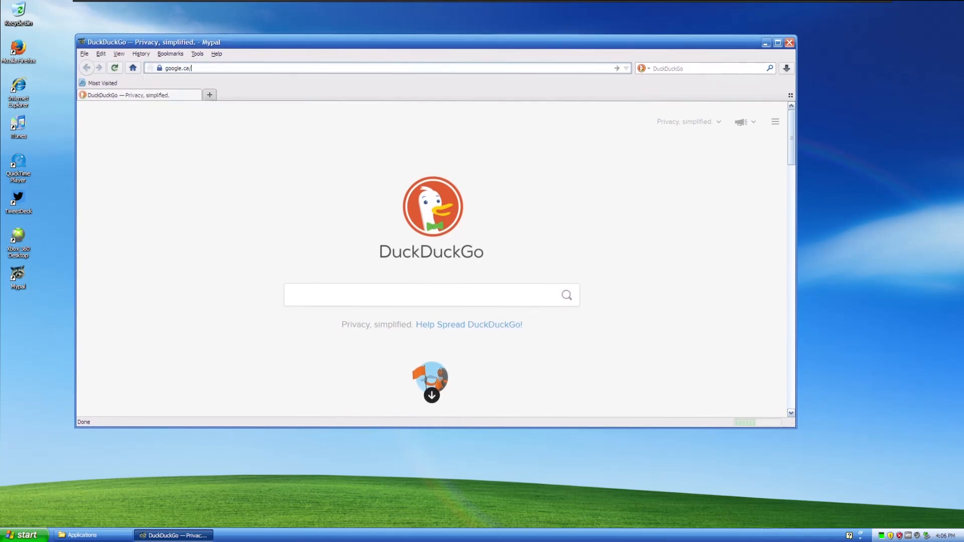
key(Return)
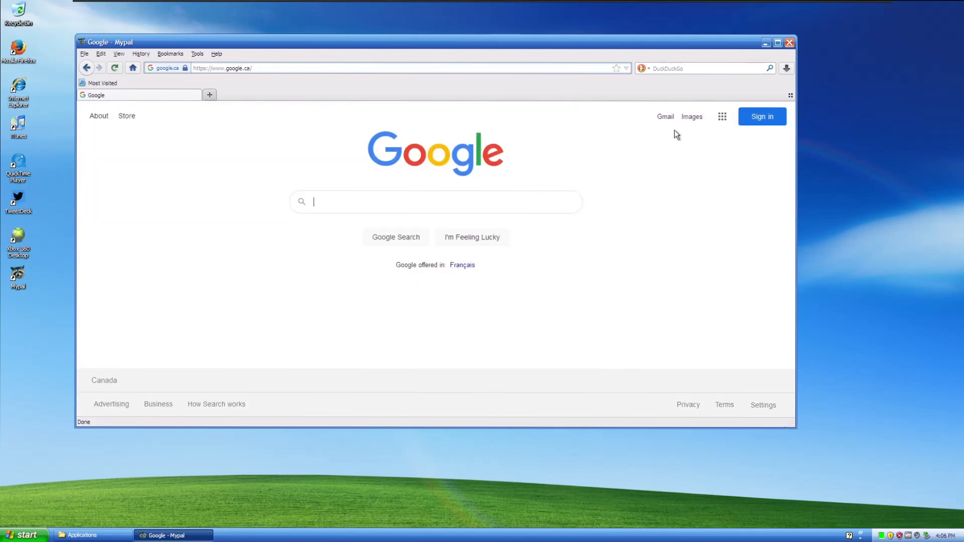
mouse_move(391, 172)
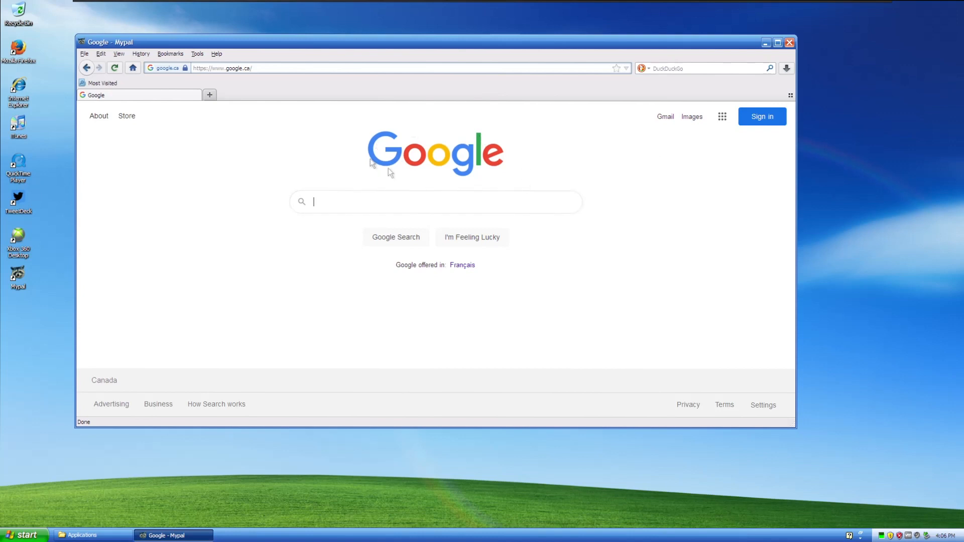
mouse_move(134, 454)
text(i)
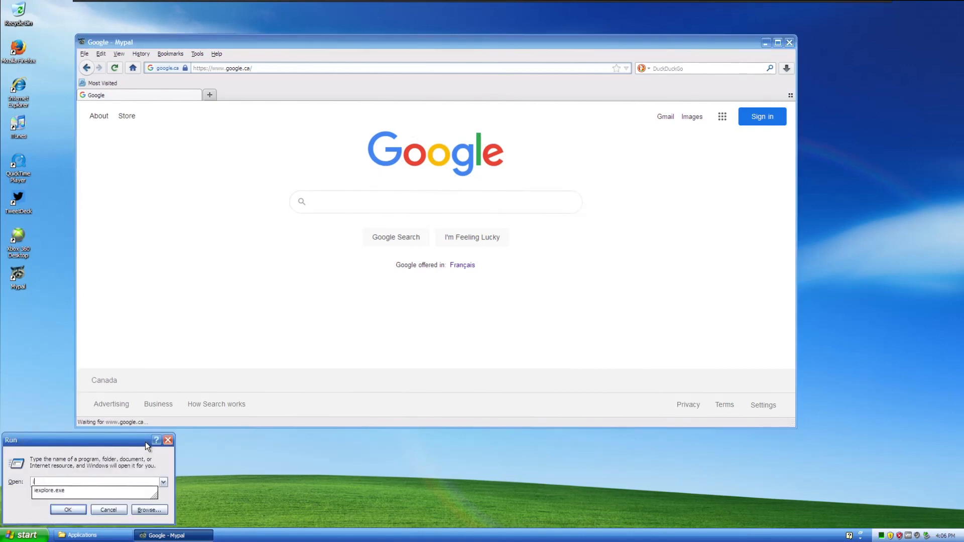
Launch Internet Explorer and continue to google.ca past the certificate warning.
click(67, 510)
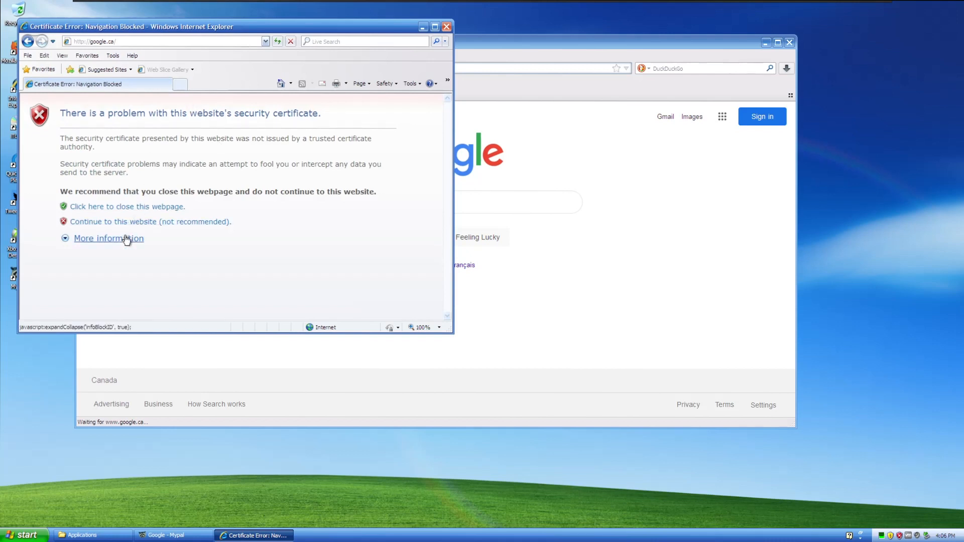
mouse_move(211, 124)
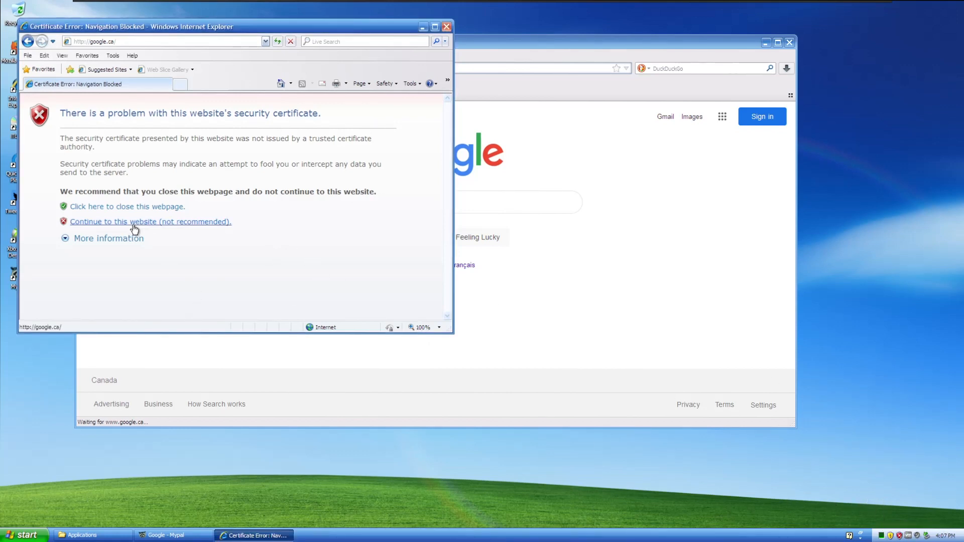
click(151, 221)
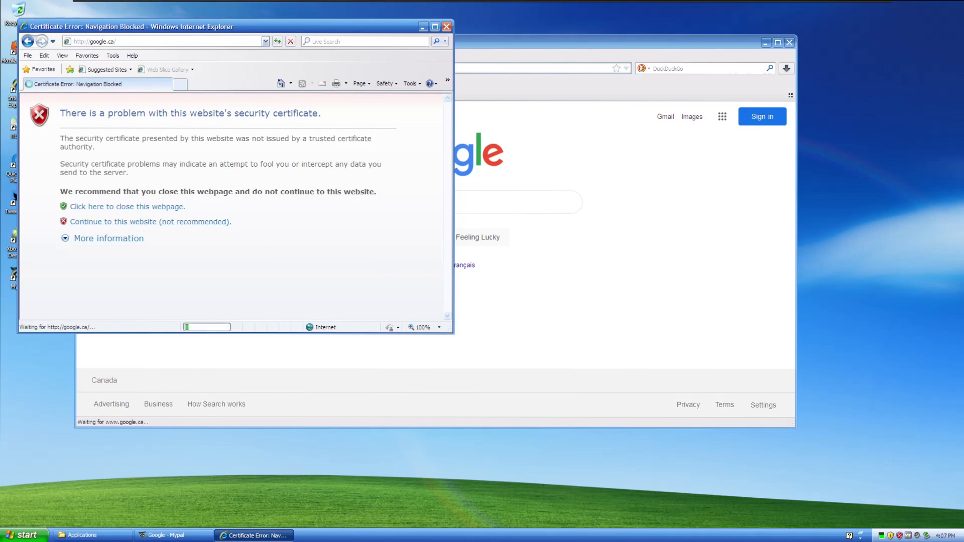
click(150, 221)
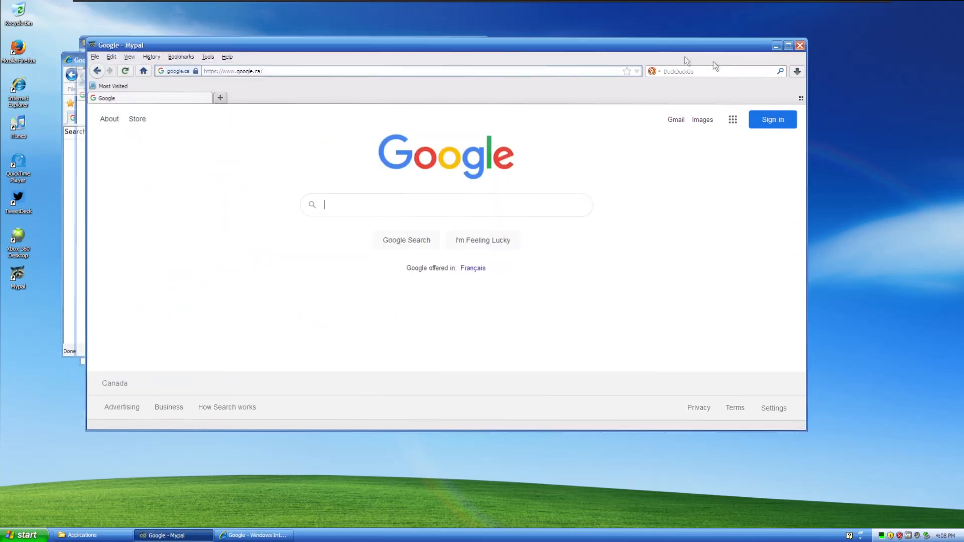
click(253, 535)
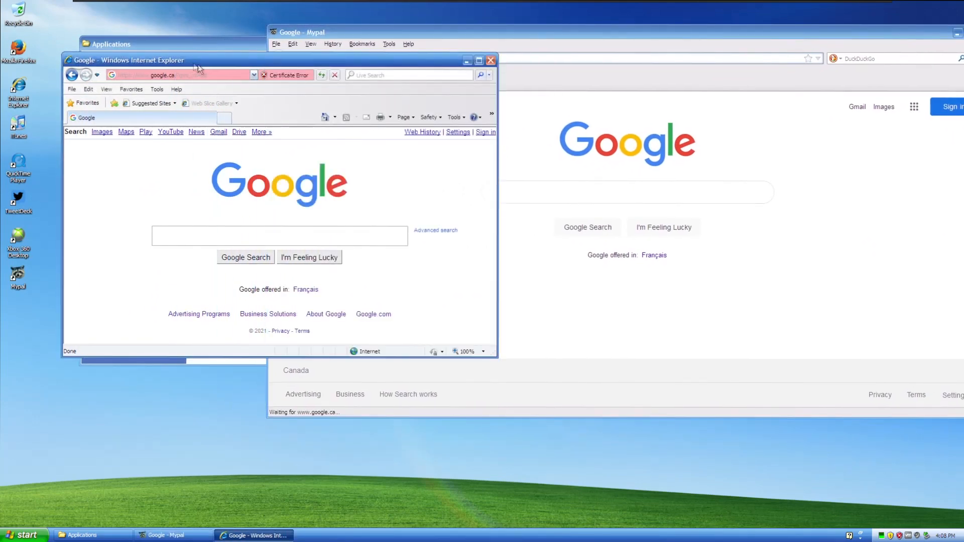
mouse_move(301, 311)
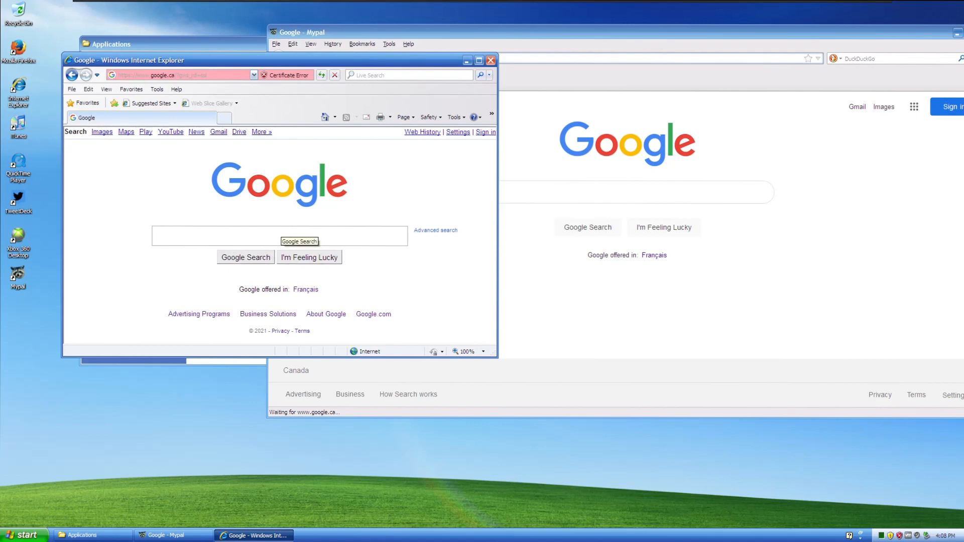
Search Google for 'trending' in Internet Explorer, dismiss AutoComplete and browse results.
text(trending)
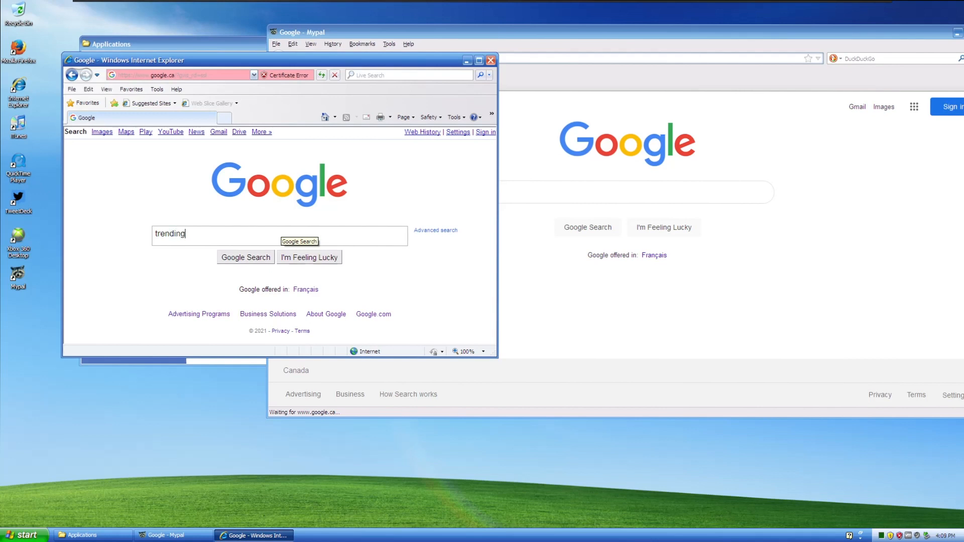
click(246, 257)
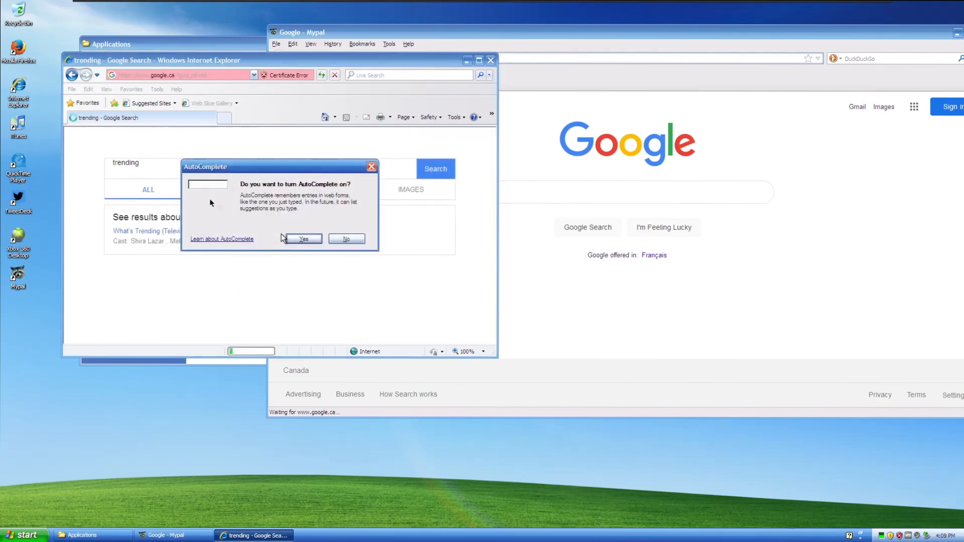
click(346, 239)
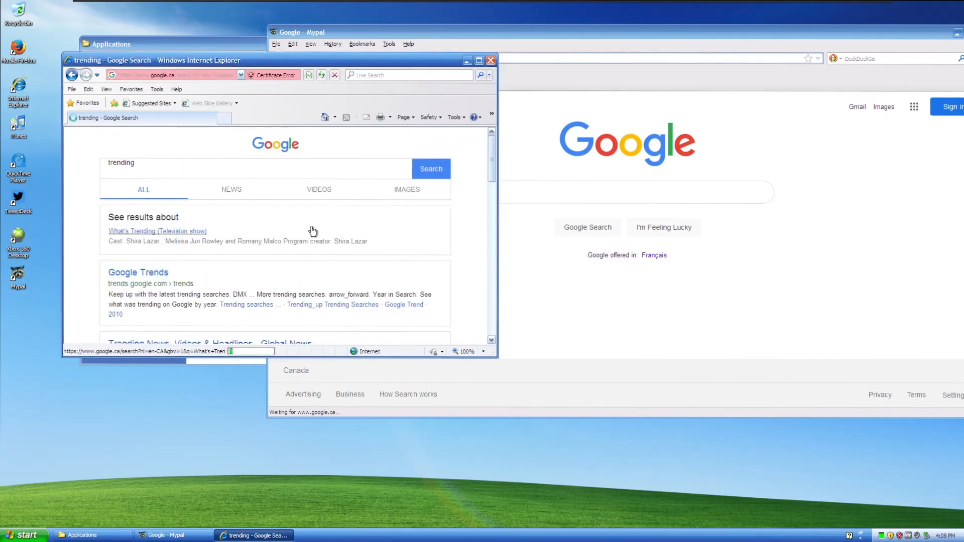
scroll(down, 3)
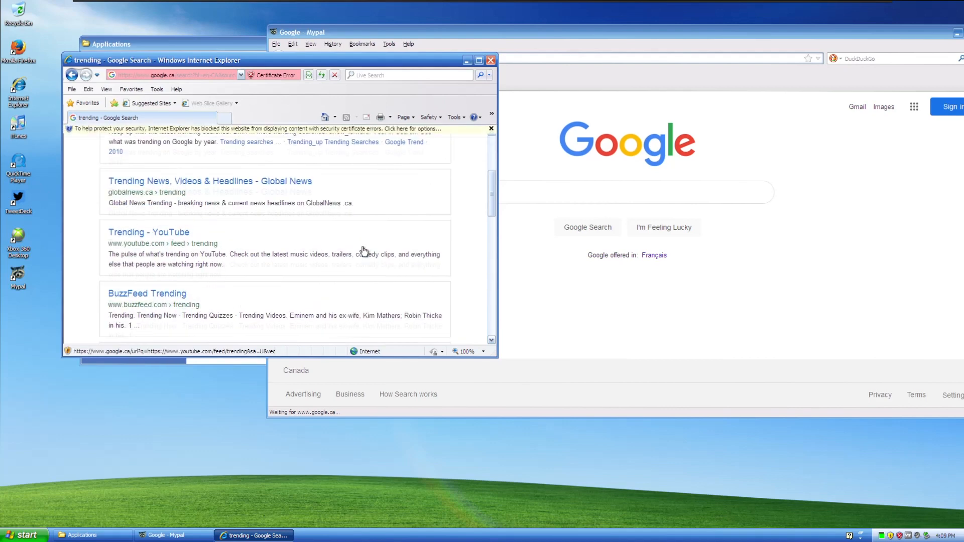
scroll(up, 3)
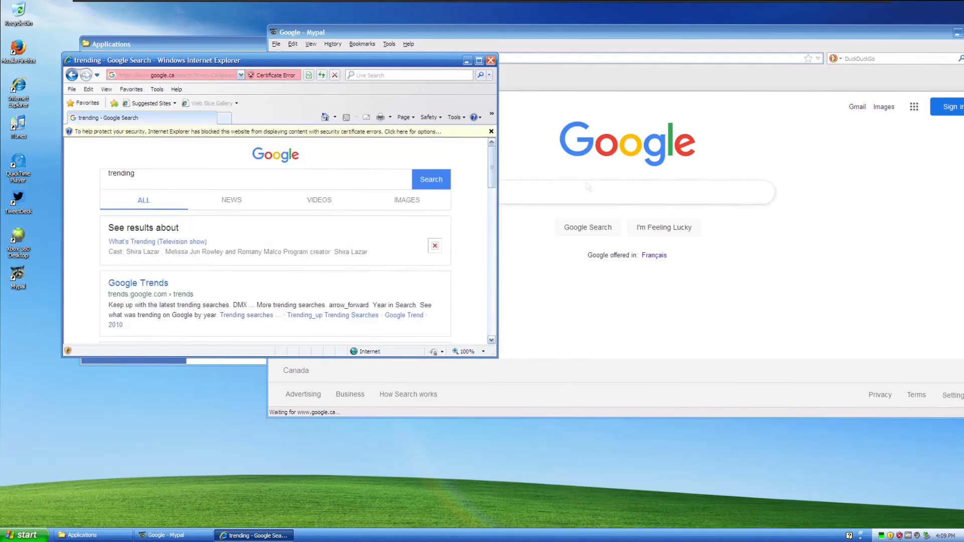
Run the trending search in Mypal, then close Internet Explorer.
text(te)
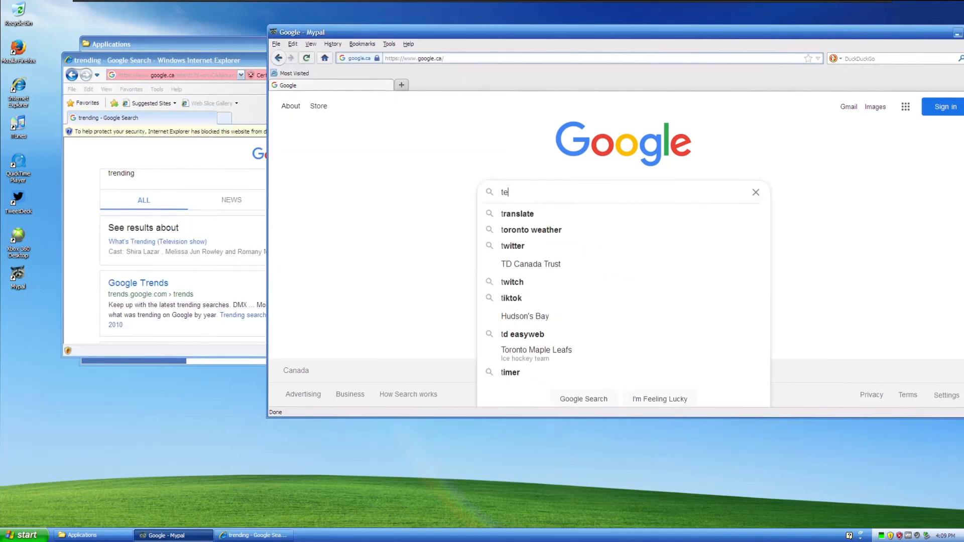
click(757, 191)
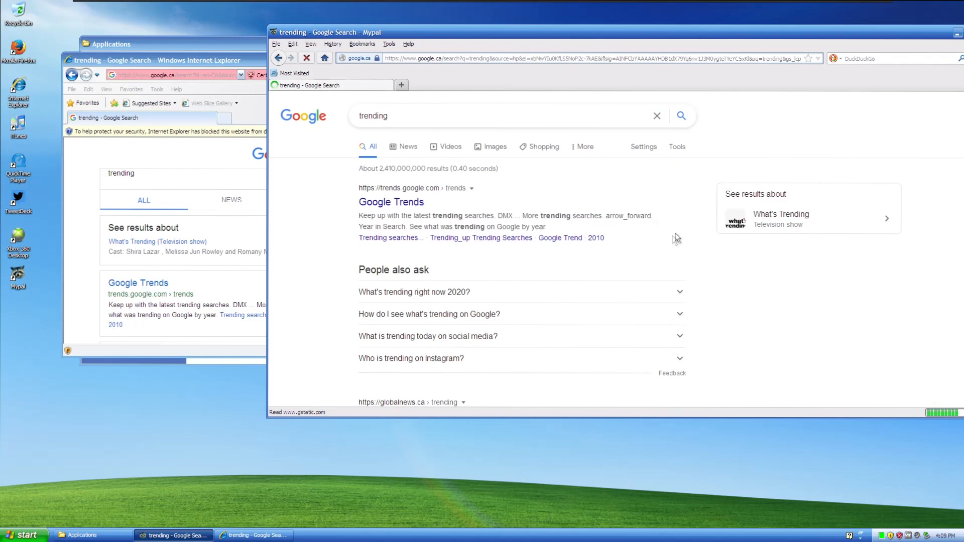
mouse_move(254, 314)
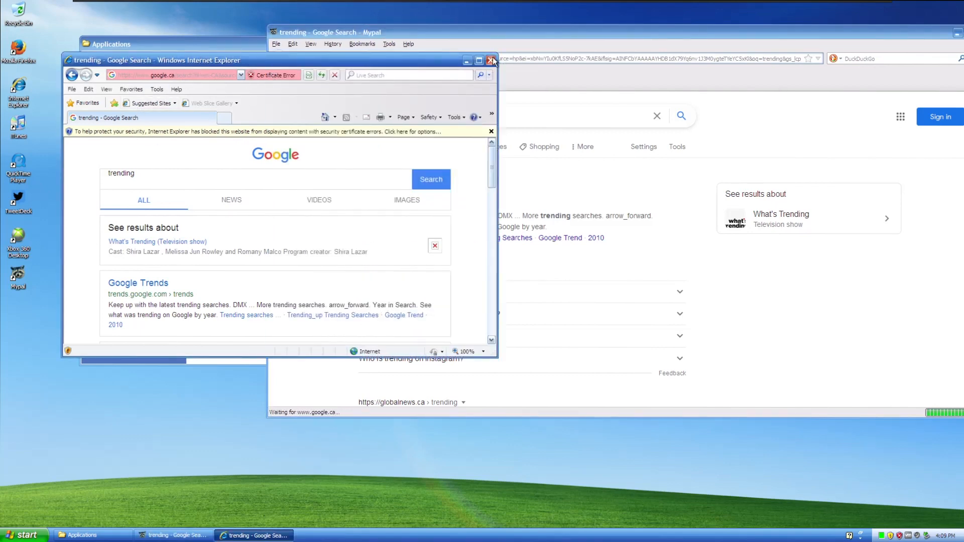
click(492, 61)
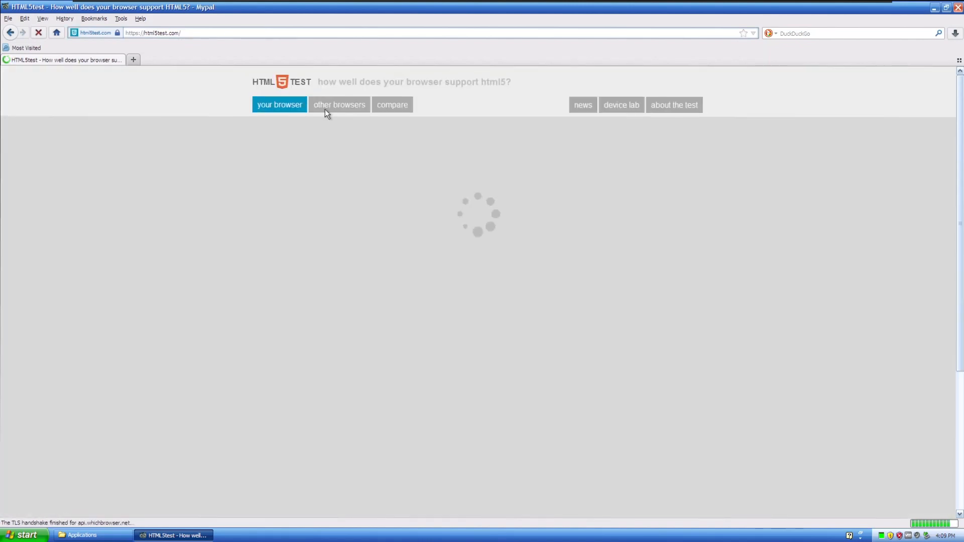
mouse_move(621, 347)
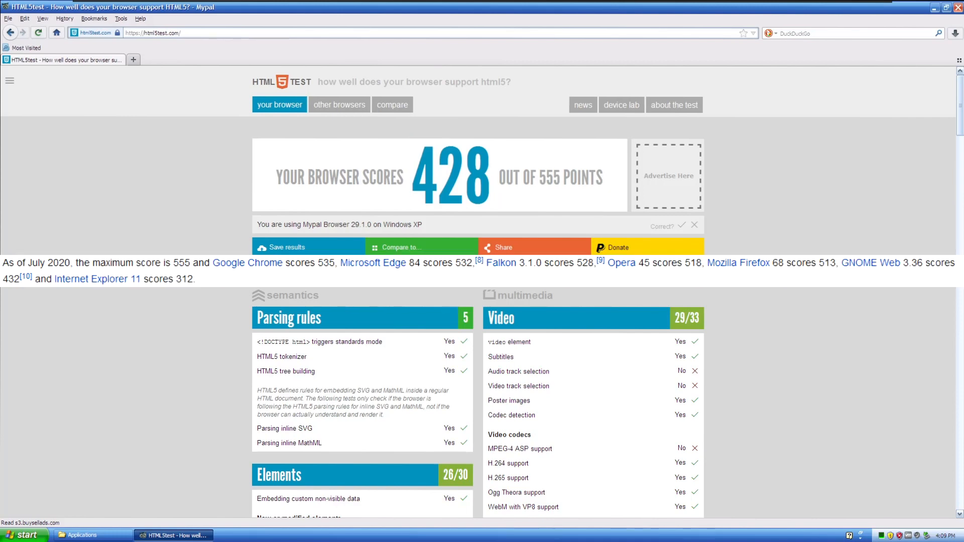
mouse_move(568, 319)
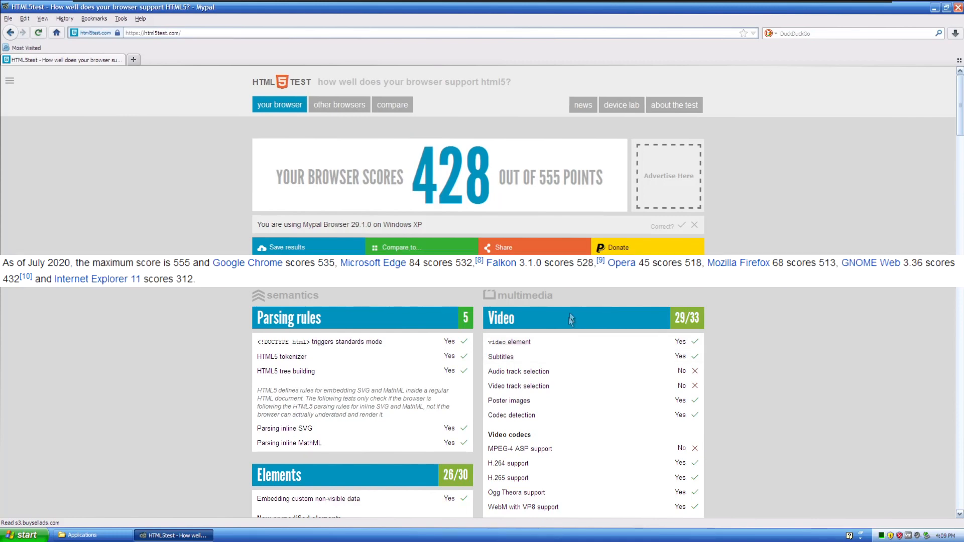
Scroll through the html5test.com feature results showing 428 of 555 points.
scroll(down, 3)
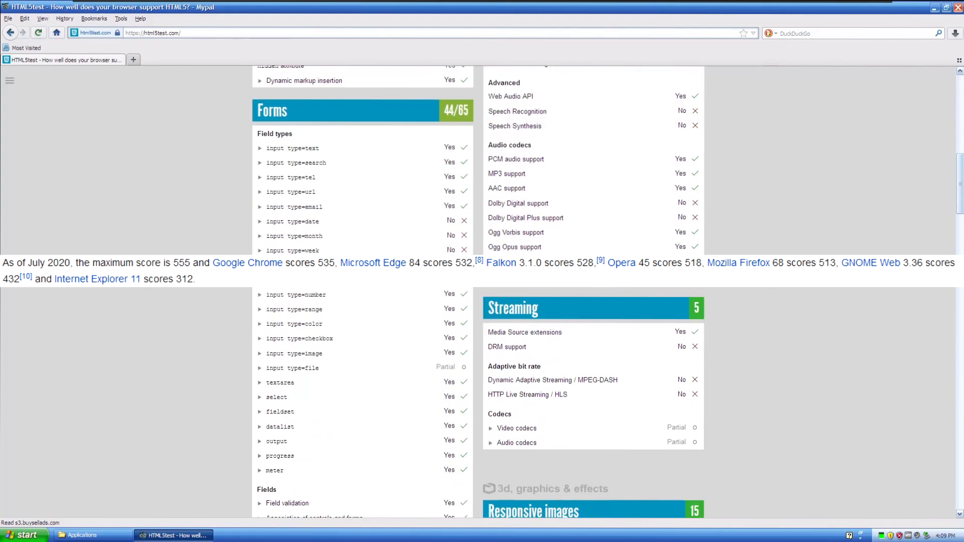
scroll(down, 3)
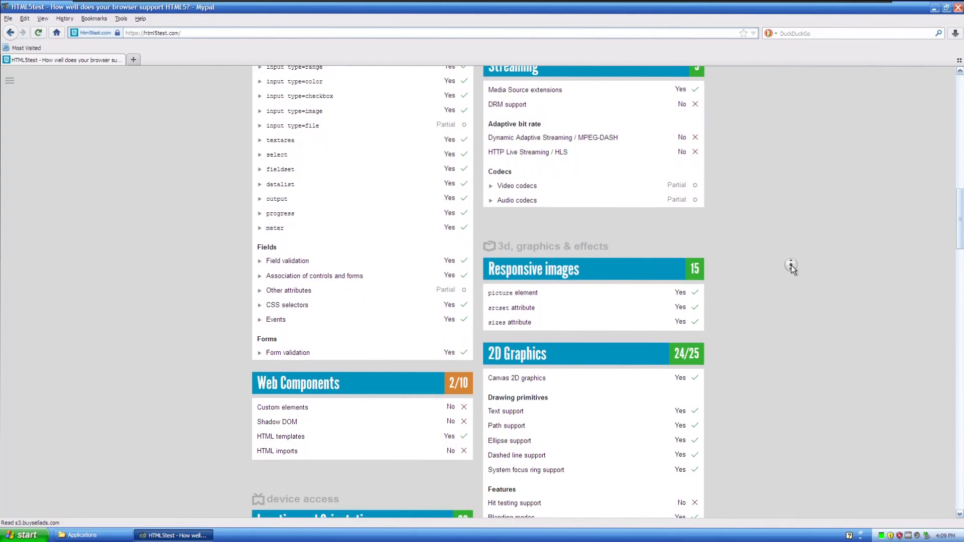
scroll(down, 3)
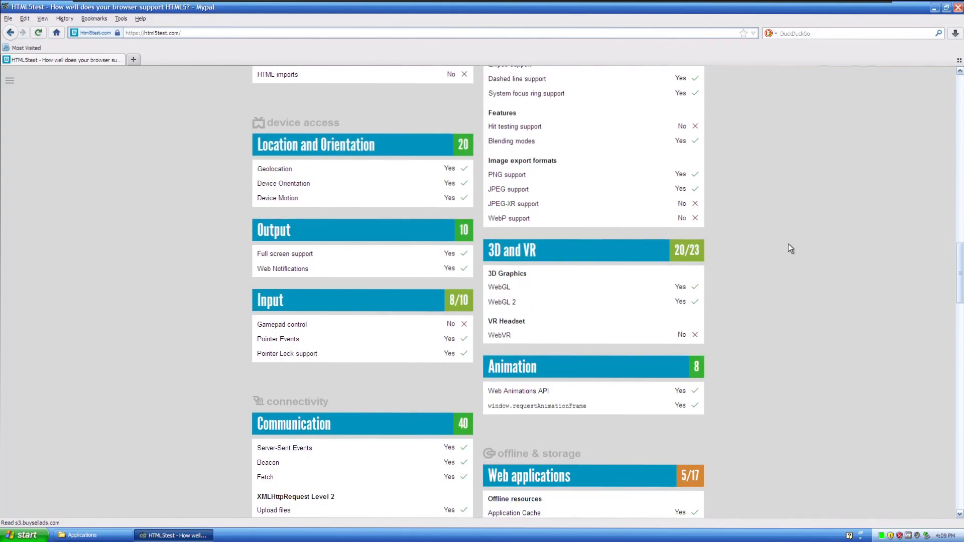
scroll(up, 3)
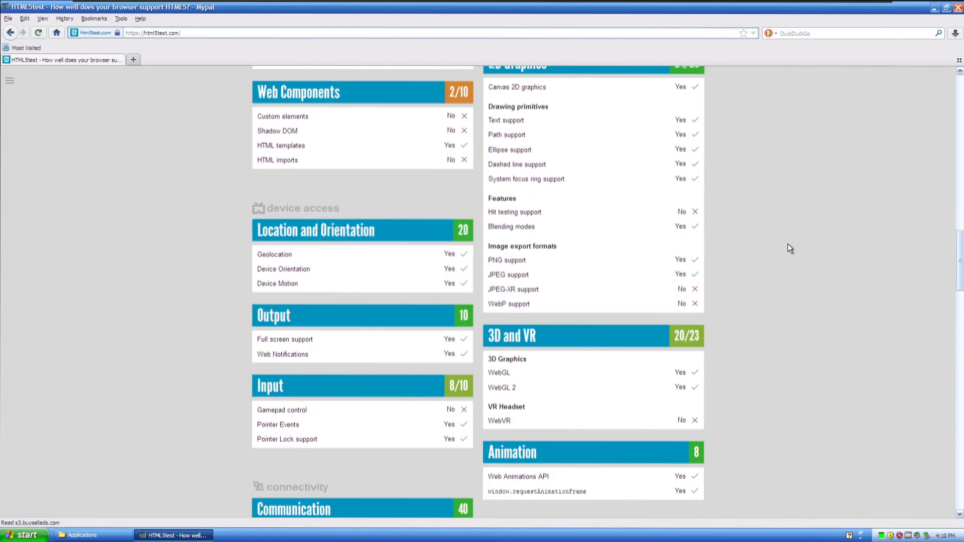
scroll(up, 3)
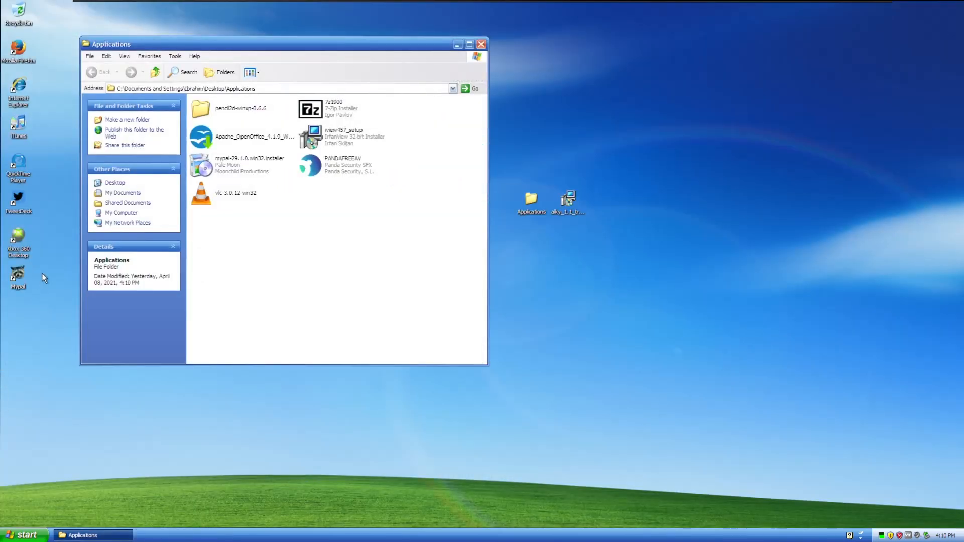
mouse_move(272, 185)
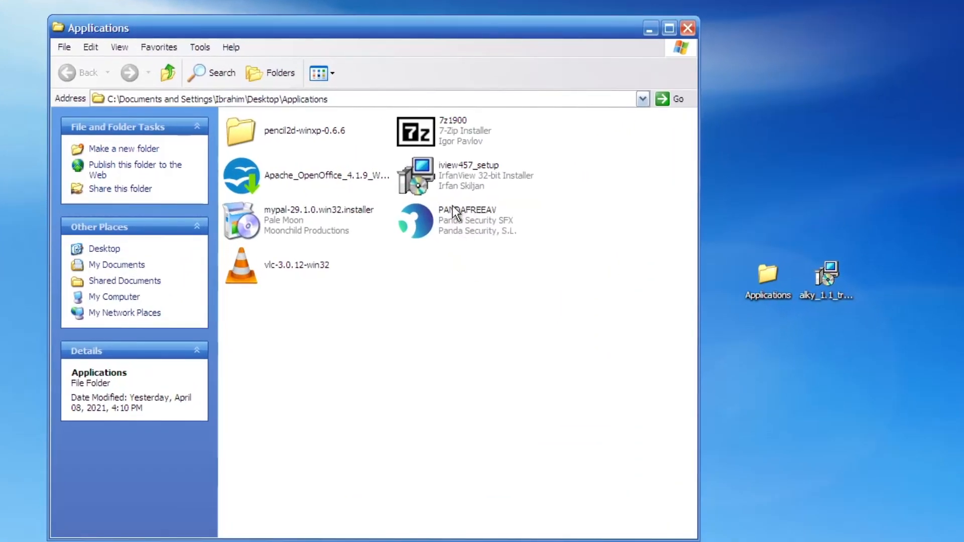
mouse_move(449, 226)
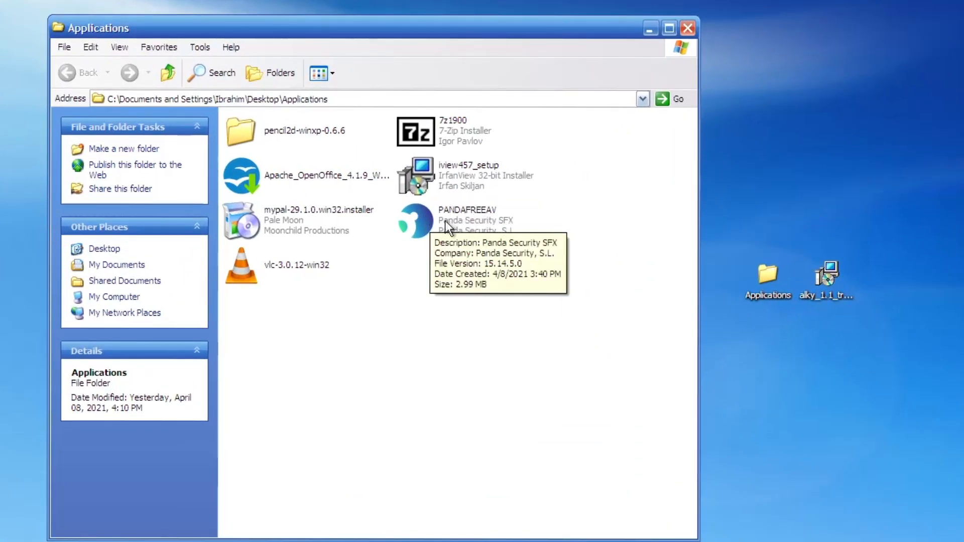
mouse_move(473, 232)
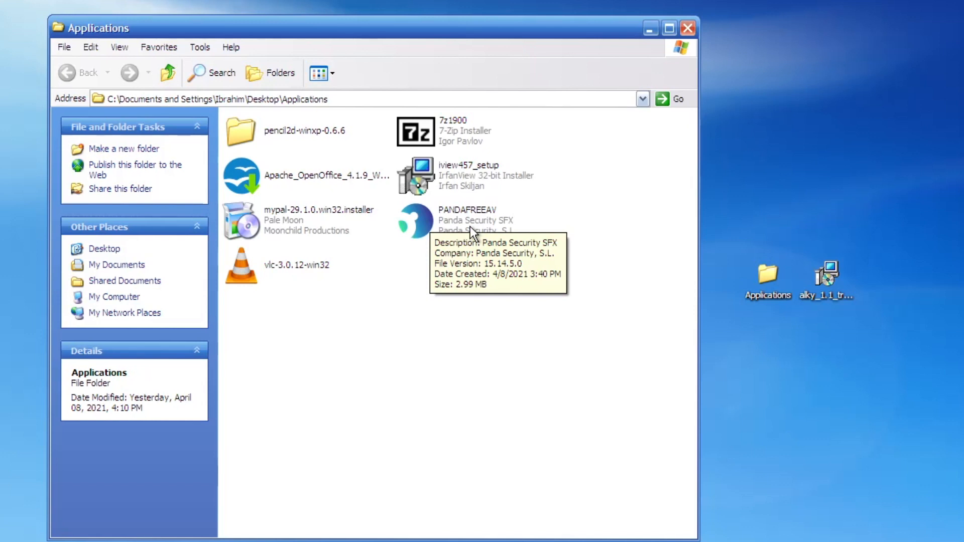
mouse_move(424, 220)
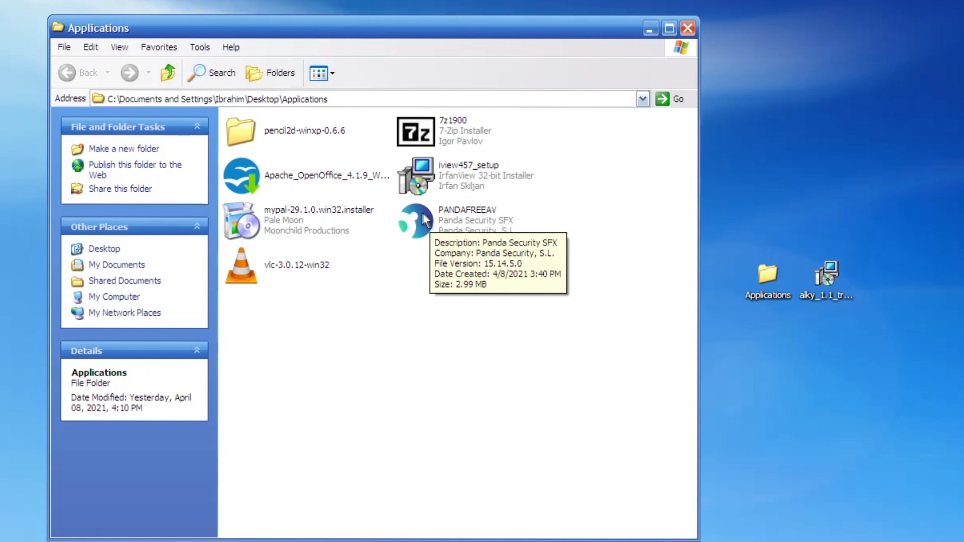
mouse_move(496, 231)
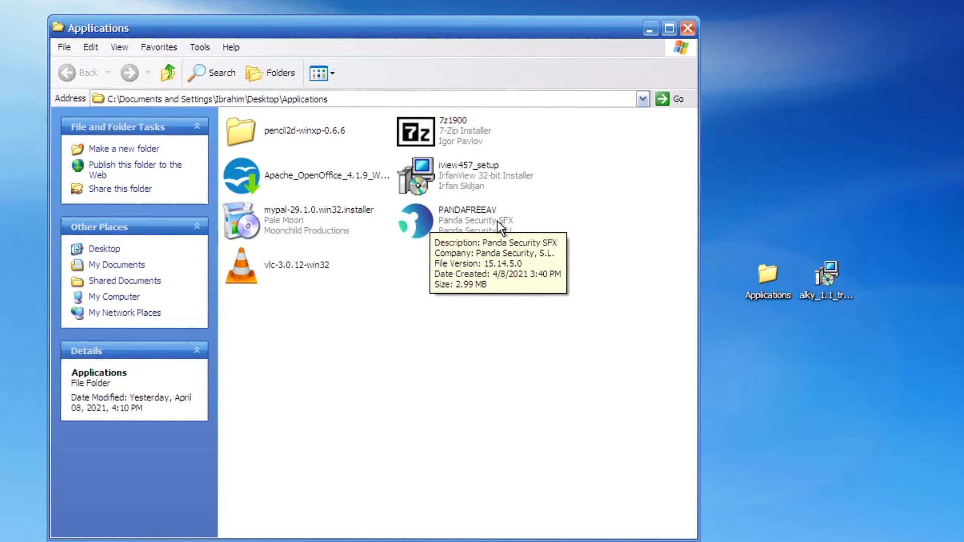
mouse_move(550, 192)
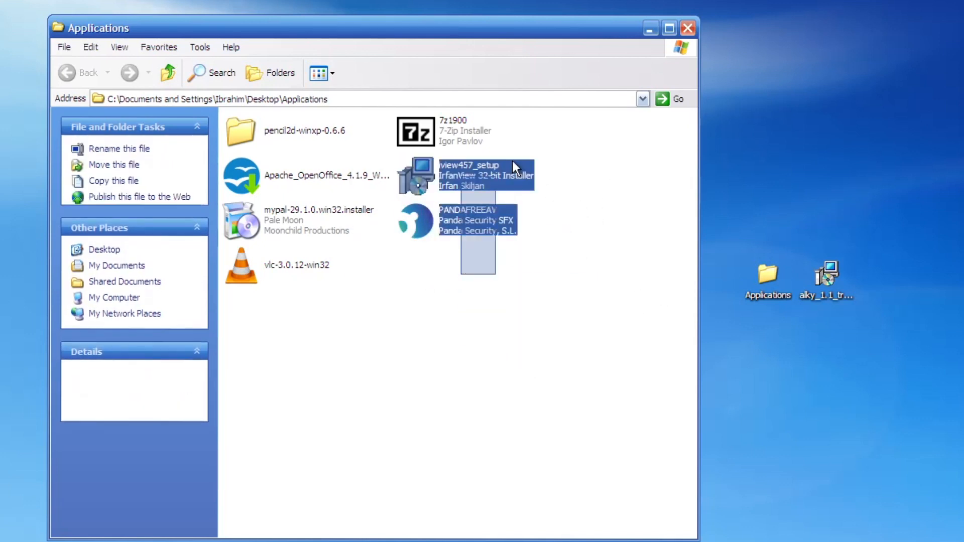
Deselect files and launch the Apache_OpenOffice_4.1.9 installer.
click(451, 258)
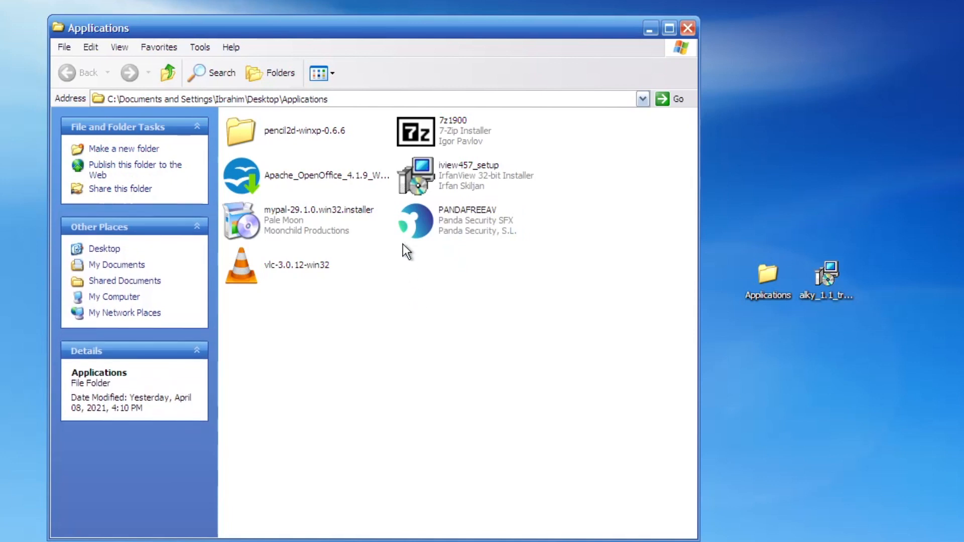
mouse_move(298, 189)
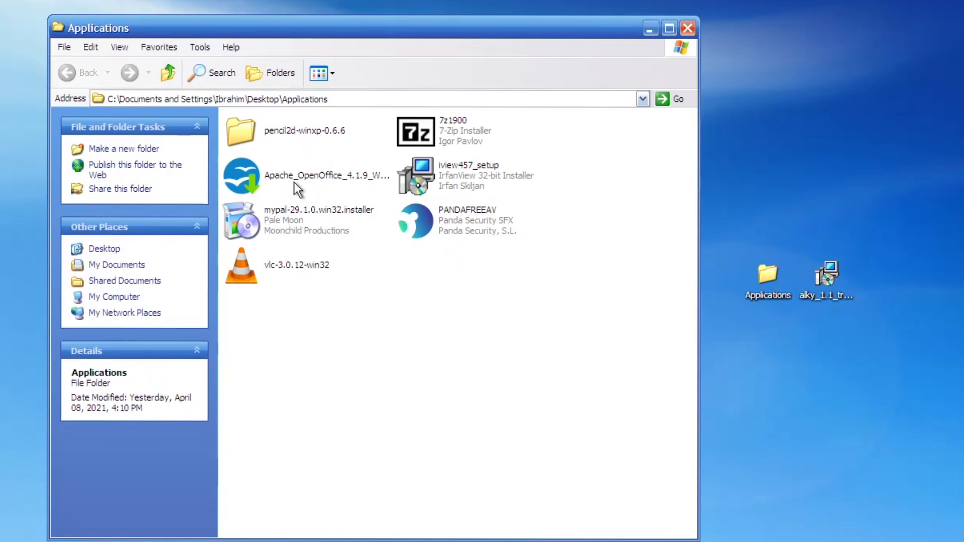
mouse_move(314, 180)
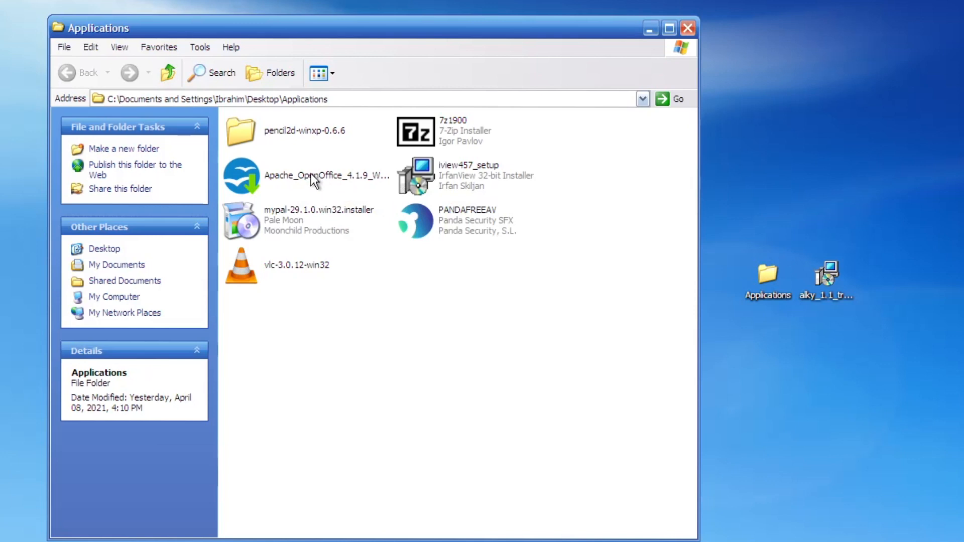
double_click(326, 175)
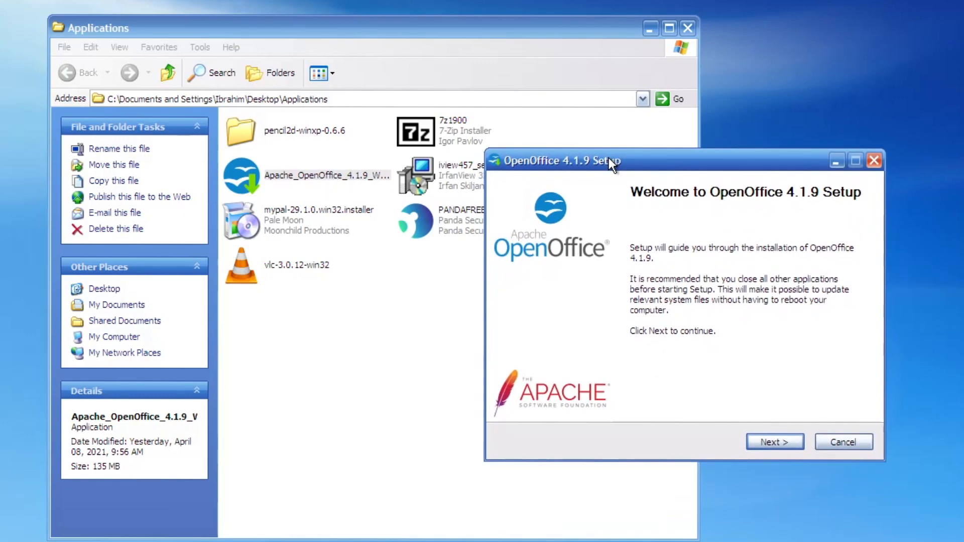
mouse_move(660, 256)
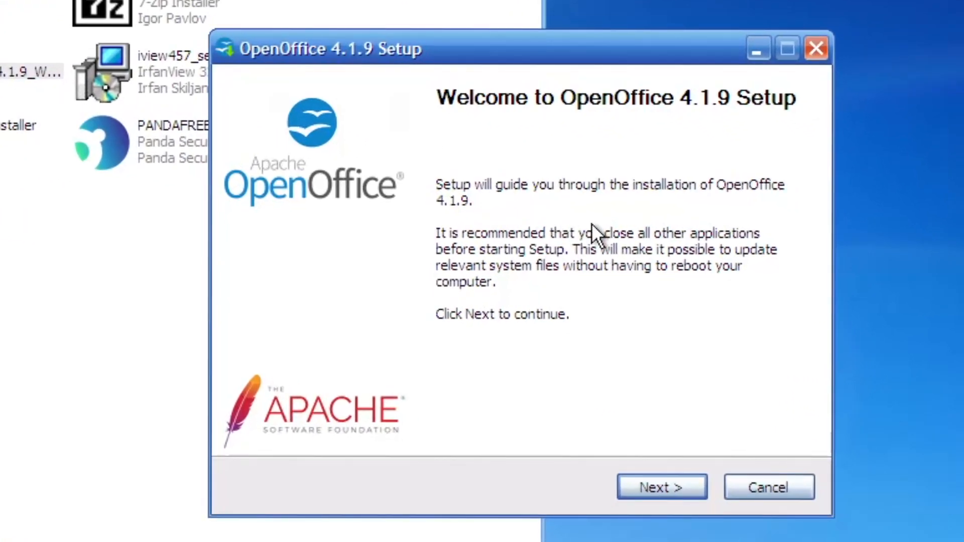
mouse_move(644, 351)
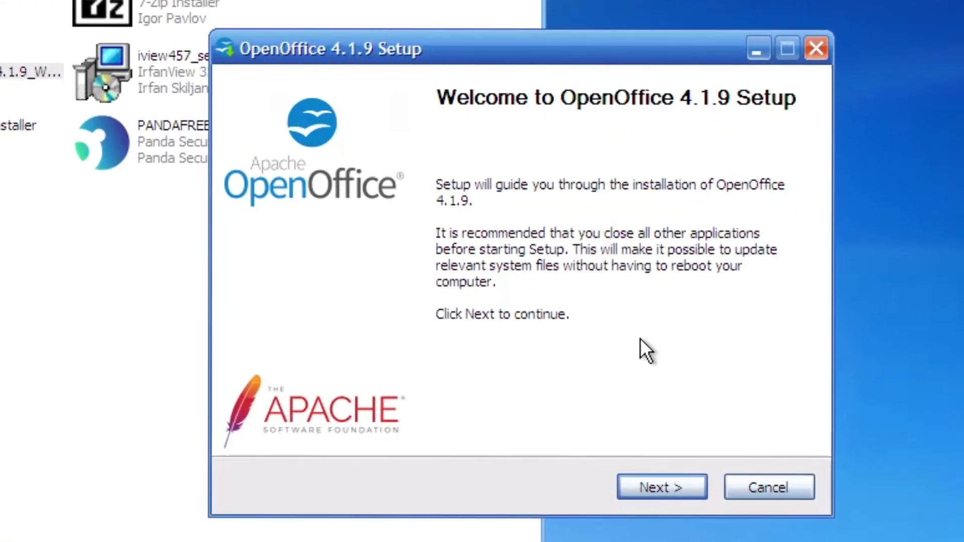
mouse_move(849, 344)
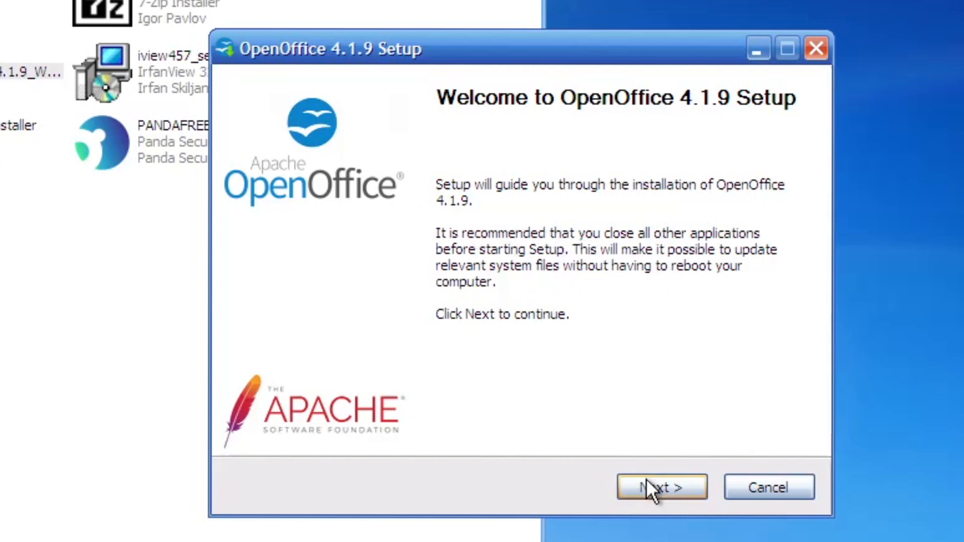
Extract the OpenOffice 4.1.9 setup files to the default desktop folder.
click(661, 488)
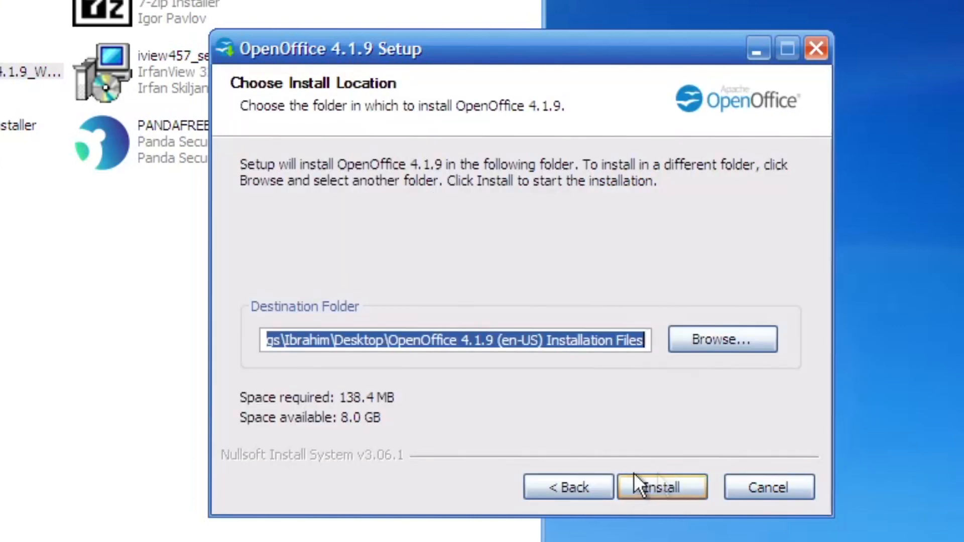
click(663, 487)
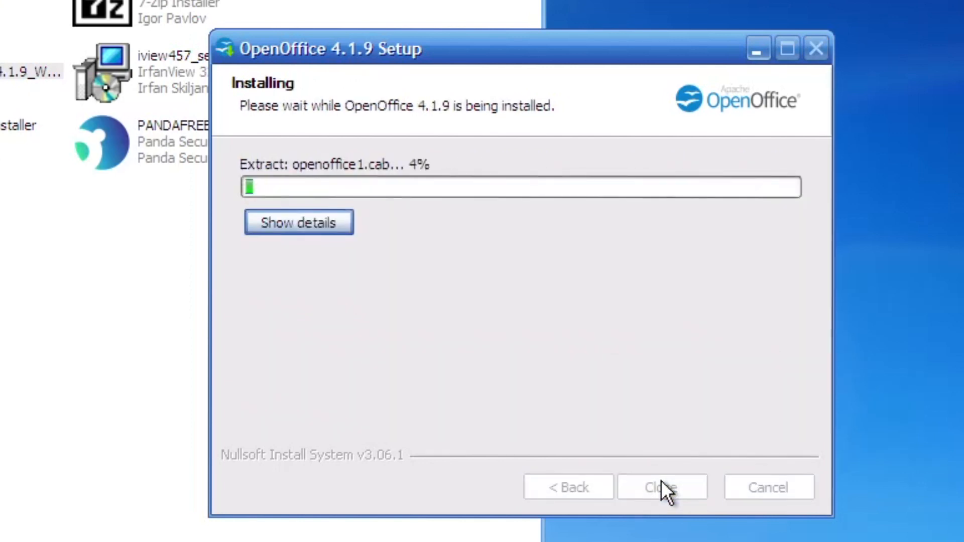
mouse_move(550, 373)
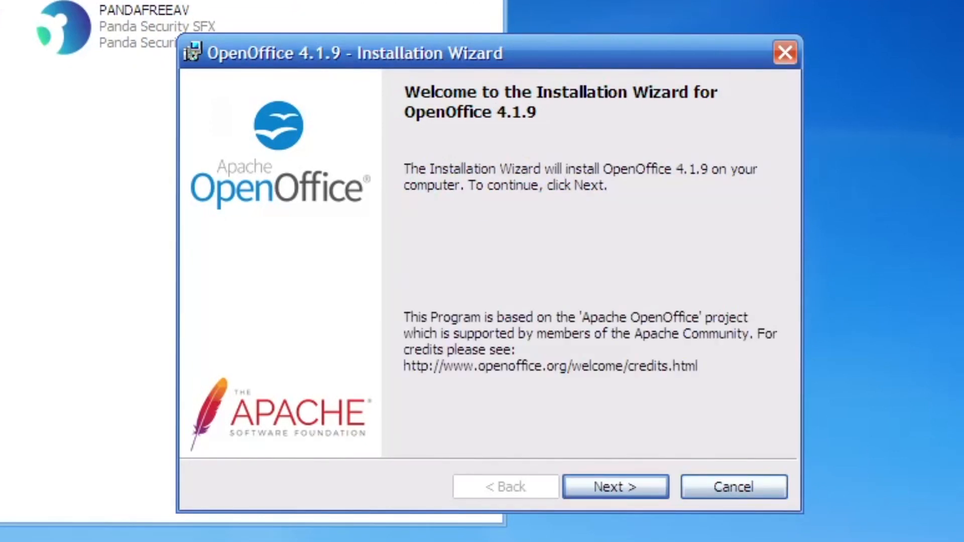
mouse_move(585, 54)
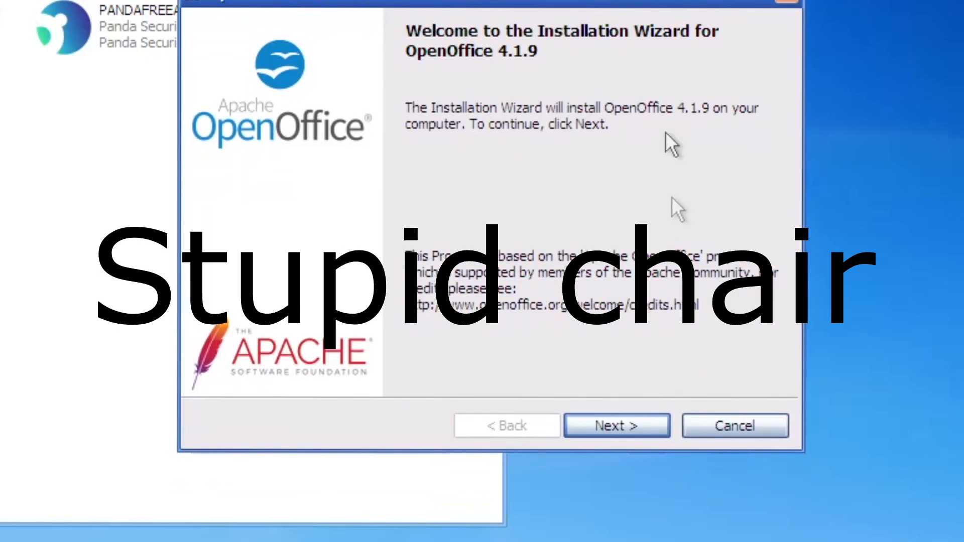
Install OpenOffice 4.1.9 for all users with Typical setup and finish the wizard.
click(616, 426)
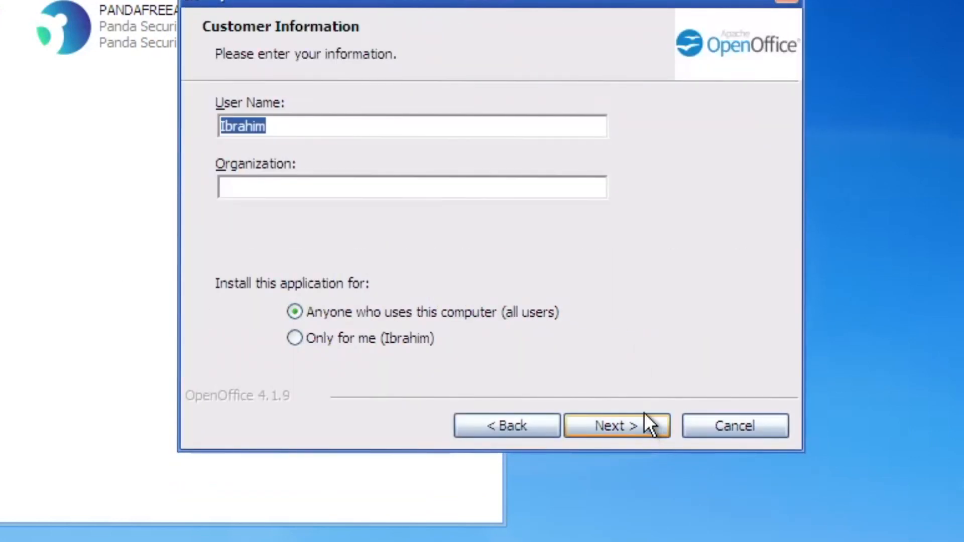
mouse_move(654, 426)
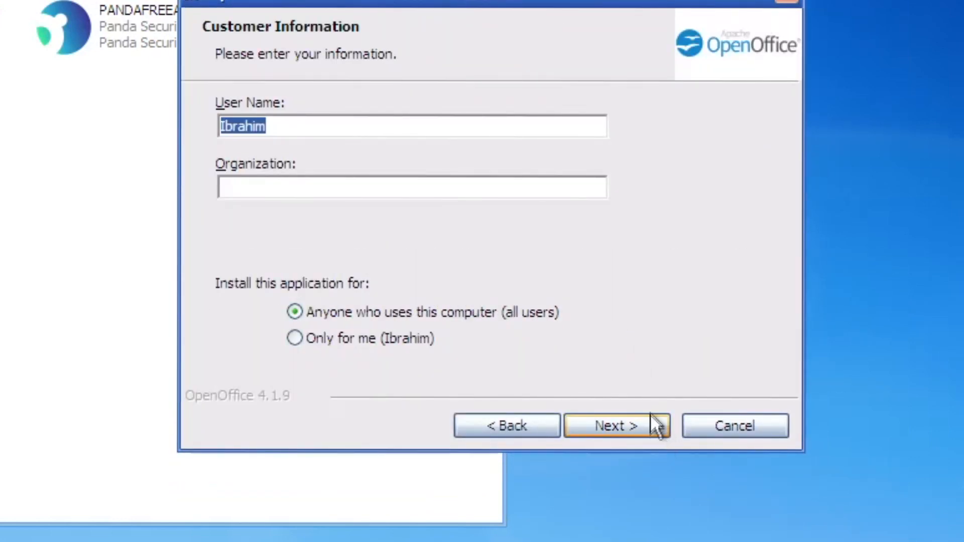
mouse_move(597, 354)
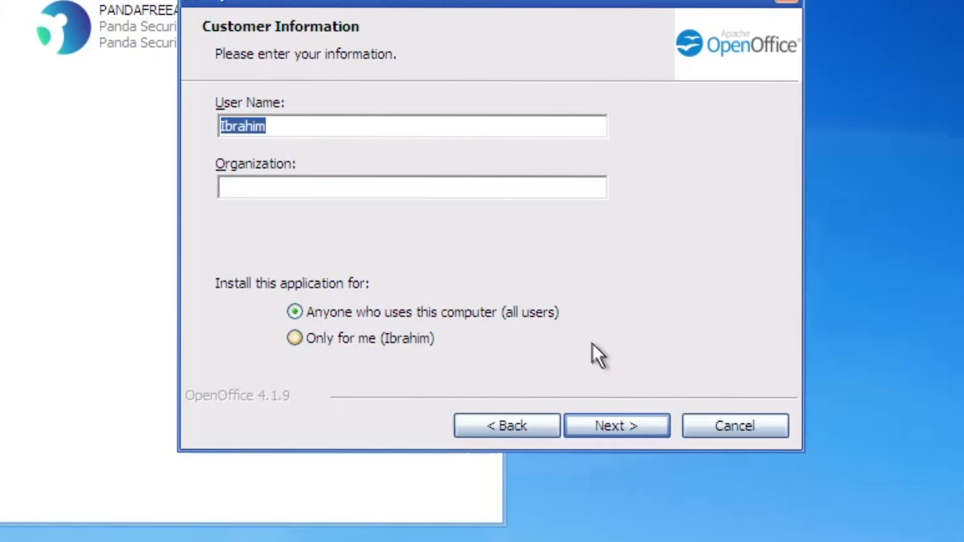
click(616, 426)
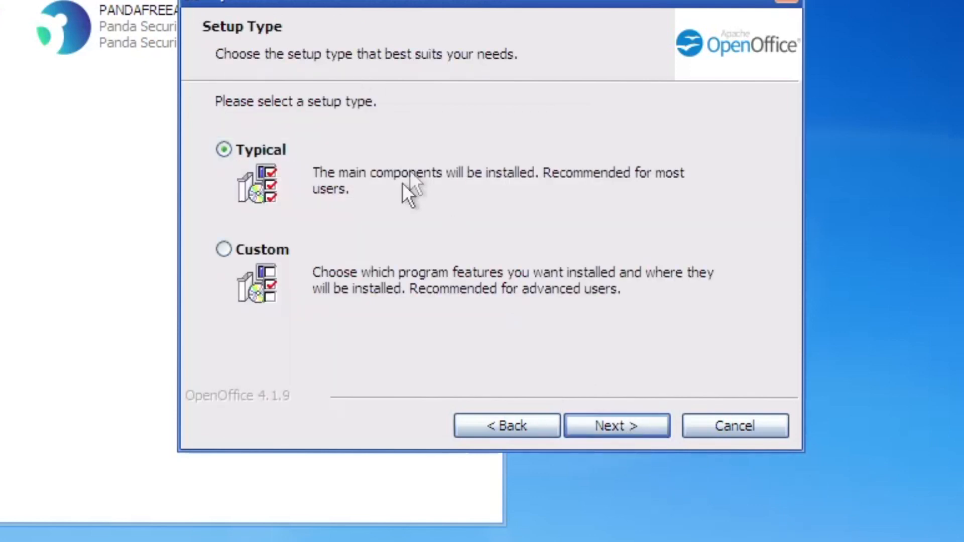
click(616, 426)
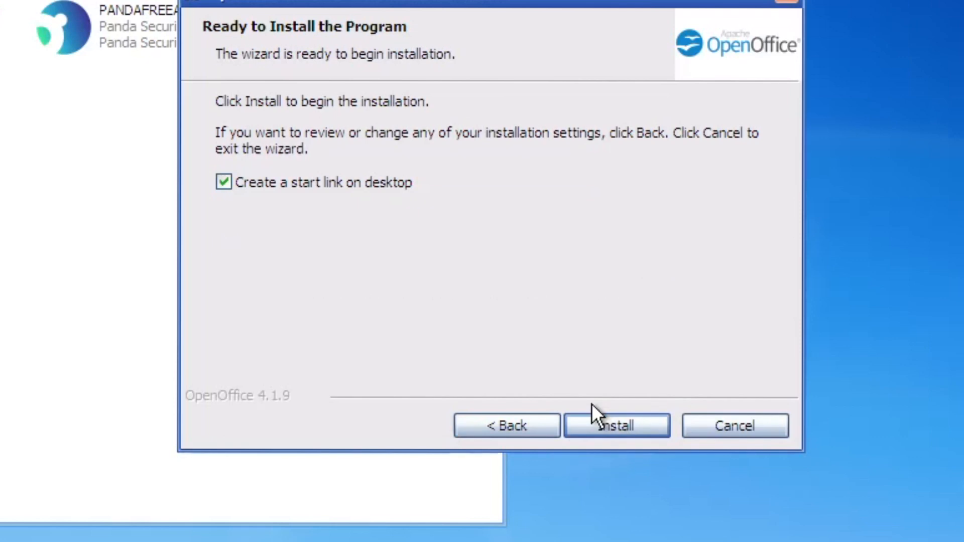
click(616, 426)
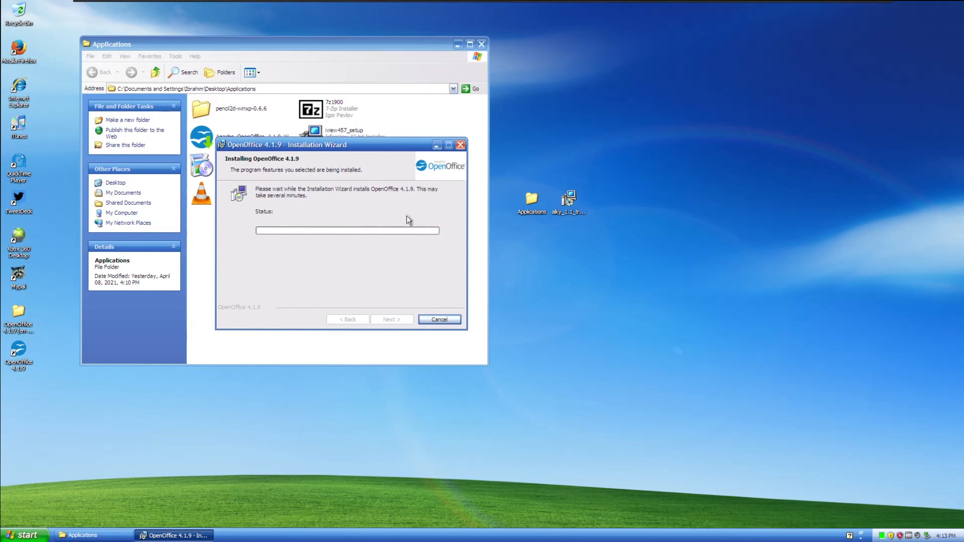
mouse_move(386, 322)
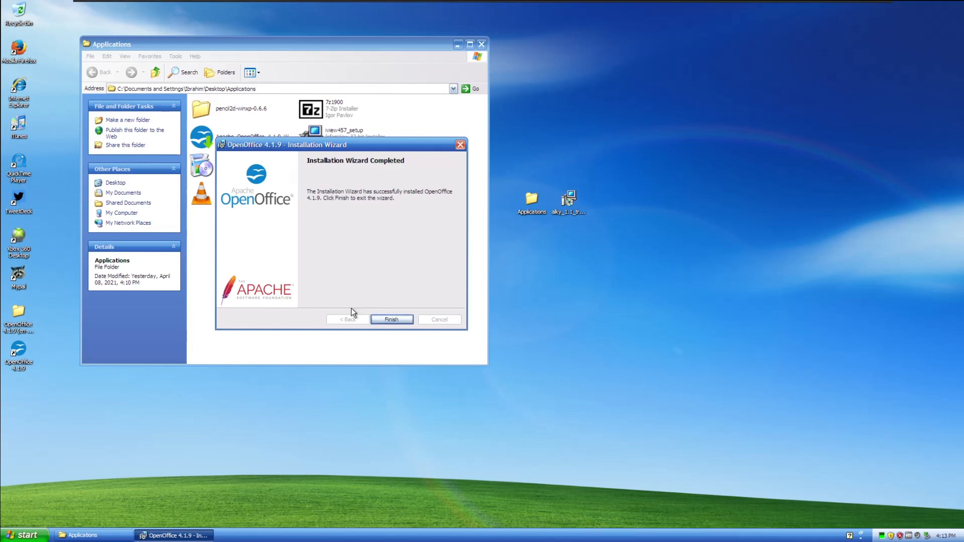
click(390, 320)
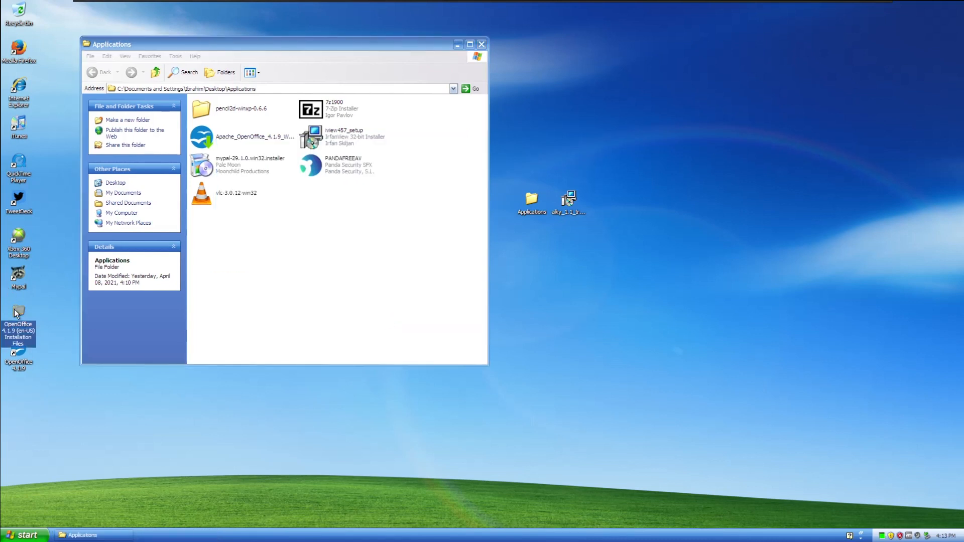
mouse_move(26, 295)
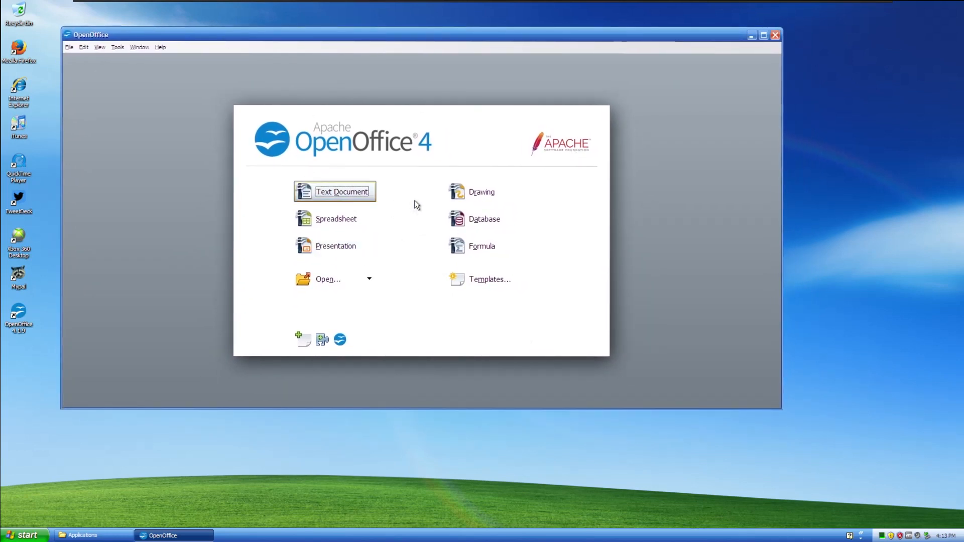
mouse_move(470, 305)
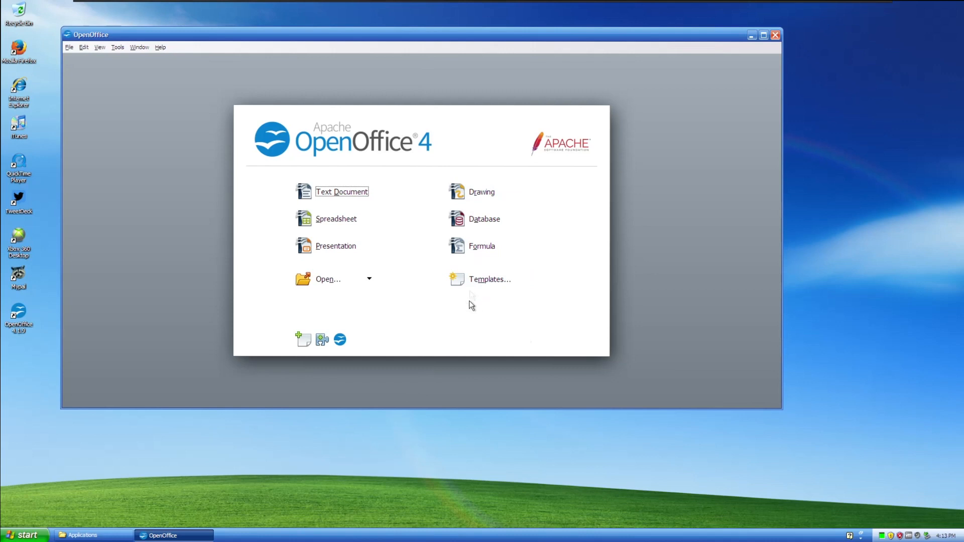
mouse_move(304, 338)
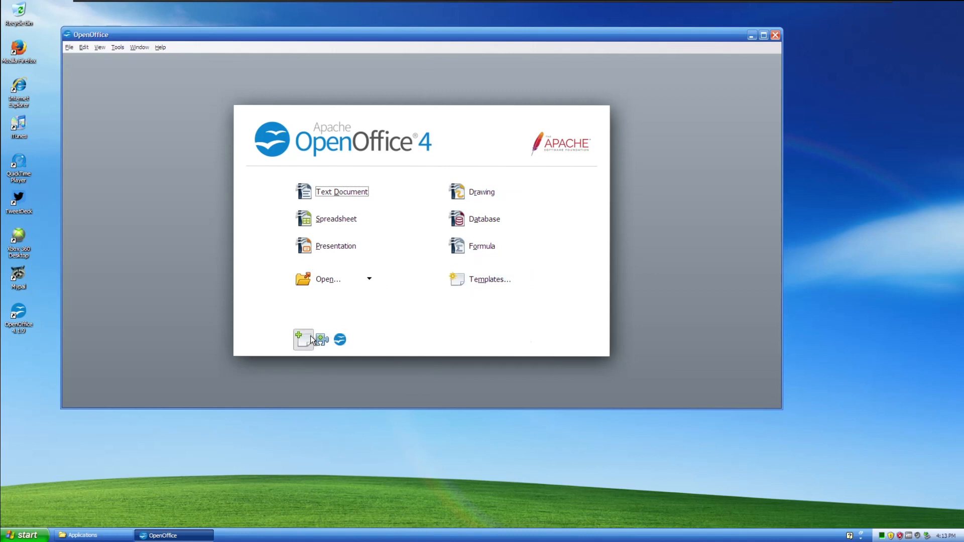
mouse_move(304, 338)
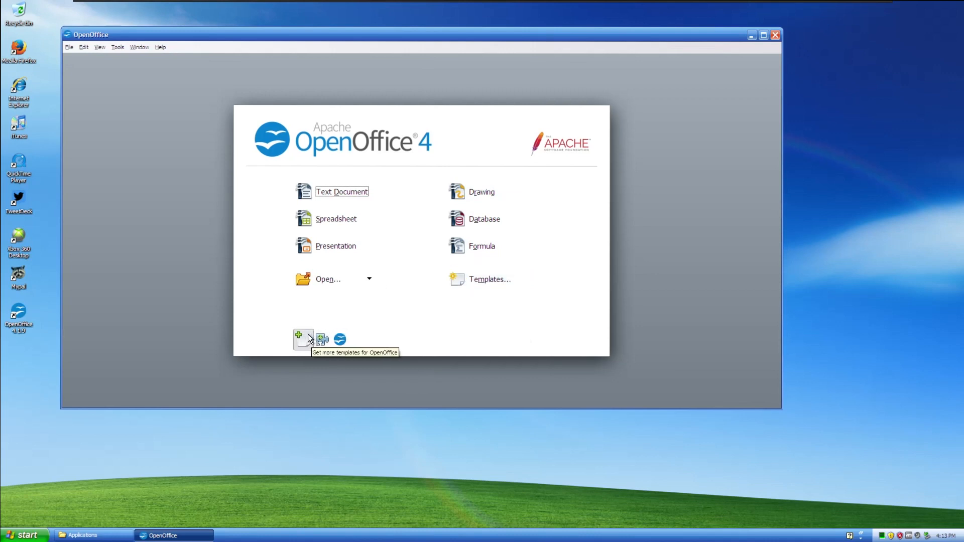
mouse_move(350, 205)
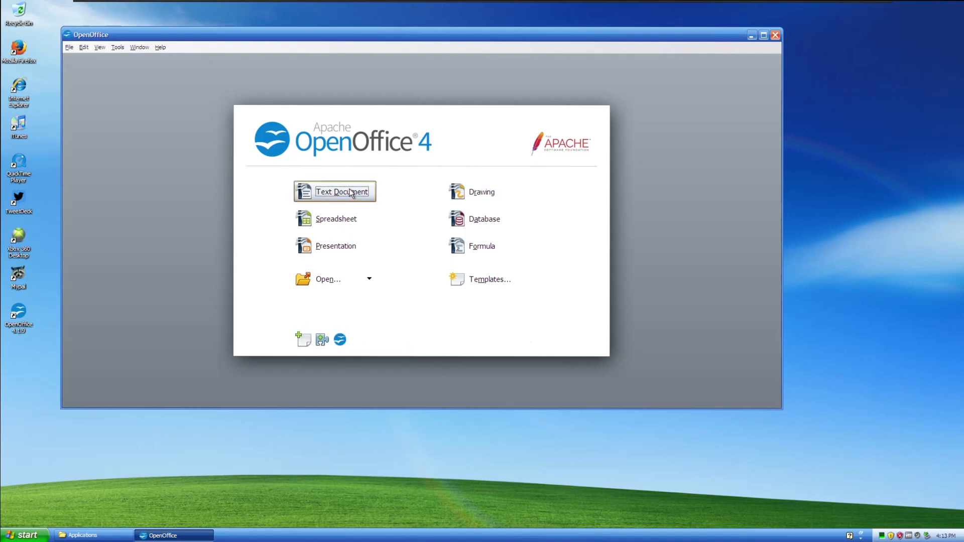
Create a new blank text document from the OpenOffice Start Center.
click(334, 191)
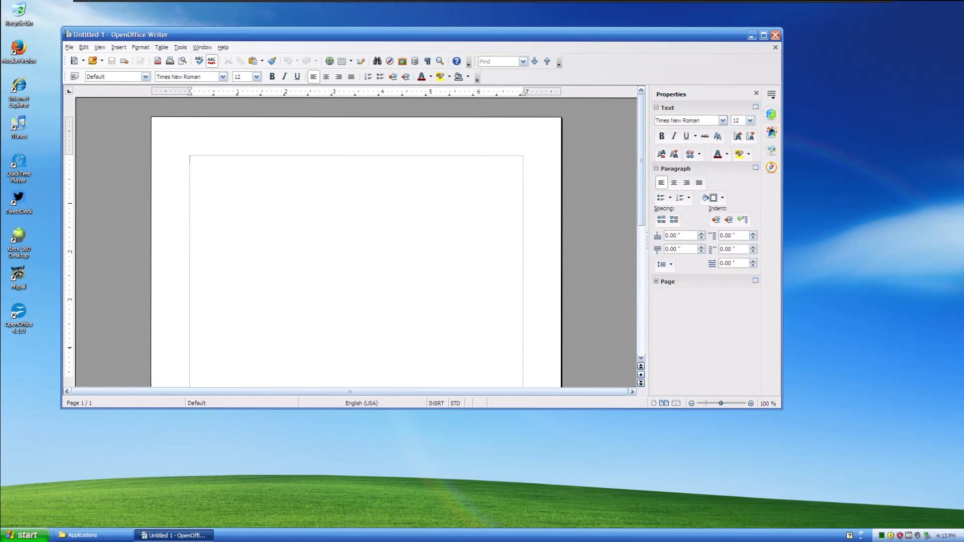
mouse_move(225, 77)
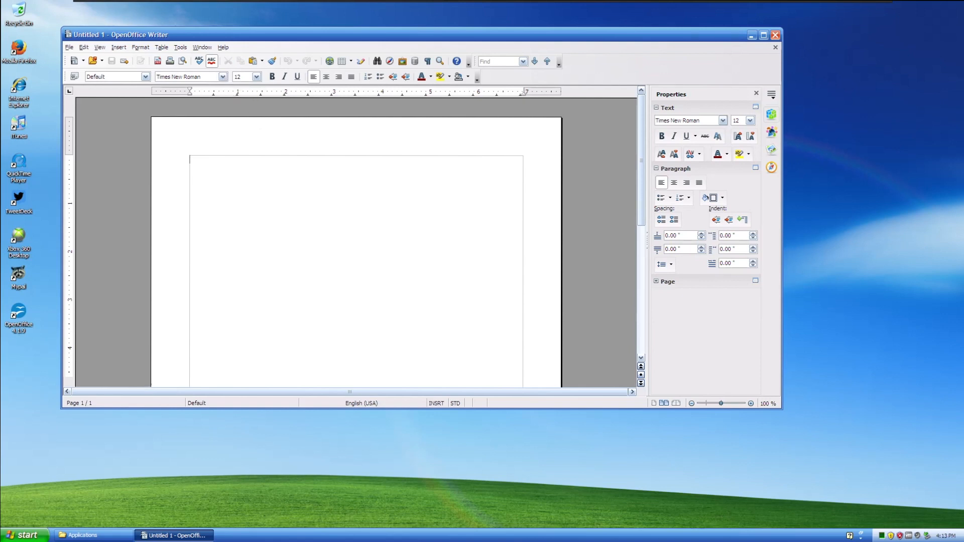
mouse_move(577, 304)
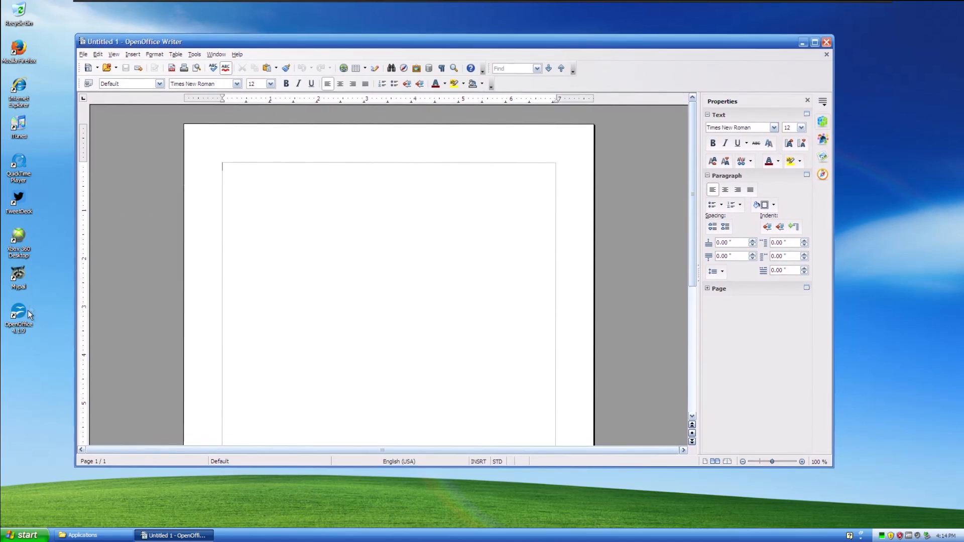
mouse_move(9, 342)
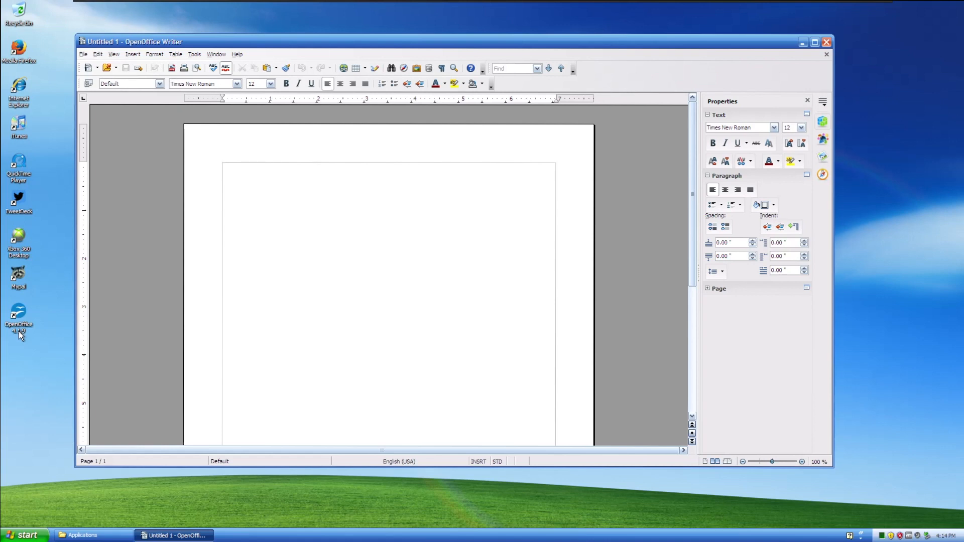
mouse_move(863, 125)
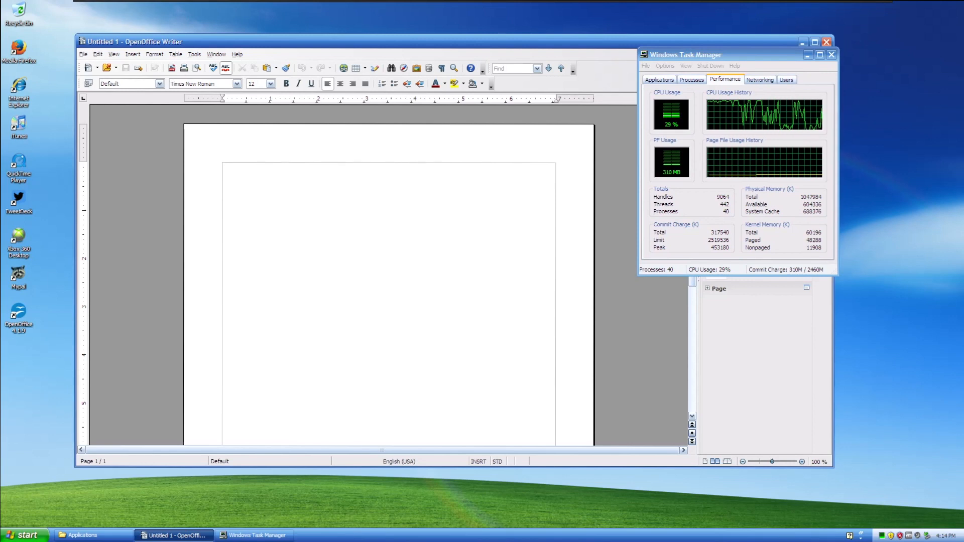
Enter the sentence 'Hello I am typing' in the Writer document and close Task Manager.
text(Hello I)
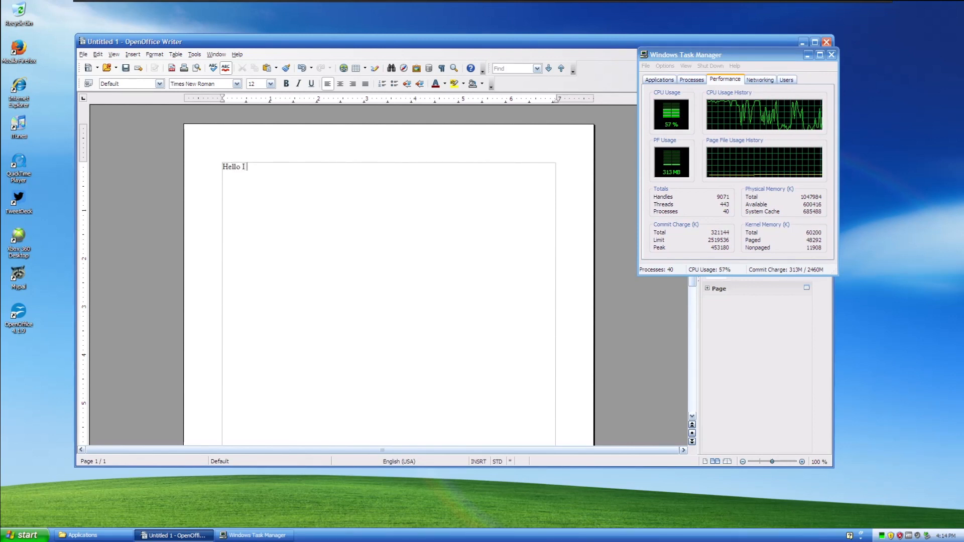
text(am typin)
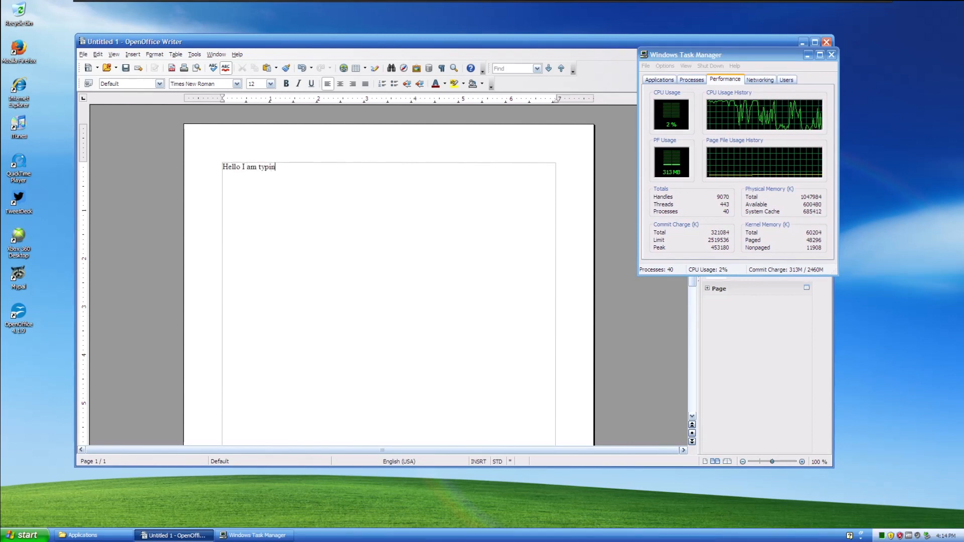
text(g)
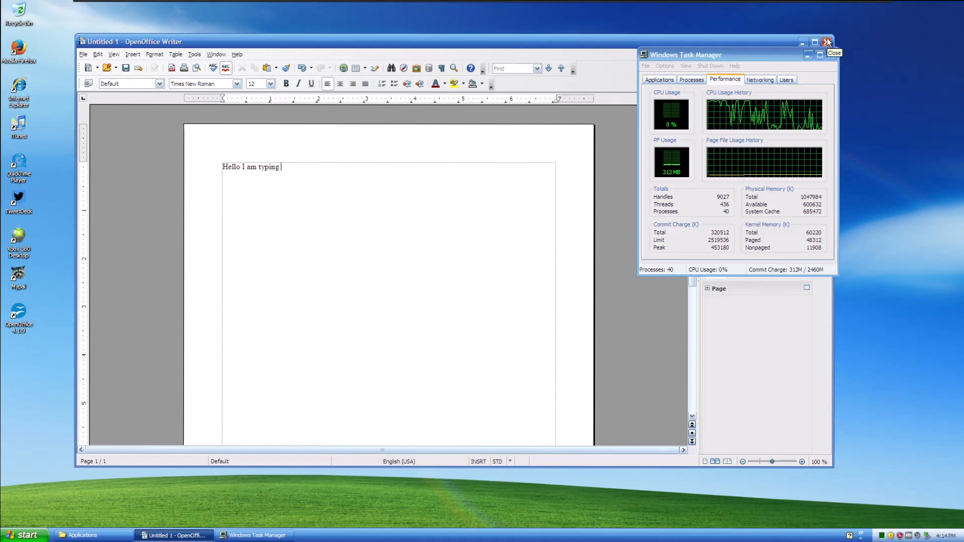
click(827, 42)
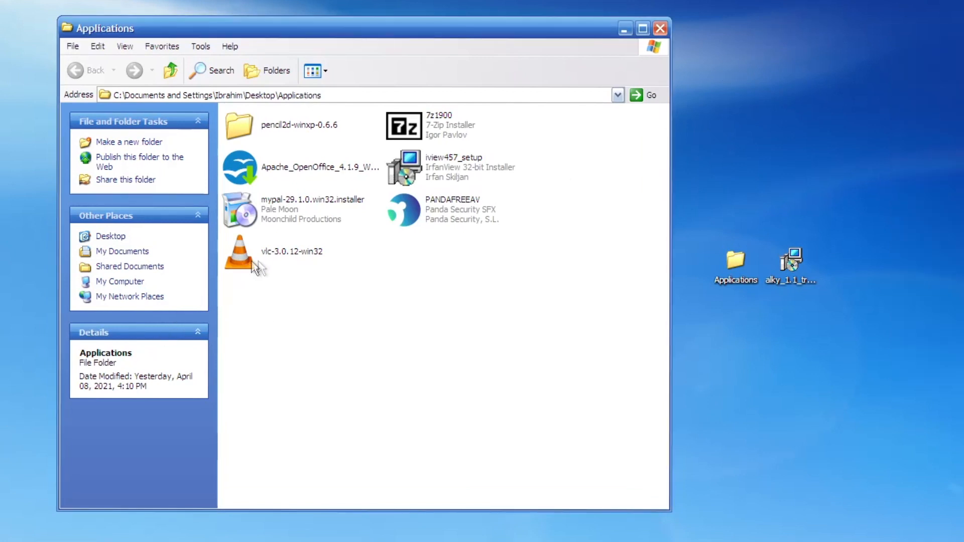
mouse_move(440, 178)
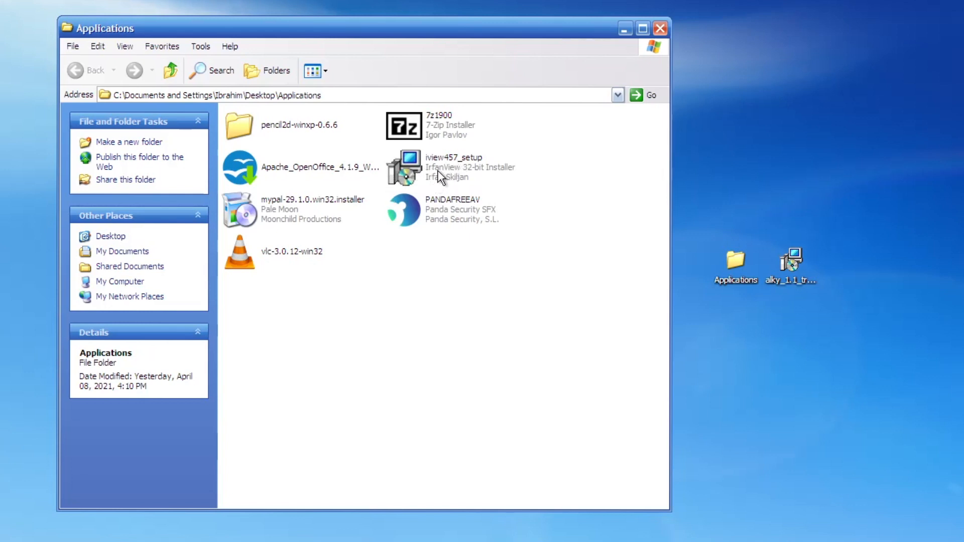
mouse_move(468, 171)
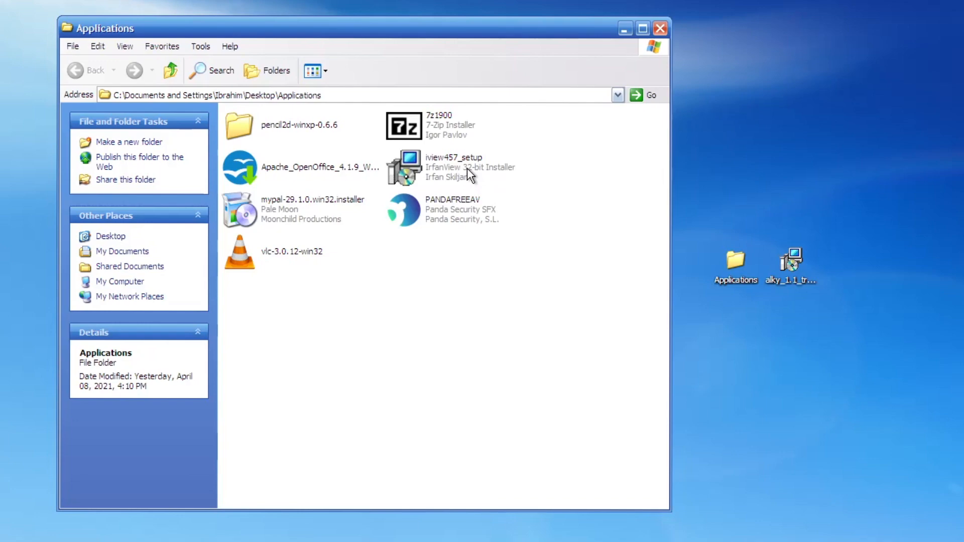
Launch iview457_setup and accept the default shortcuts, install folder and no file associations.
double_click(404, 167)
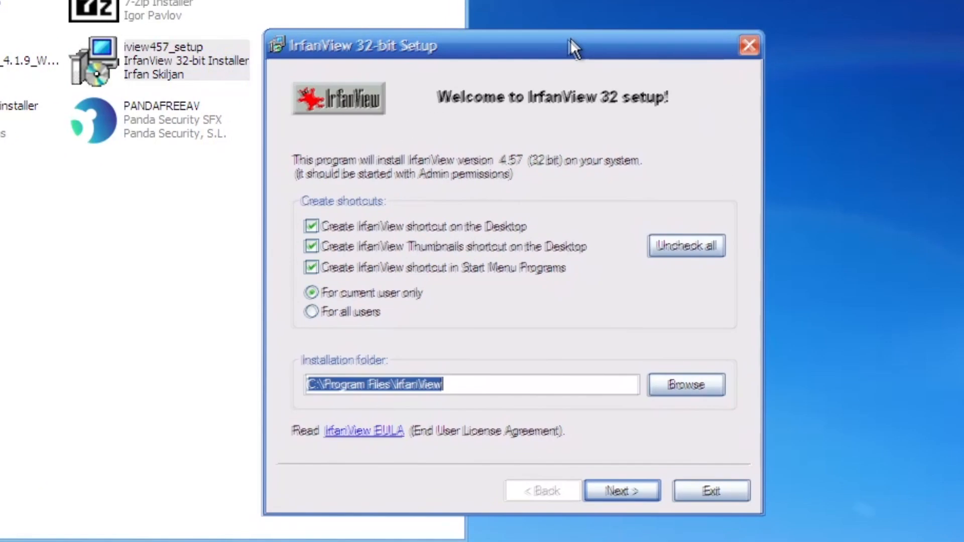
click(621, 490)
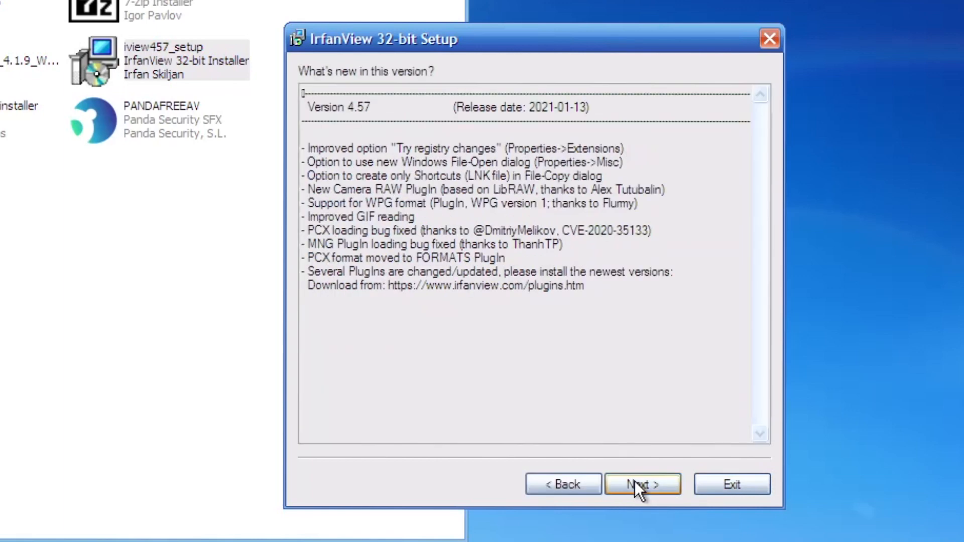
click(643, 484)
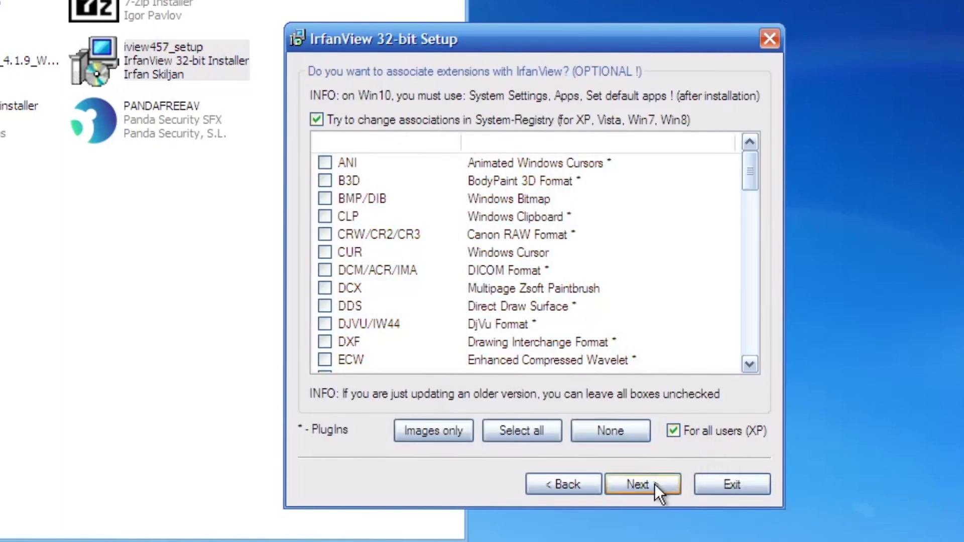
click(642, 484)
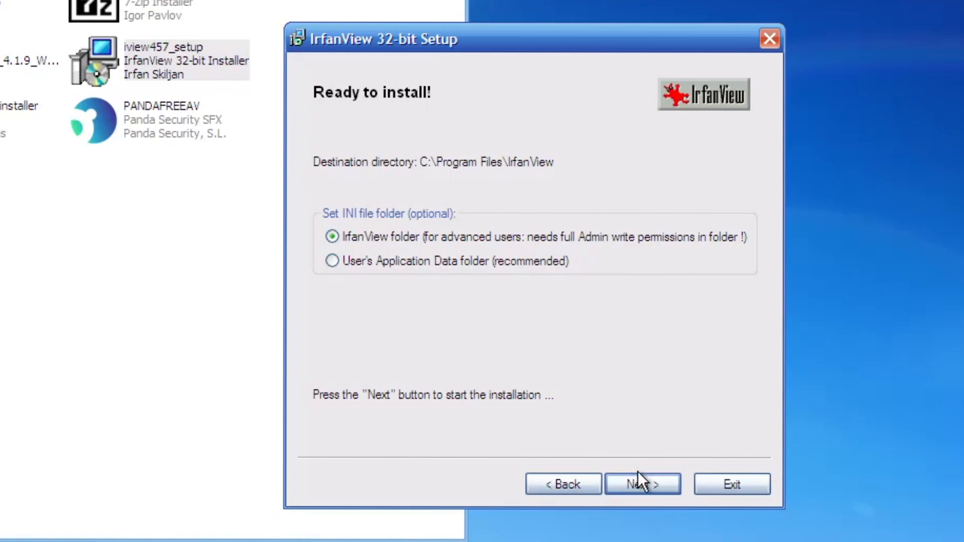
Run the IrfanView 4.57 installation and finish setup so the viewer launches.
click(642, 484)
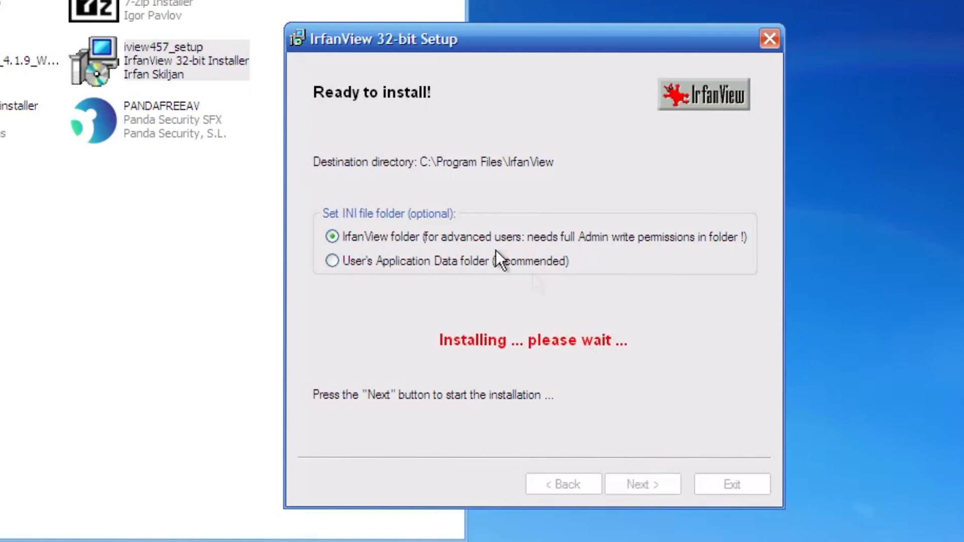
click(642, 484)
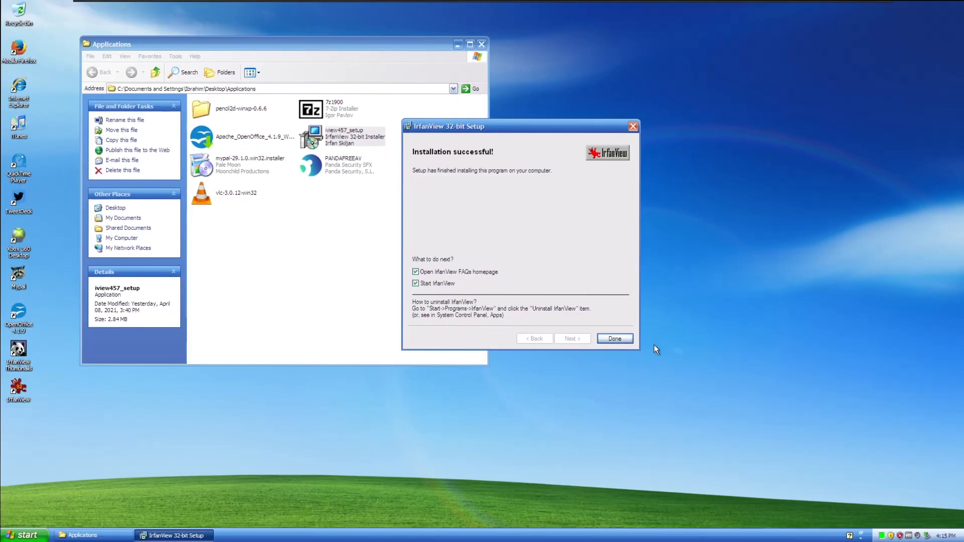
click(613, 339)
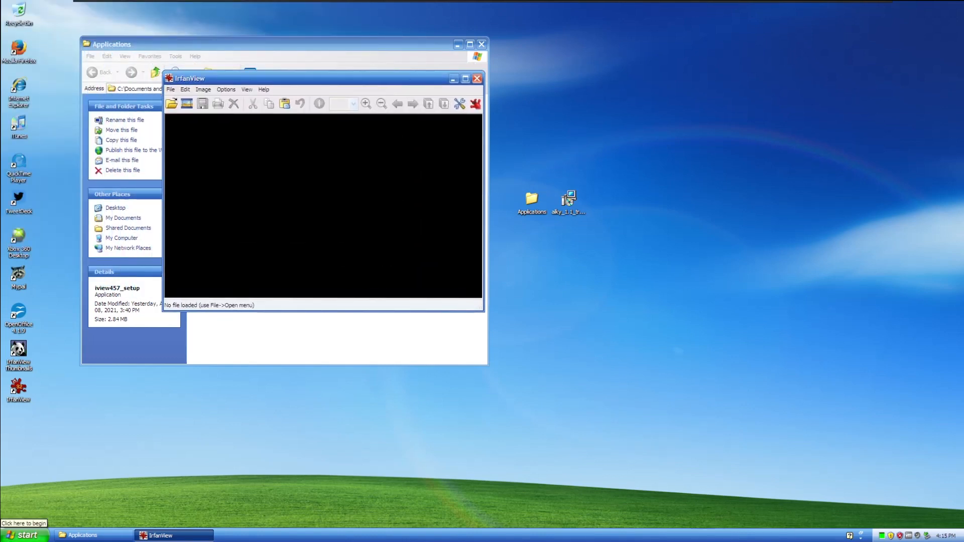
mouse_move(314, 329)
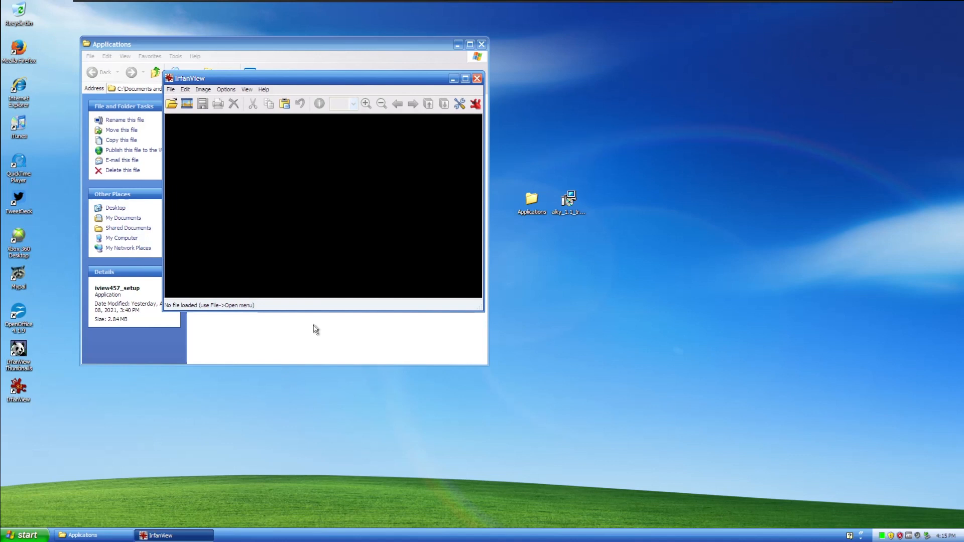
mouse_move(180, 115)
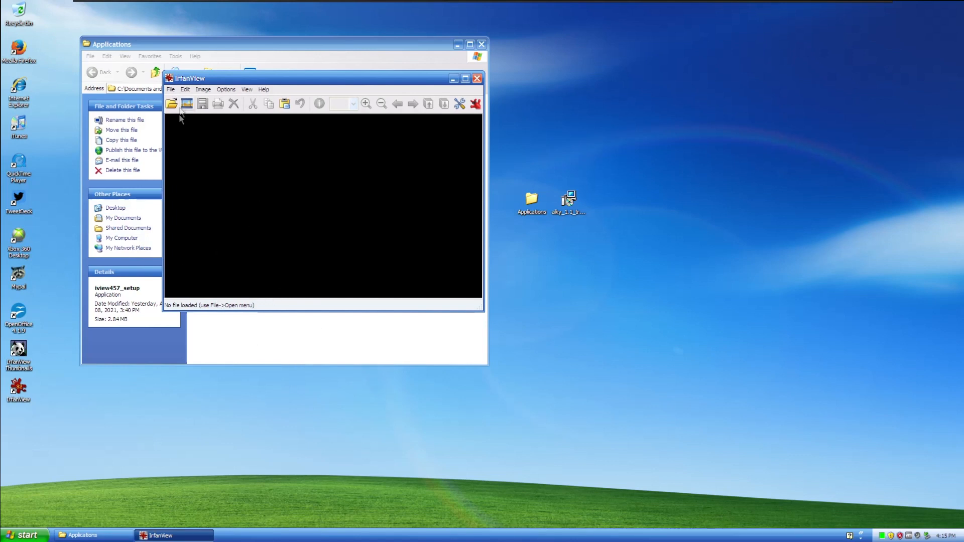
Dismiss the FAQ browser window and open My Pictures > Sample Pictures beside IrfanView.
click(18, 49)
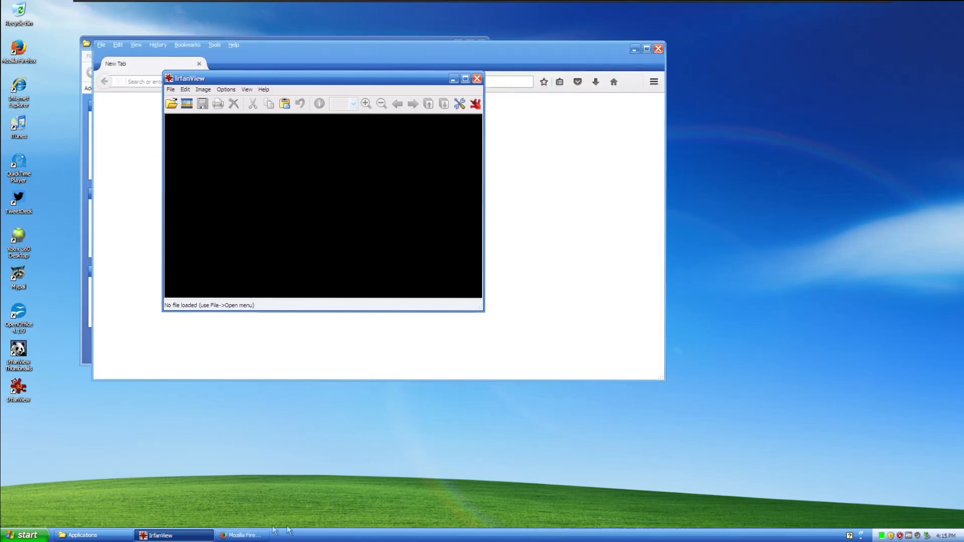
click(78, 536)
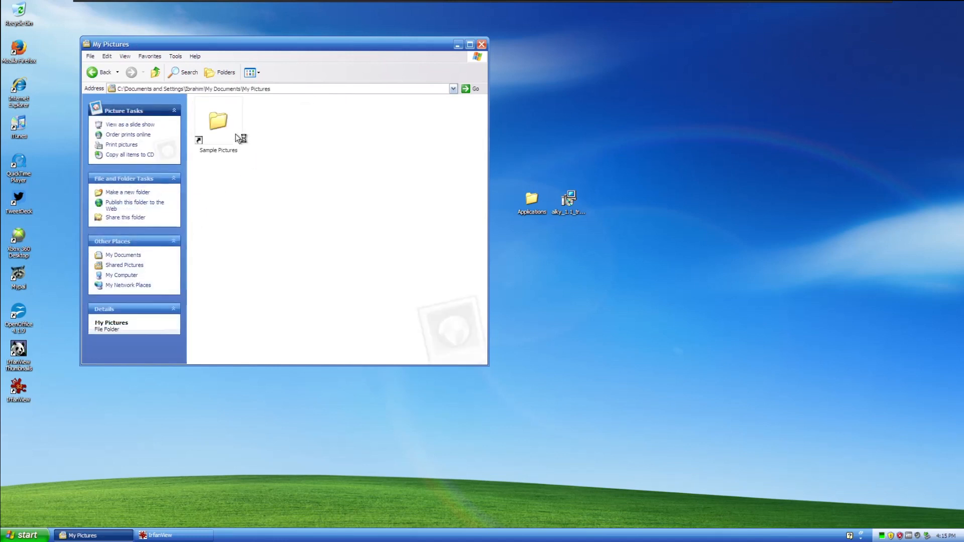
double_click(218, 120)
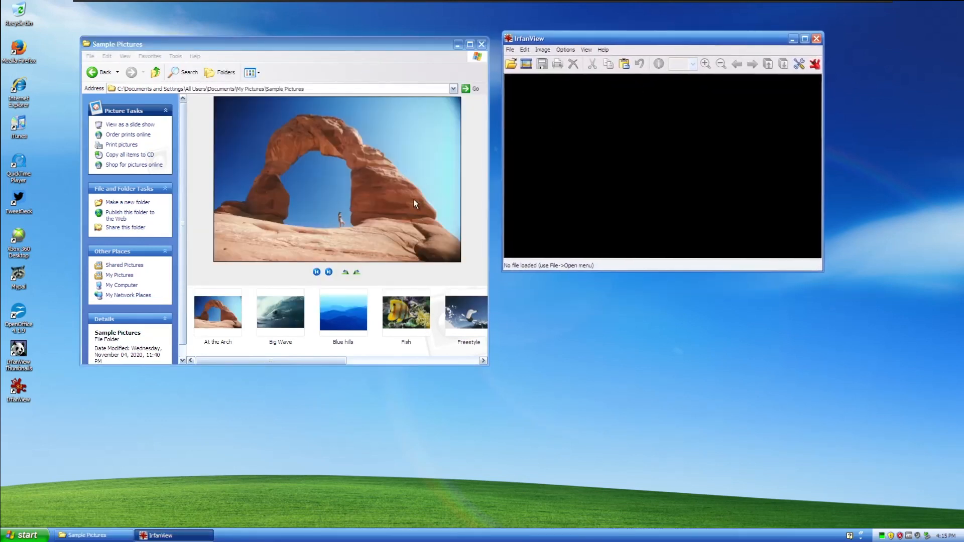
mouse_move(411, 111)
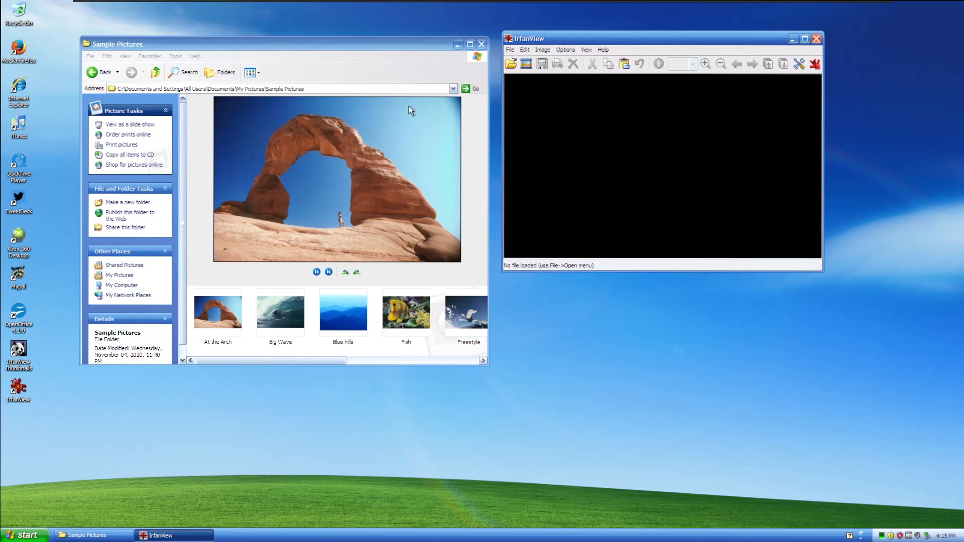
mouse_move(352, 325)
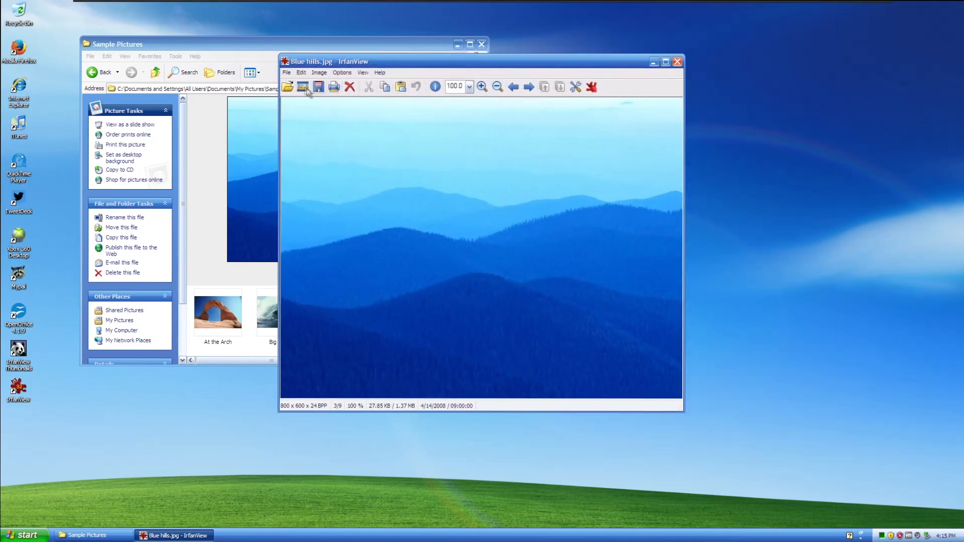
mouse_move(228, 150)
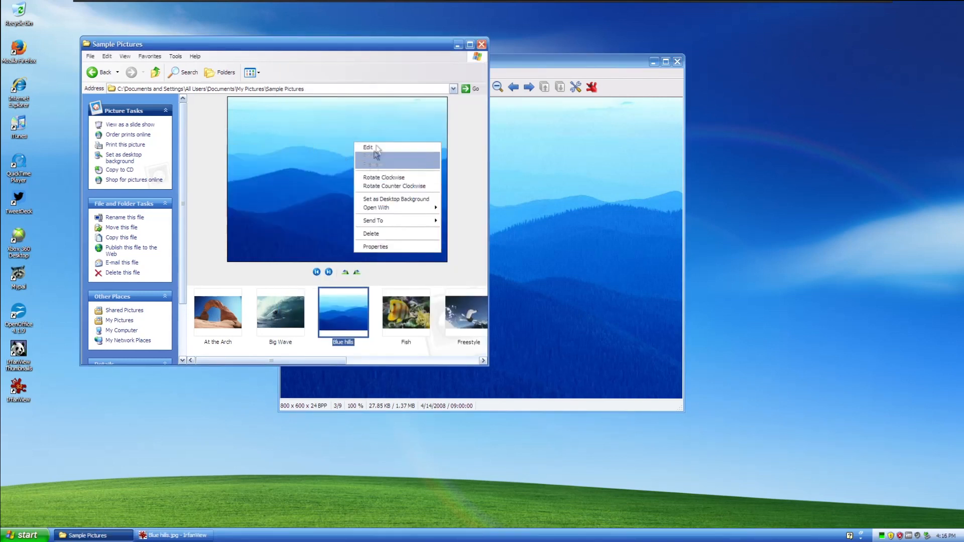
View Blue hills.jpg, try Edit in Paint and close it, then zoom into the photo.
click(367, 148)
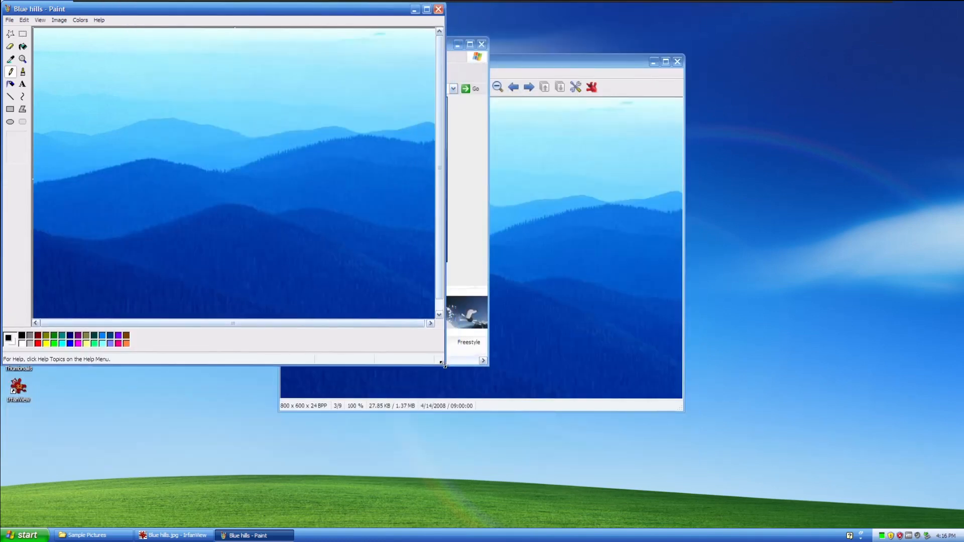
click(87, 536)
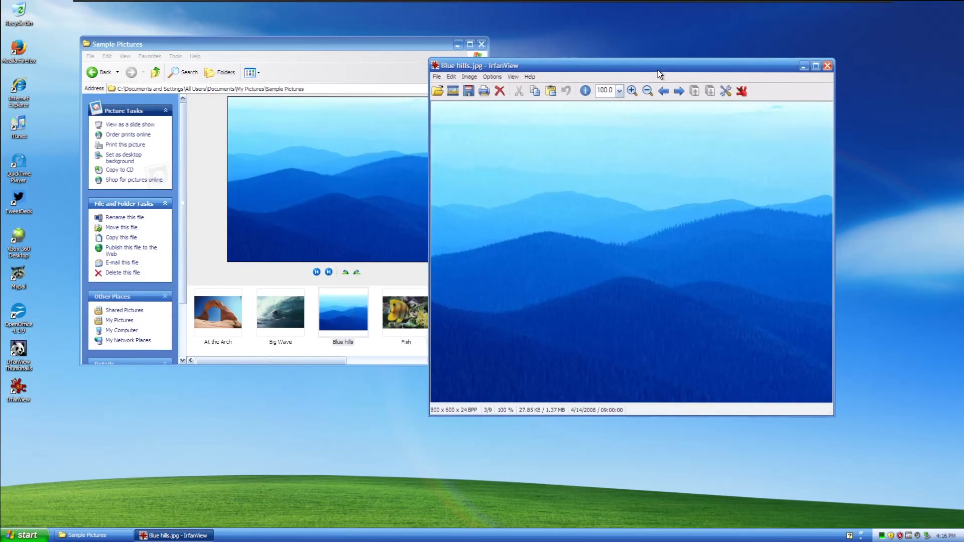
mouse_move(484, 92)
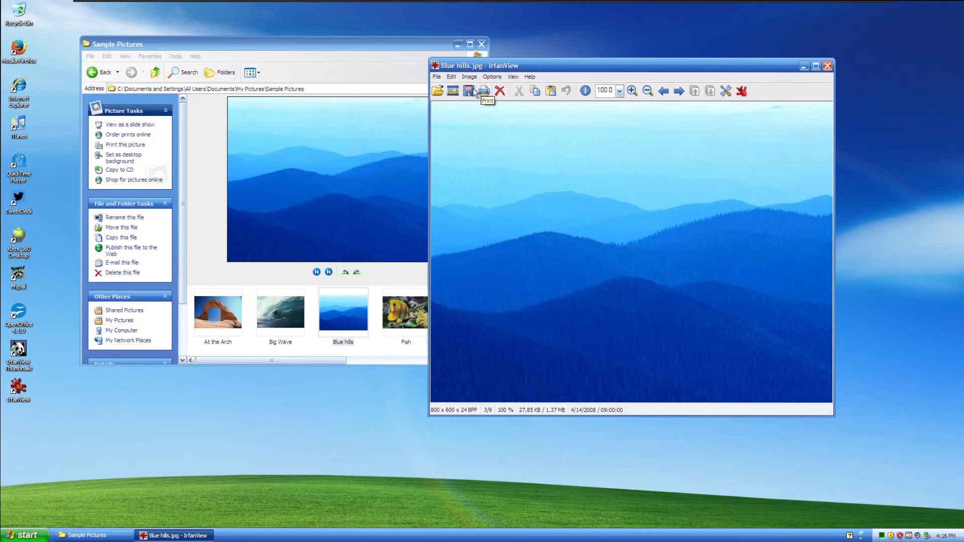
mouse_move(742, 73)
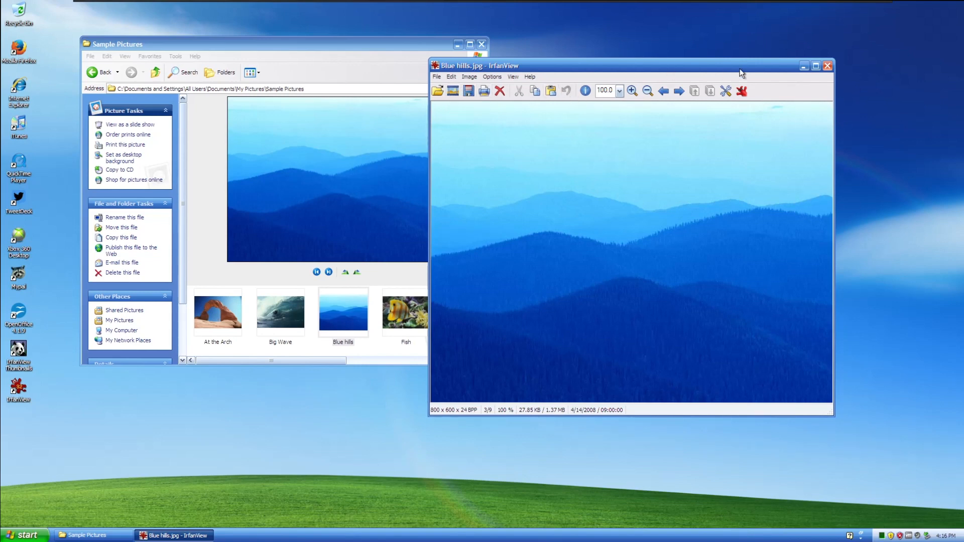
click(469, 76)
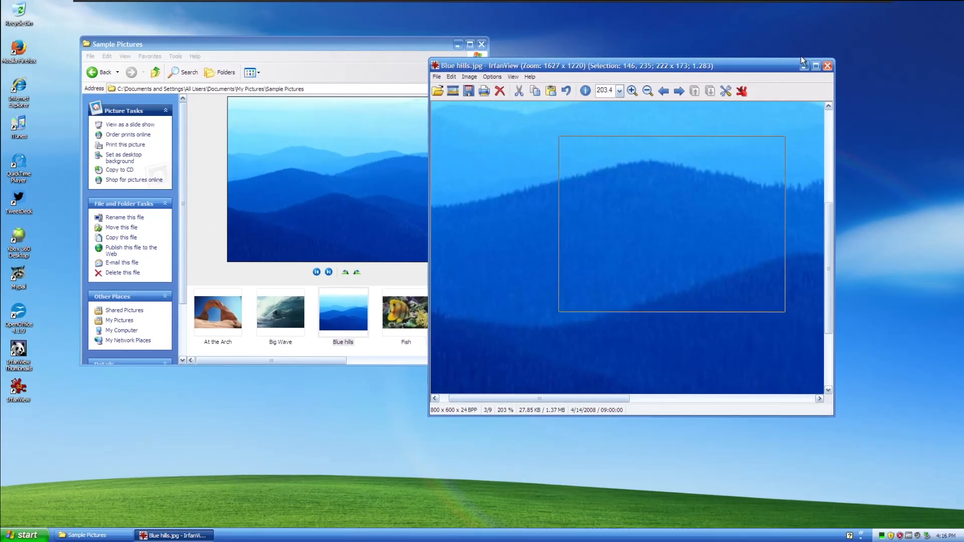
Close IrfanView and the Sample Pictures folder, leaving the desktop clear.
click(827, 67)
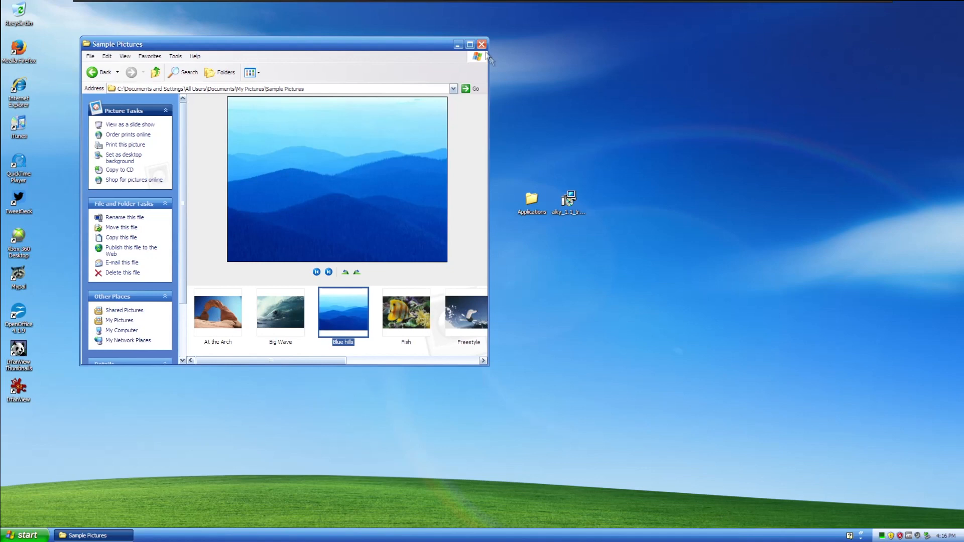
click(481, 43)
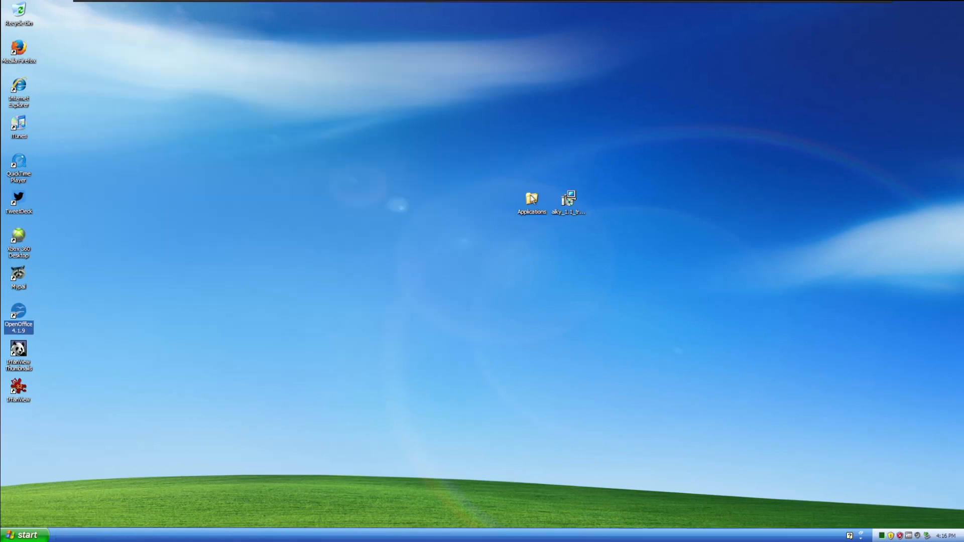
Launch the vlc-3.0.12-win32 installer from the Applications folder.
double_click(531, 200)
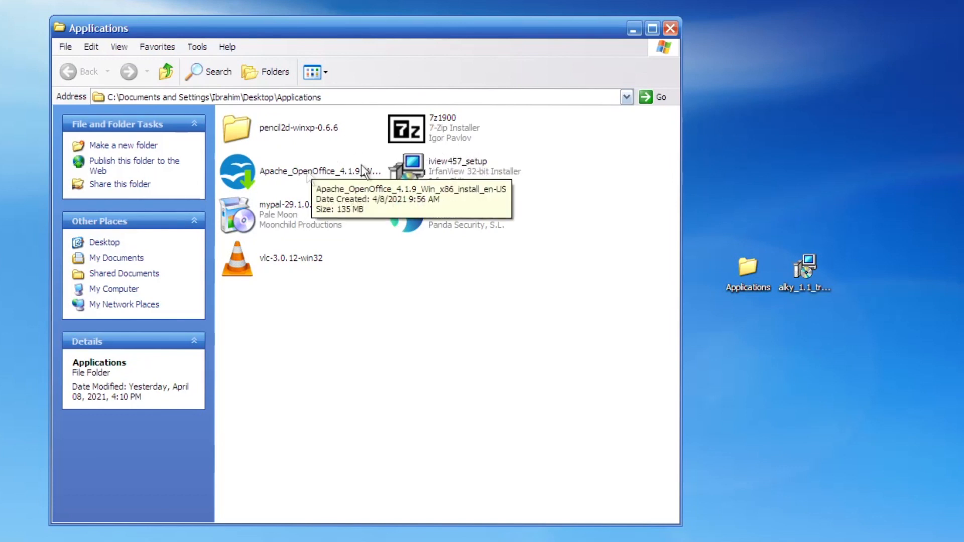
mouse_move(320, 260)
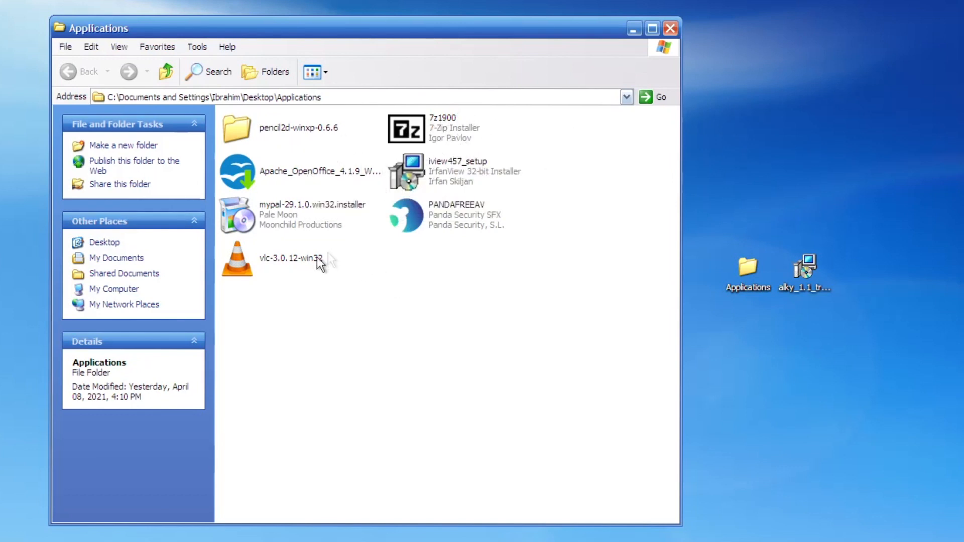
click(289, 258)
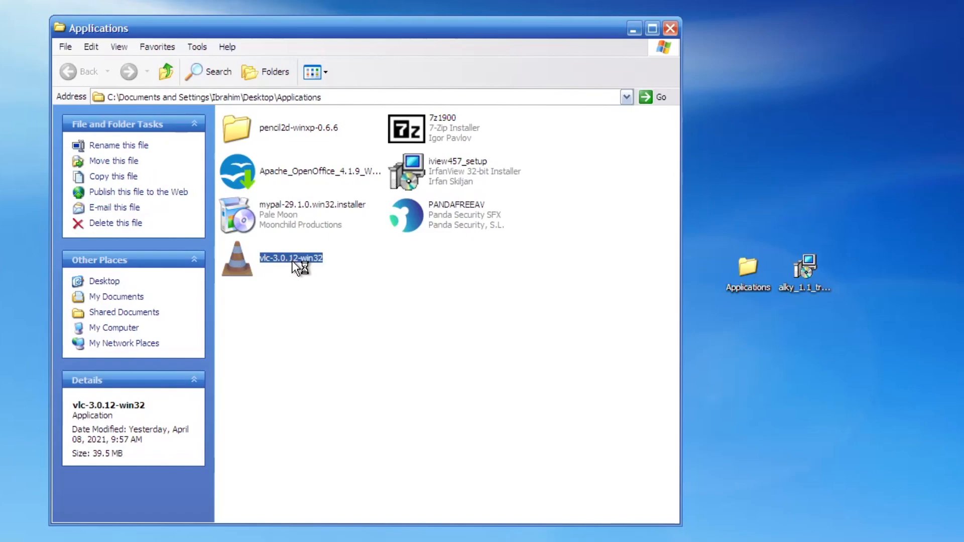
double_click(290, 259)
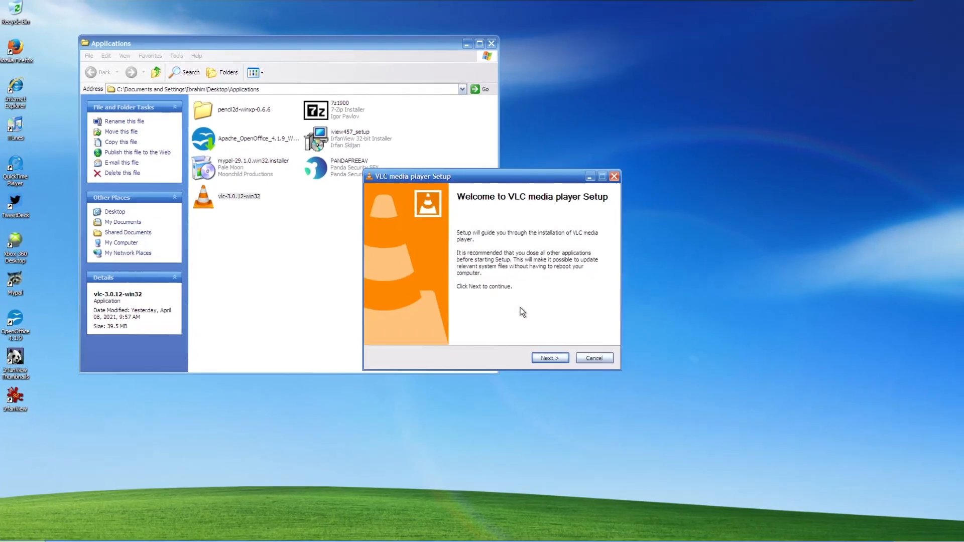
Install VLC with the default components and finish with Run VLC checked.
click(550, 357)
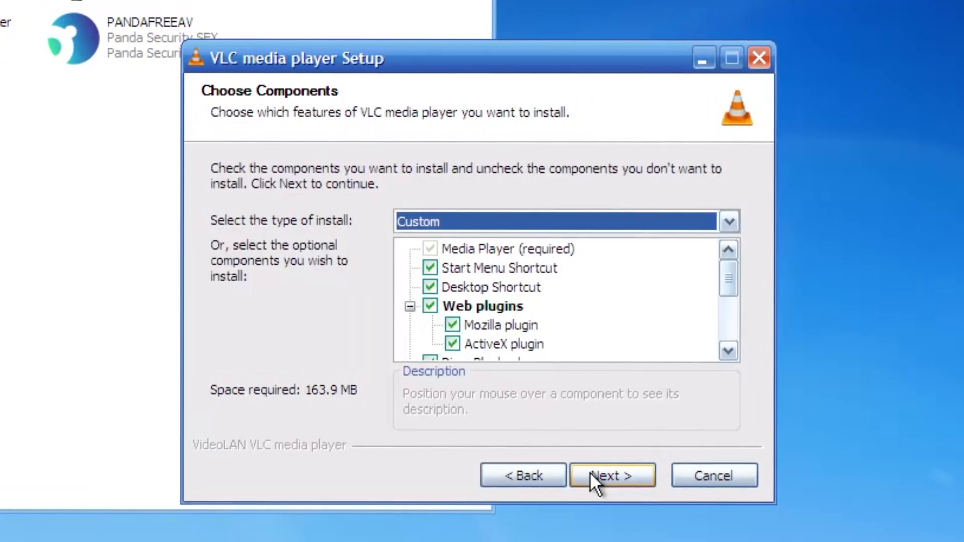
click(611, 475)
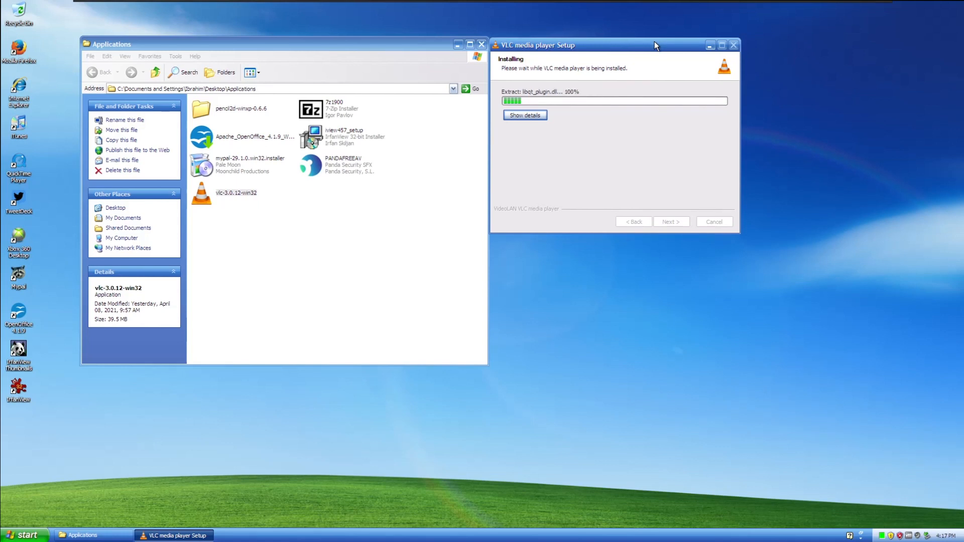
mouse_move(599, 112)
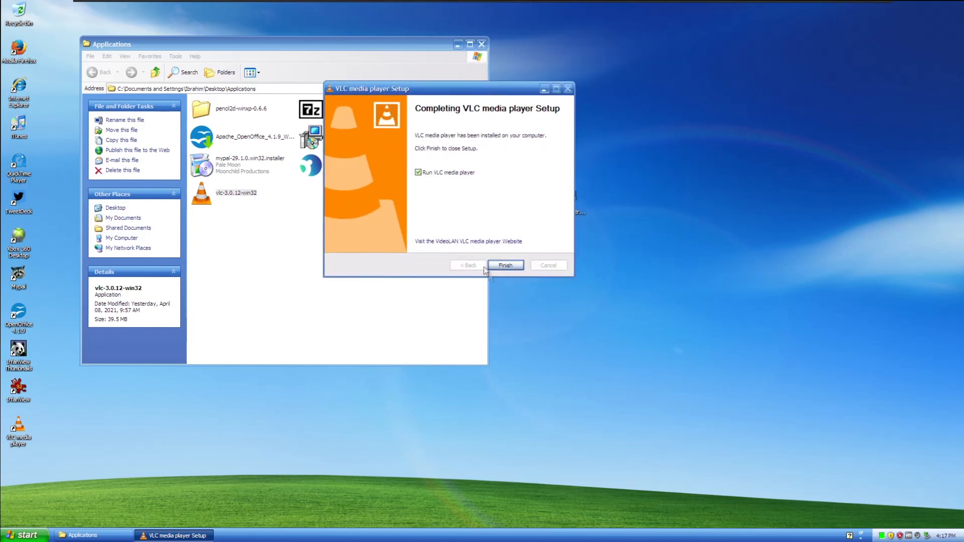
click(505, 265)
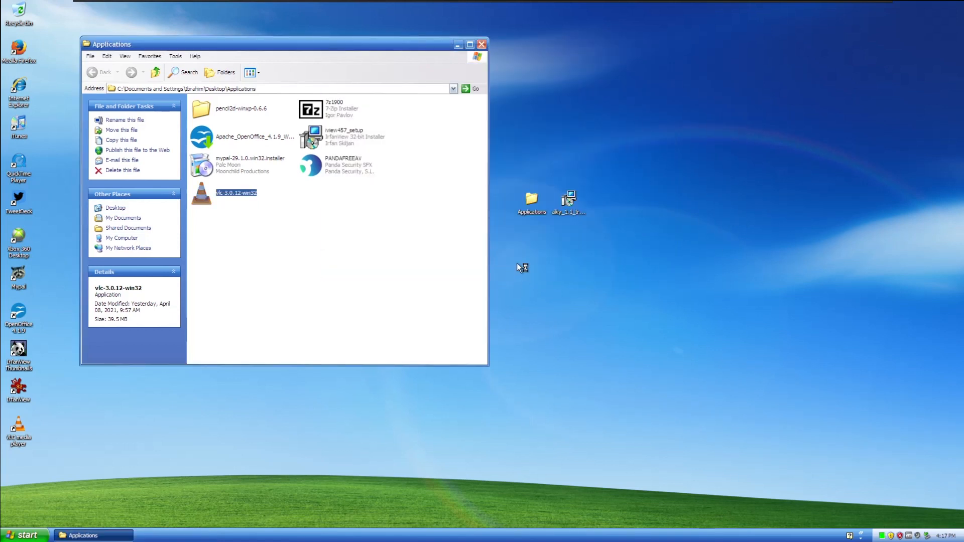
Turn off 'Allow metadata network access' in VLC's privacy prompt and continue.
double_click(236, 192)
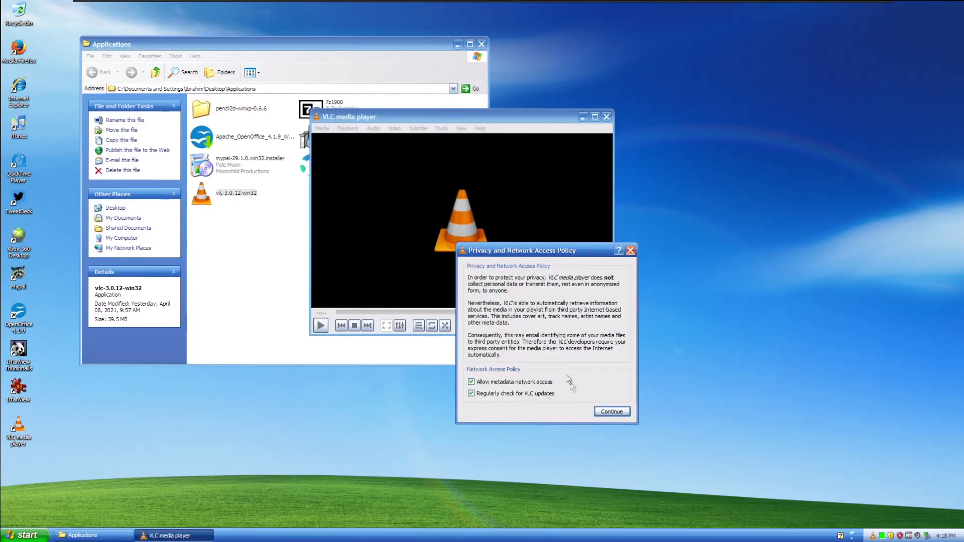
click(471, 381)
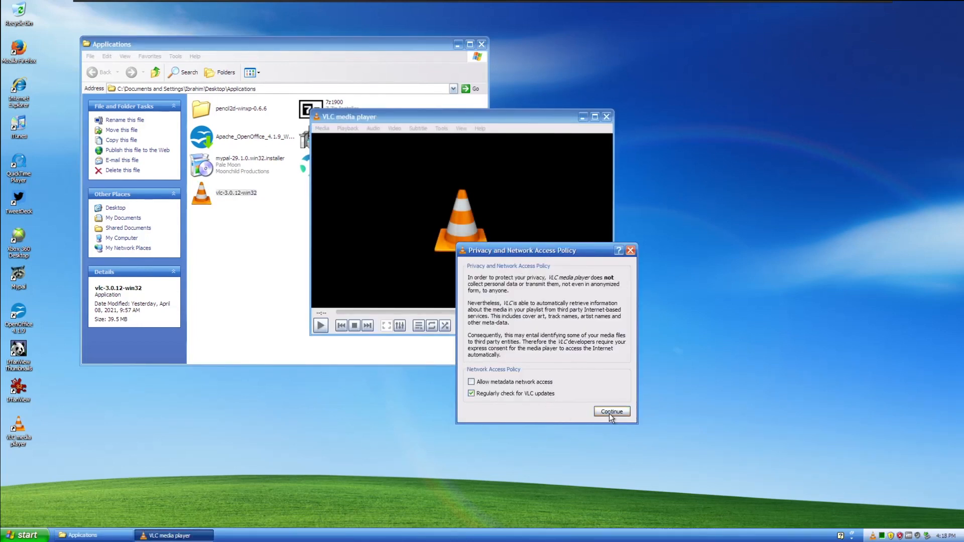
click(611, 412)
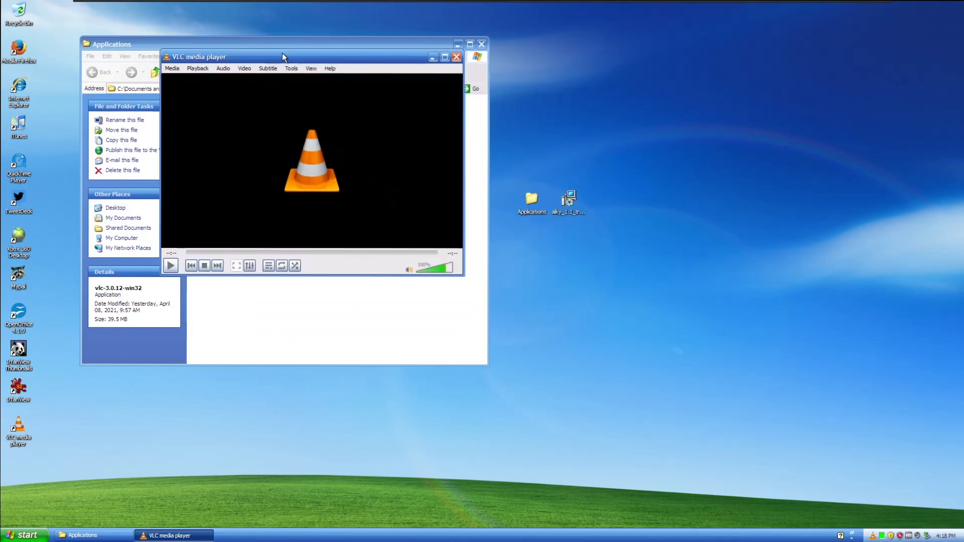
Browse Media > Open File into My Documents, cancel without loading, and move the player window lower.
click(172, 68)
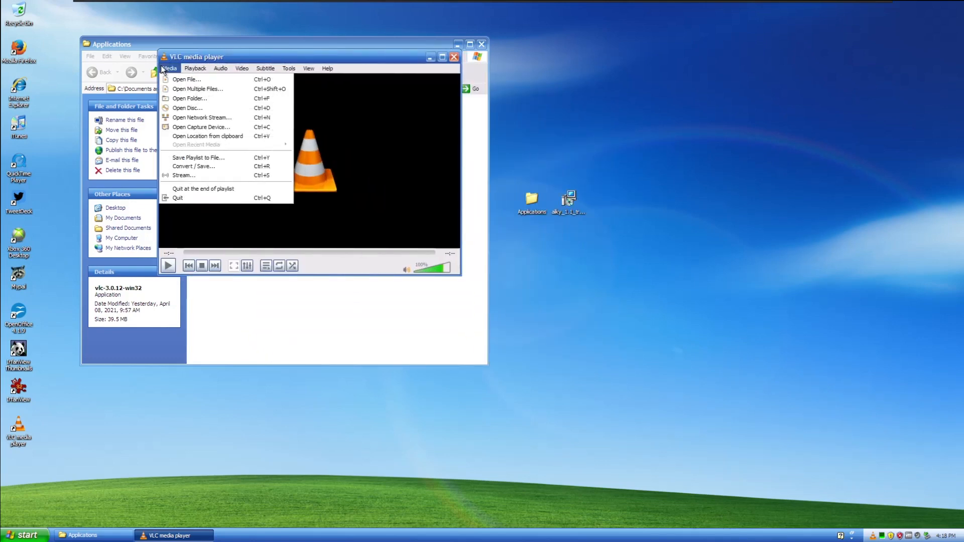
mouse_move(190, 99)
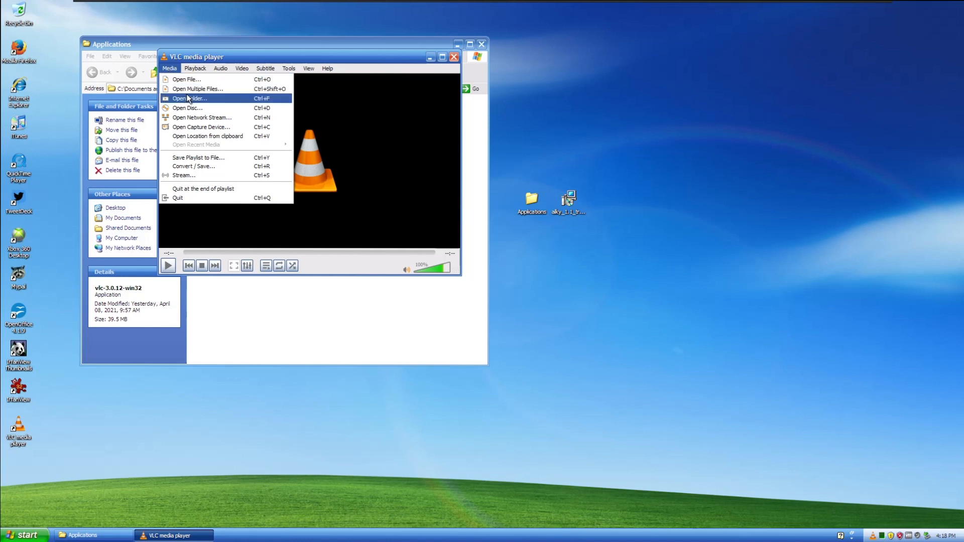
click(190, 99)
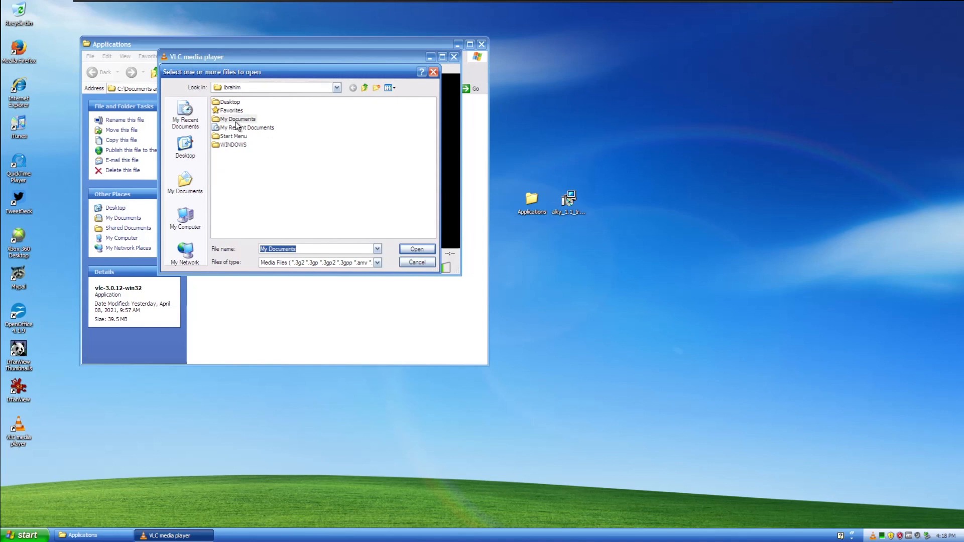
double_click(237, 118)
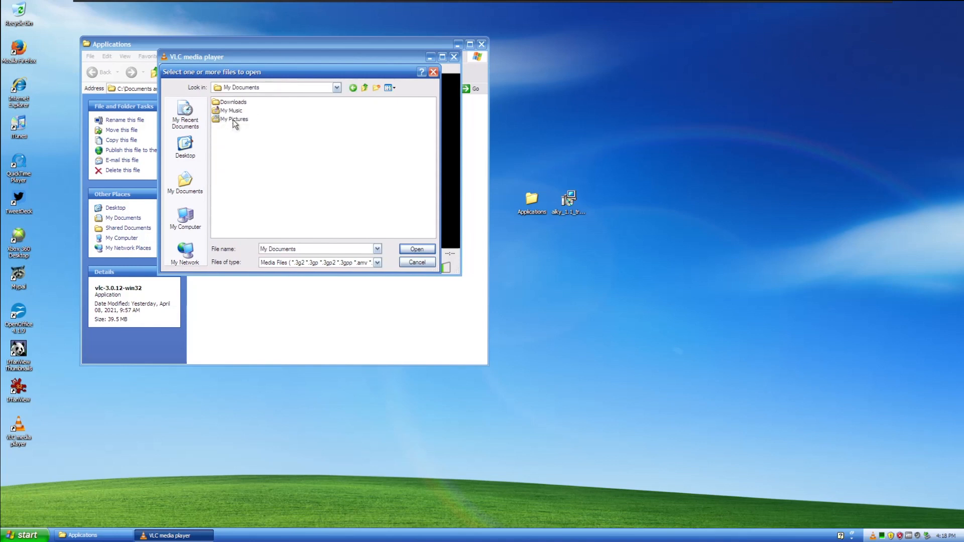
mouse_move(234, 113)
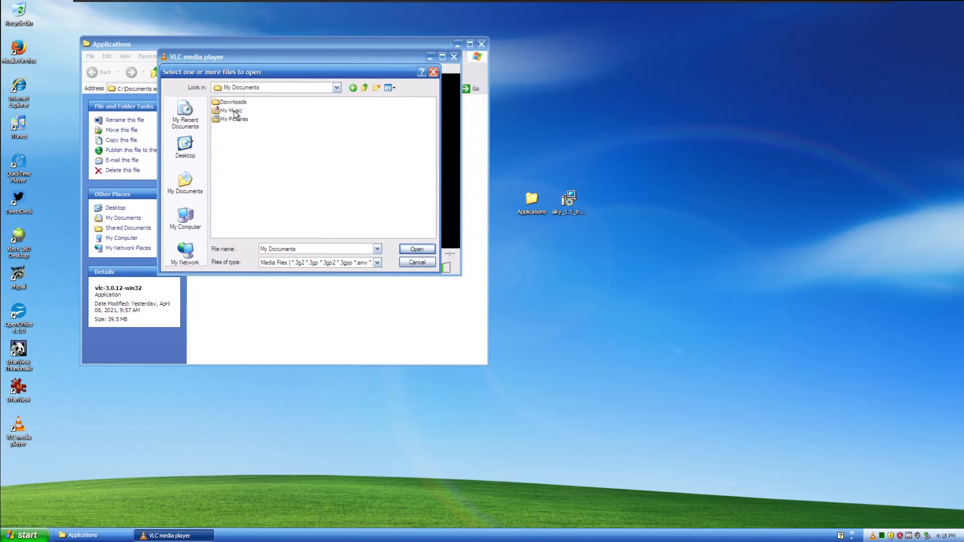
click(416, 262)
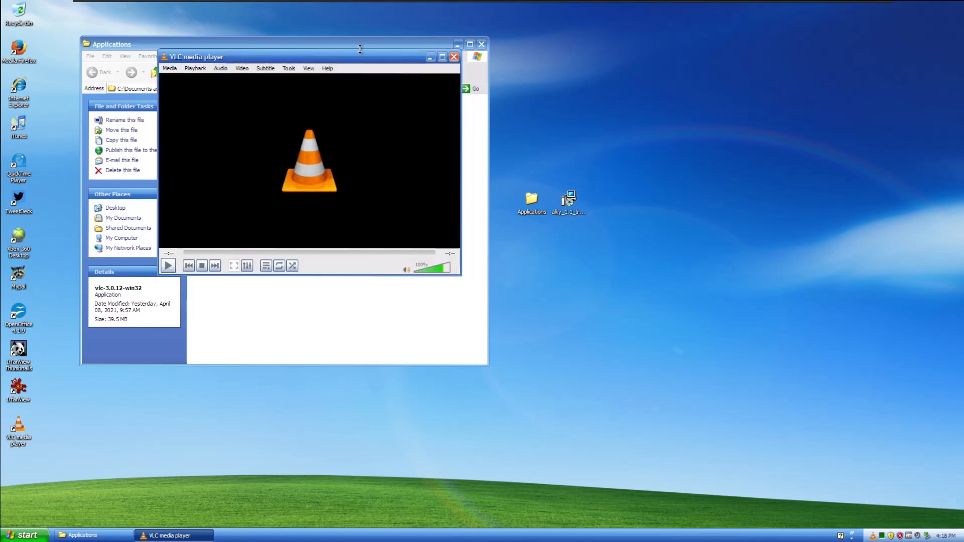
drag(196, 57, 223, 50)
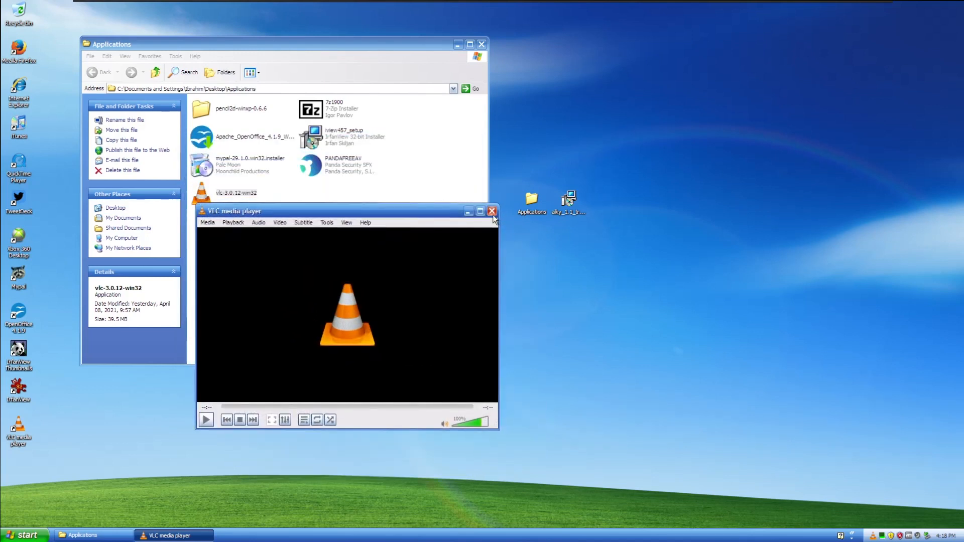
mouse_move(493, 211)
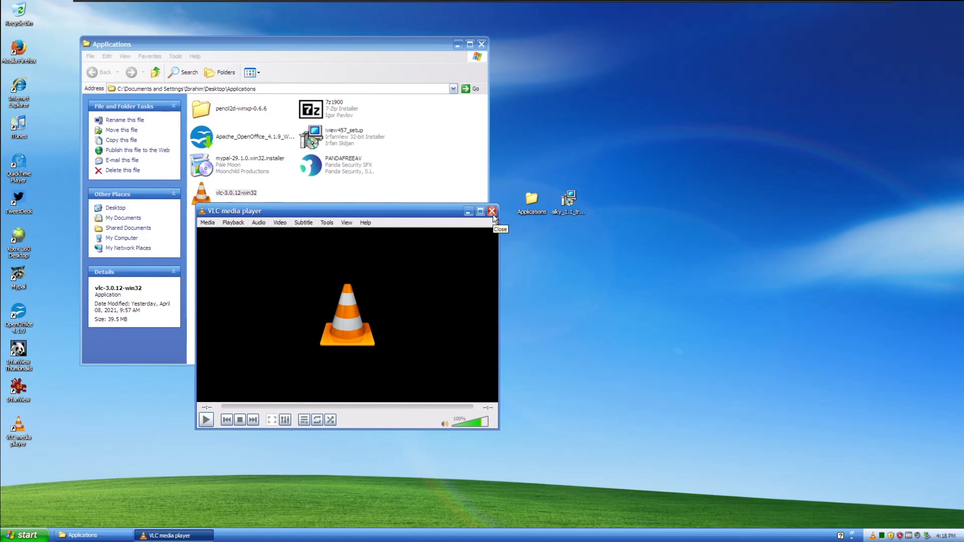
Close VLC and check 7z1900's Properties Version tab showing 19.0.0.0, then launch the installer.
click(492, 211)
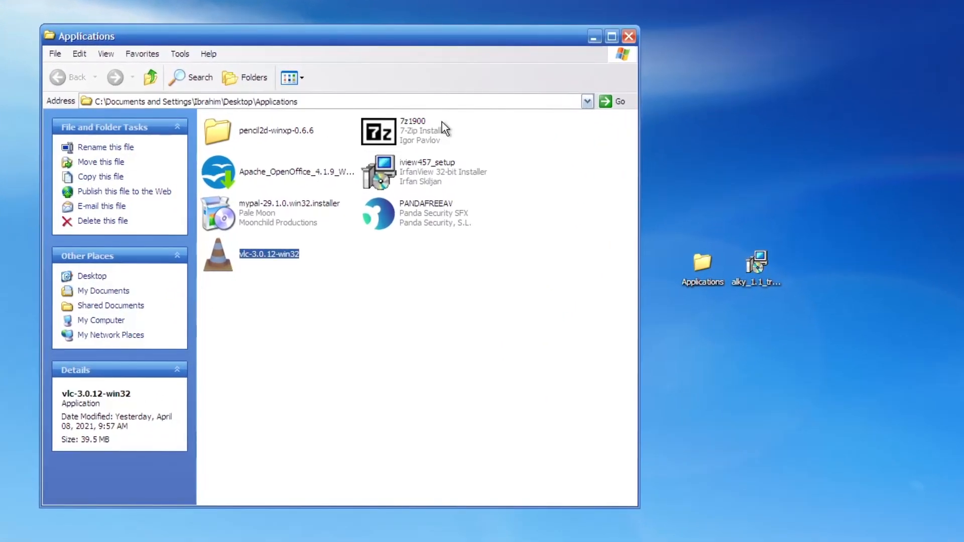
mouse_move(382, 133)
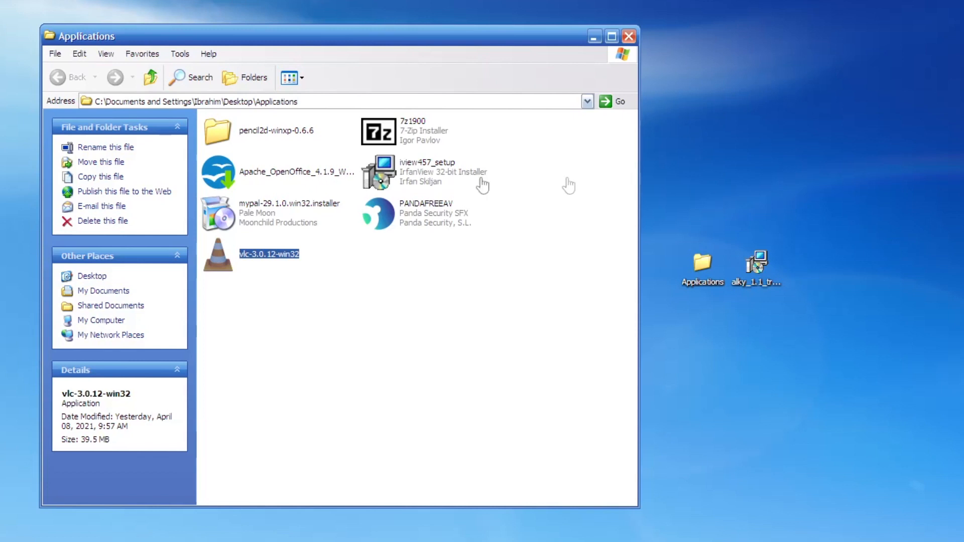
click(413, 131)
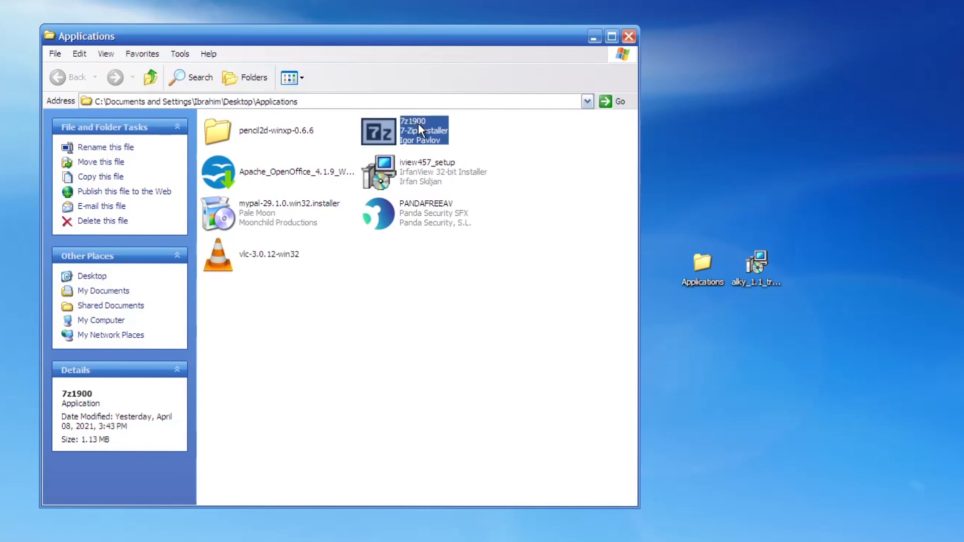
mouse_move(421, 131)
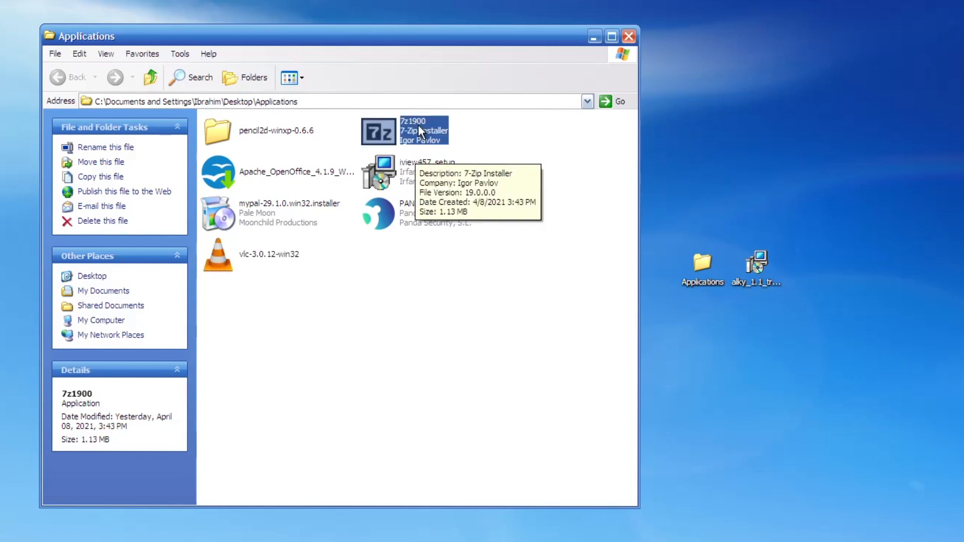
mouse_move(464, 302)
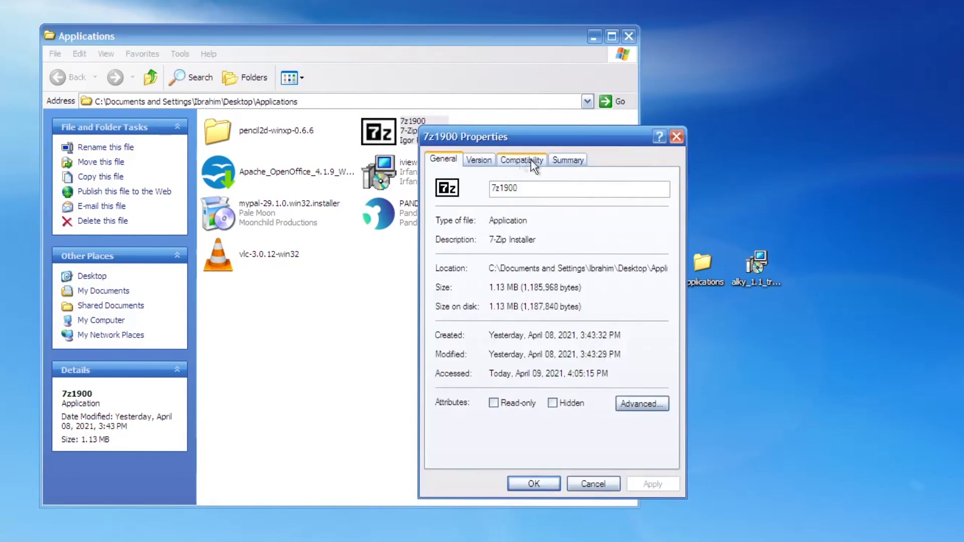
mouse_move(567, 163)
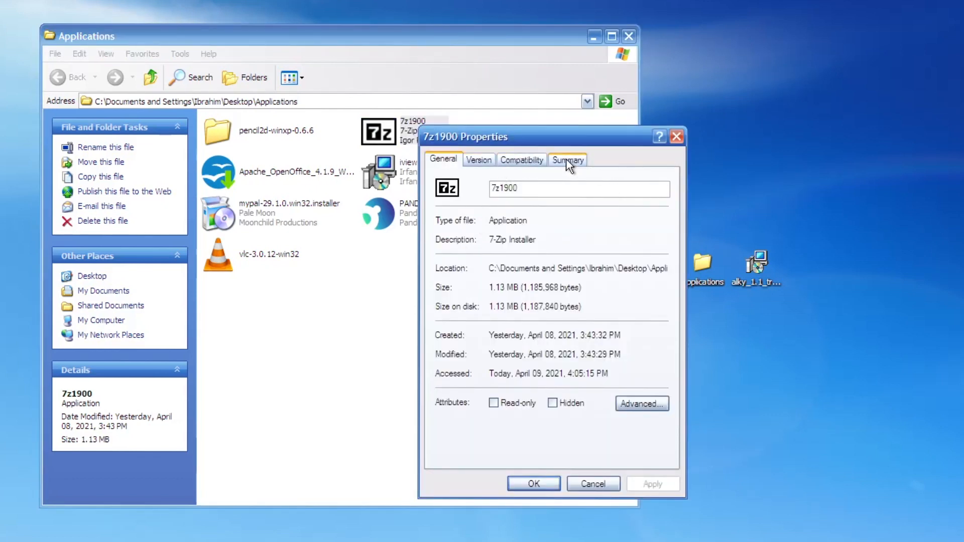
click(479, 160)
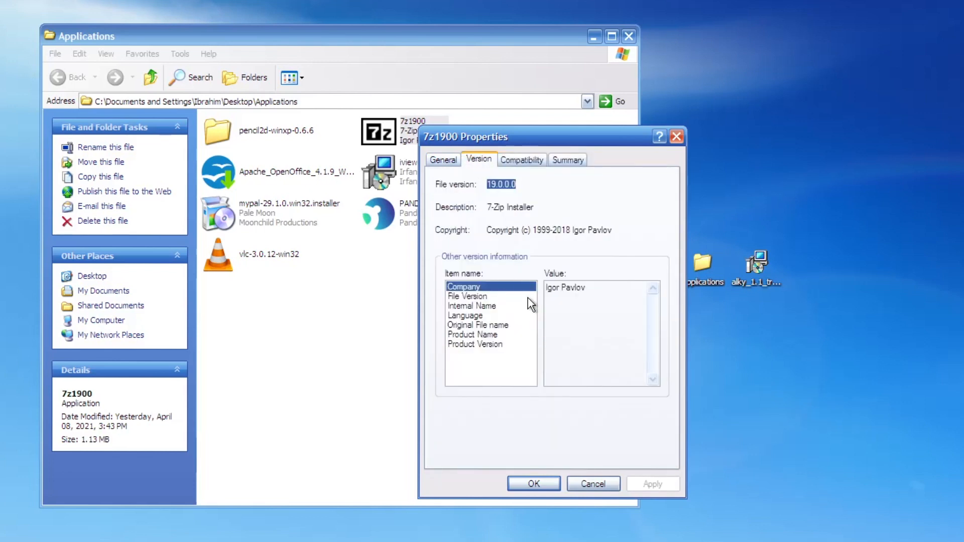
mouse_move(531, 307)
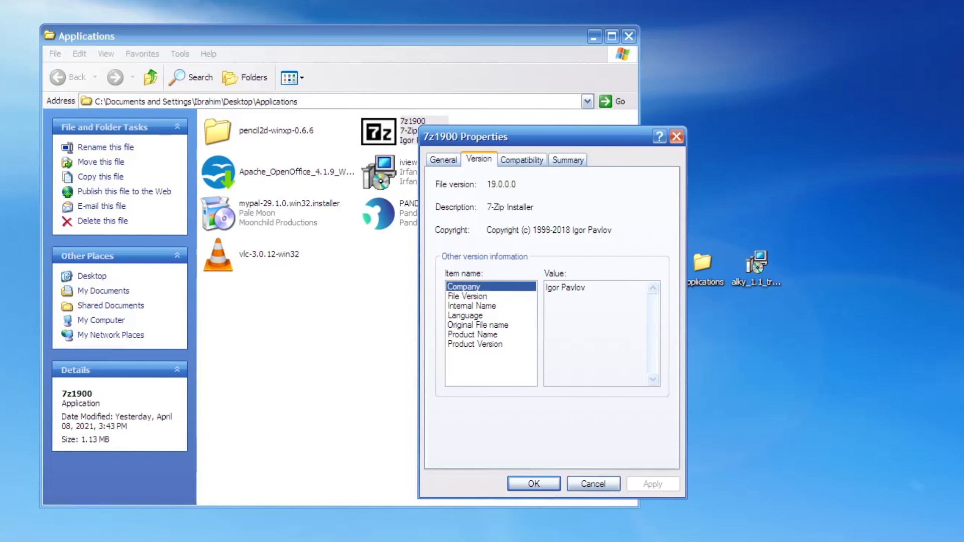
click(533, 484)
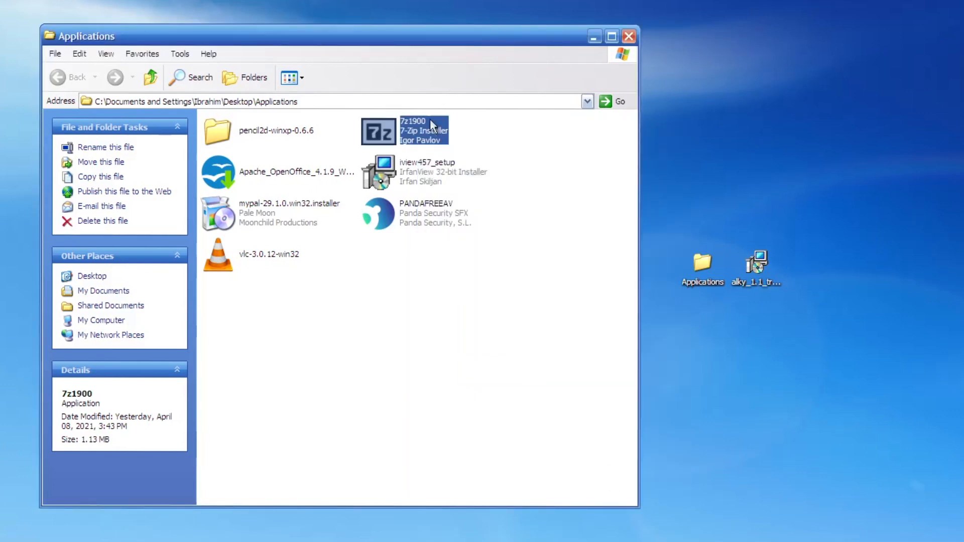
double_click(378, 130)
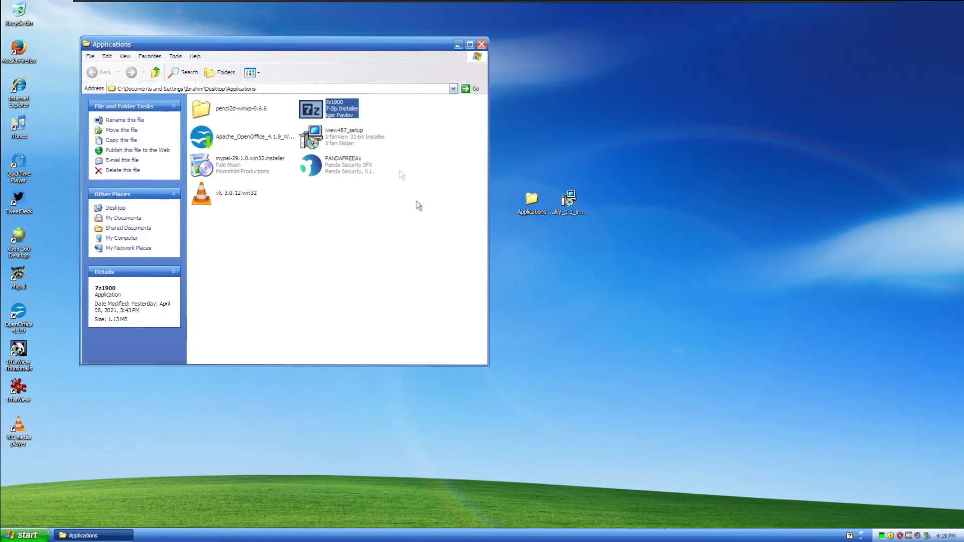
Reach 7-Zip File Manager from All Programs and select the desktop video file.
click(23, 535)
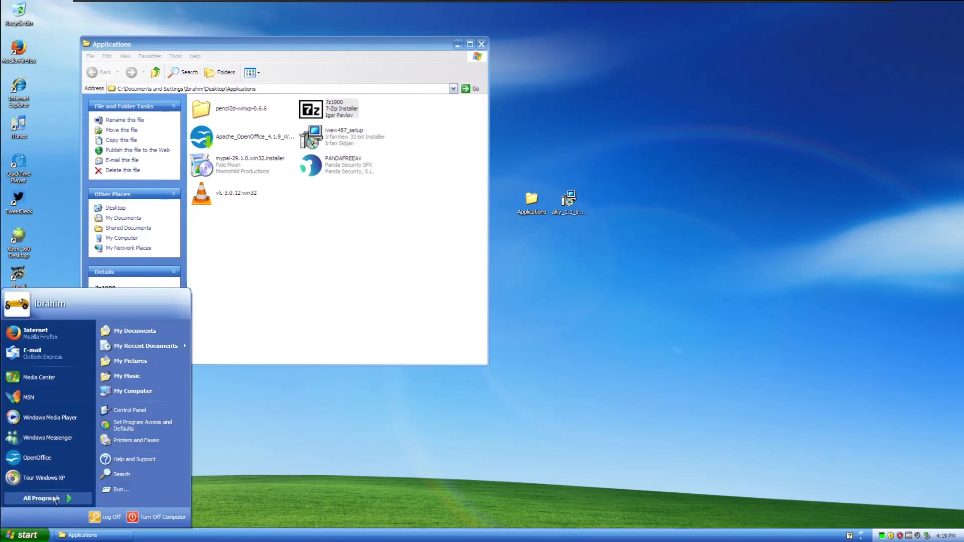
click(42, 498)
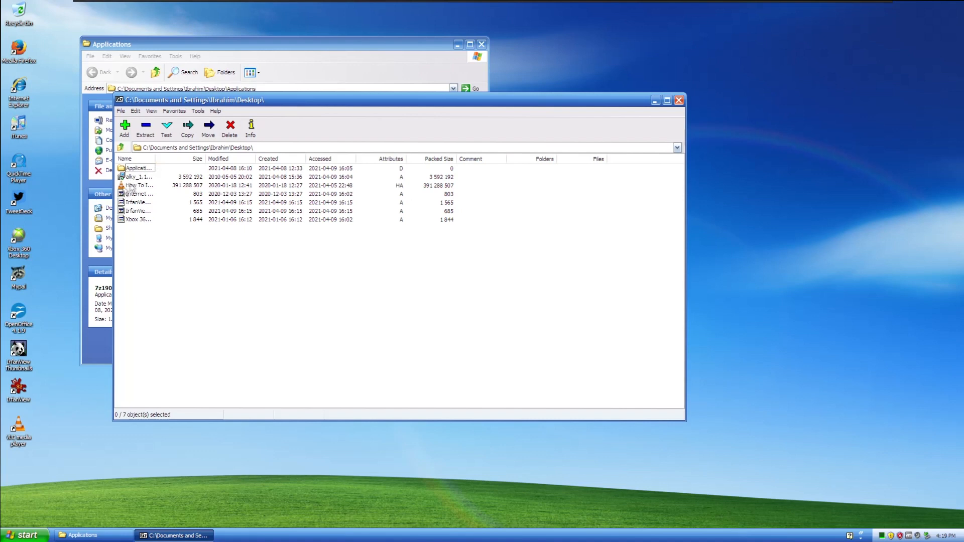
mouse_move(141, 185)
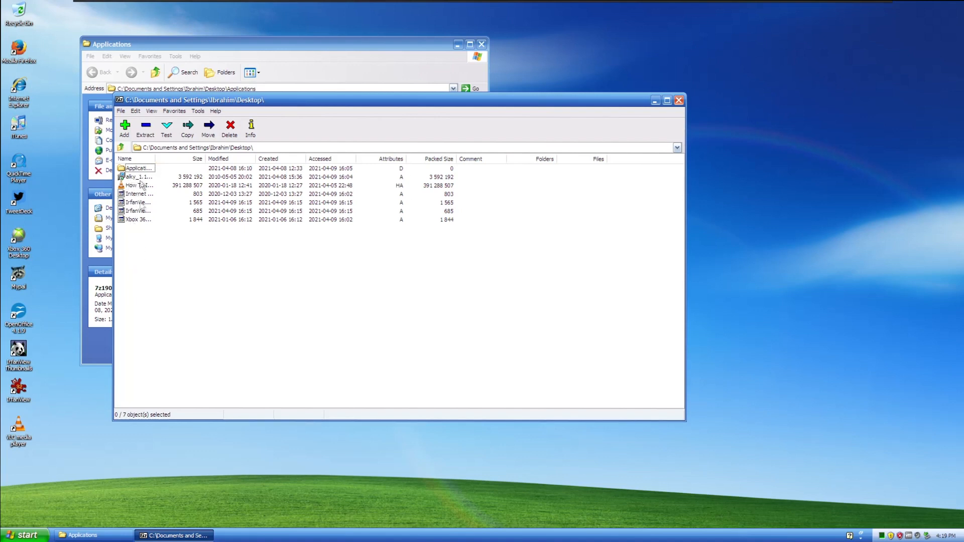
click(139, 185)
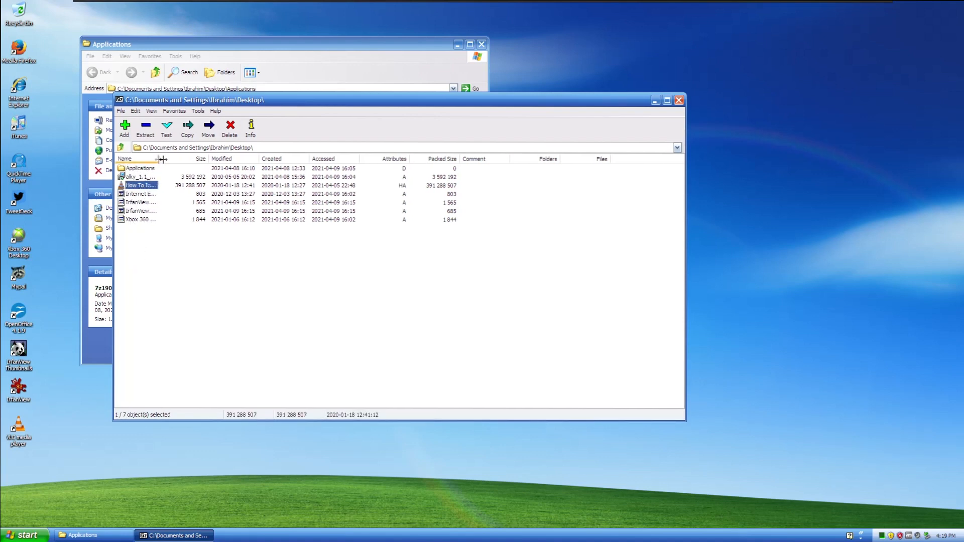
Widen the Name column to show full file names and open the Windows 95 VirtualBox .mp4.
drag(163, 159, 235, 158)
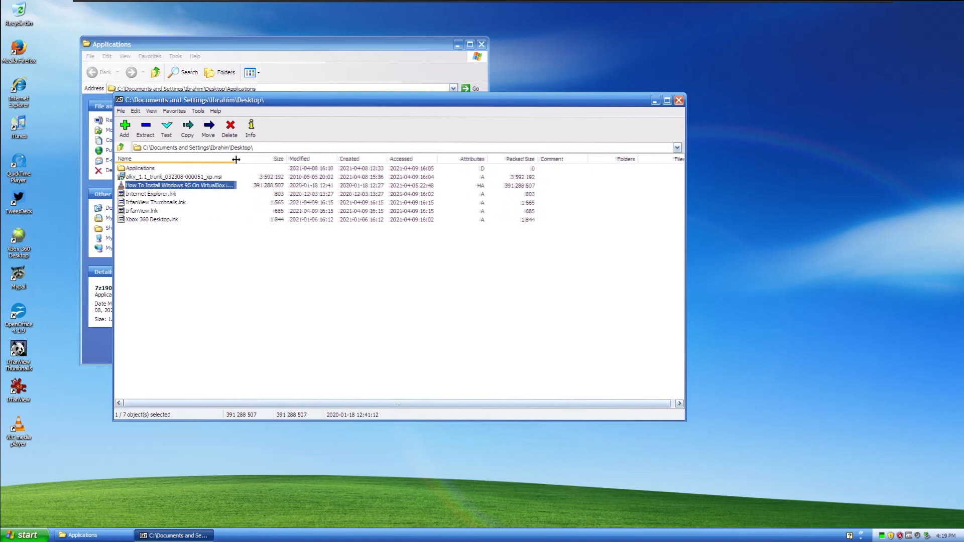
drag(235, 158, 261, 158)
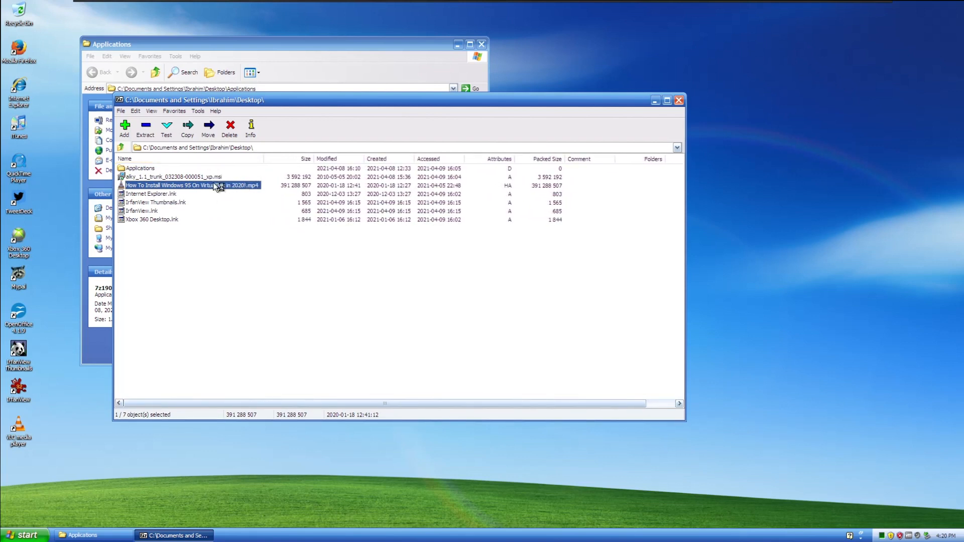
double_click(191, 184)
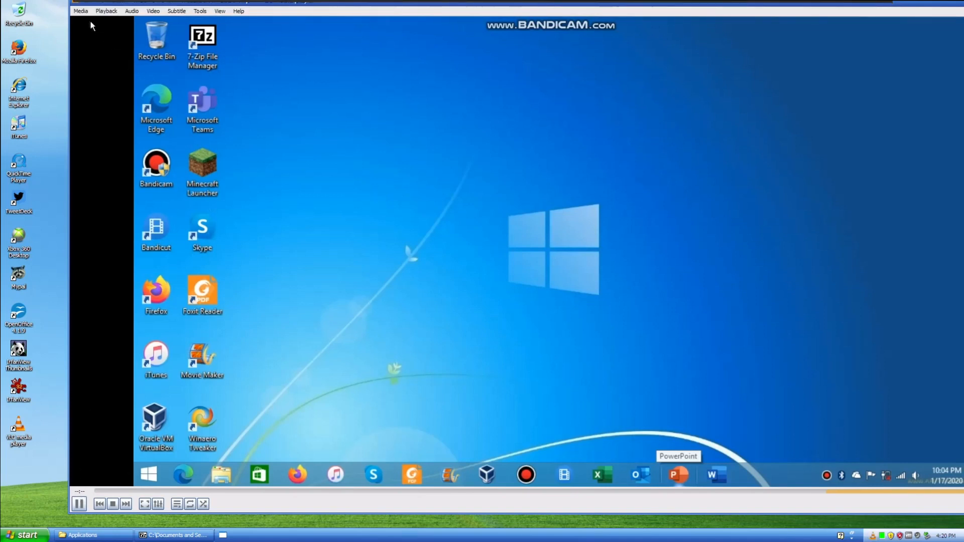
mouse_move(35, 75)
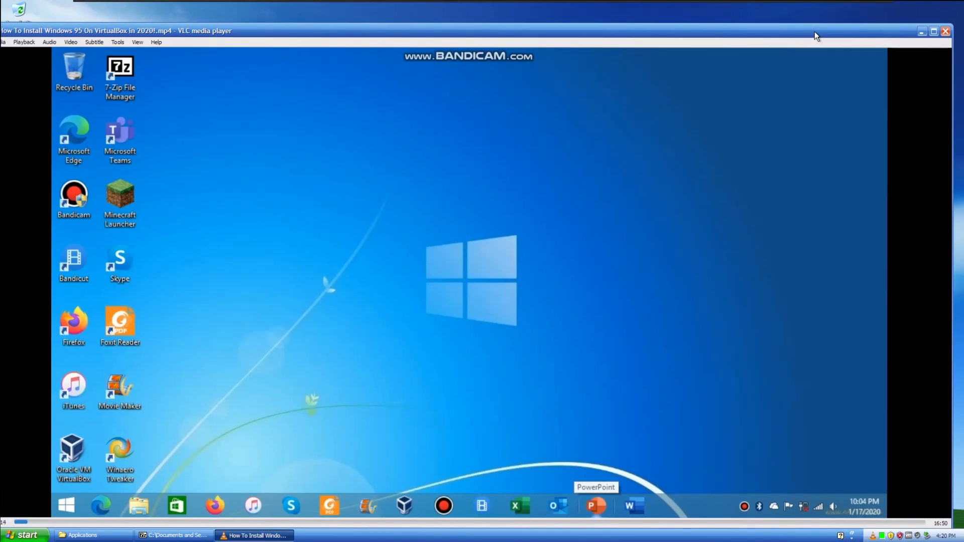
mouse_move(730, 131)
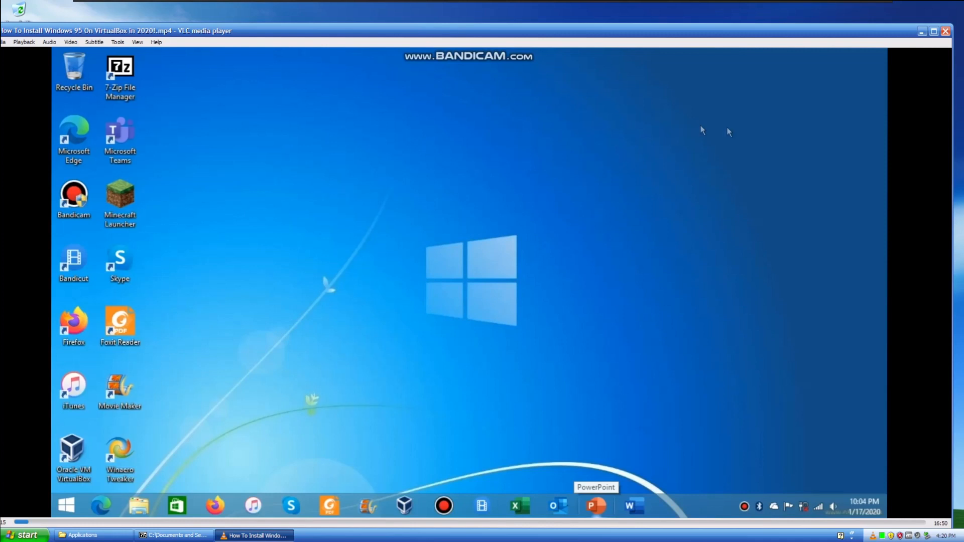
mouse_move(449, 229)
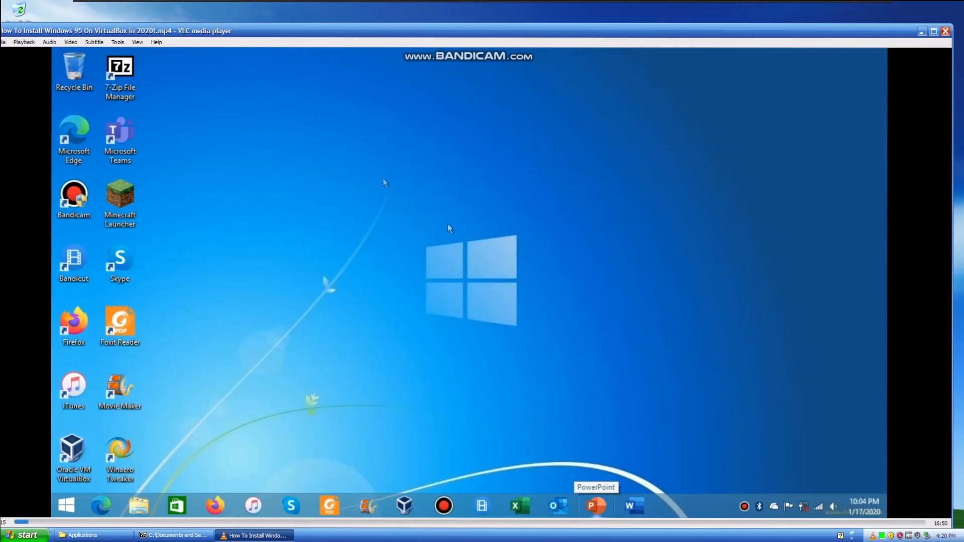
mouse_move(826, 6)
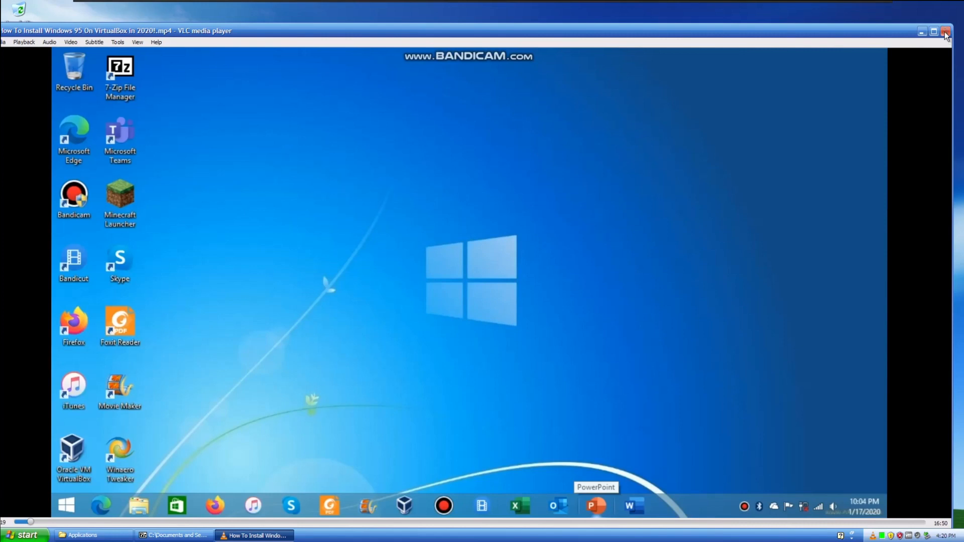
mouse_move(888, 536)
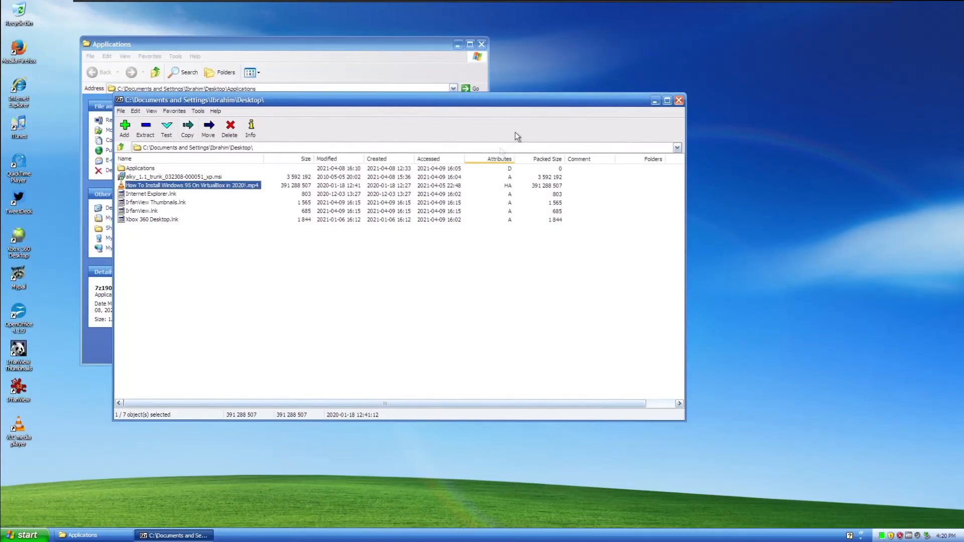
Close 7-Zip, navigate into pencil2d-winxp-0.6.6 > Pencil2D and launch pencil2d.exe.
click(679, 100)
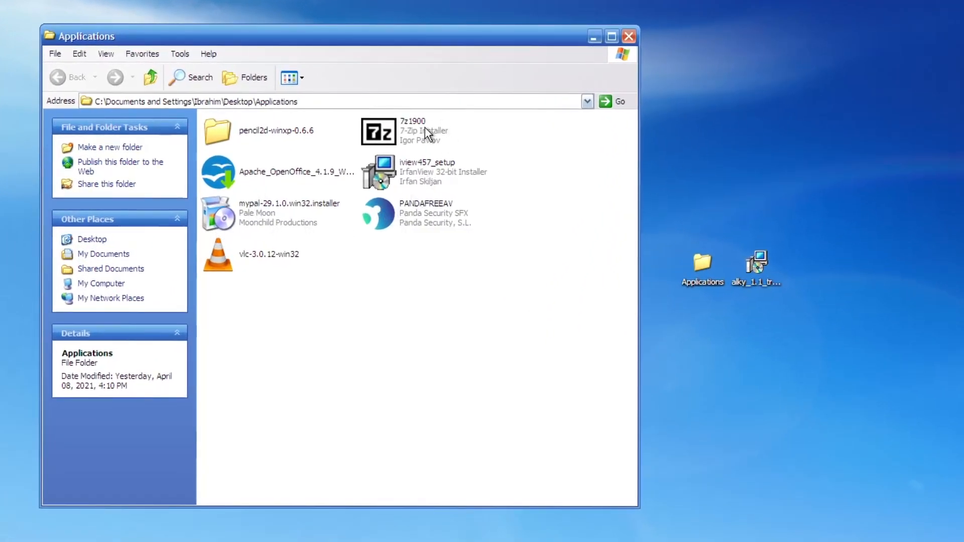
mouse_move(281, 133)
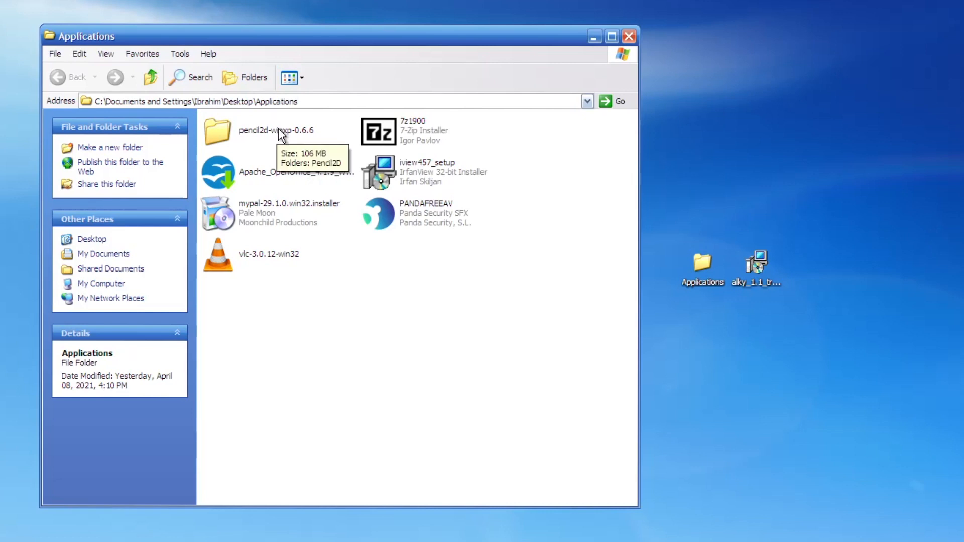
double_click(217, 131)
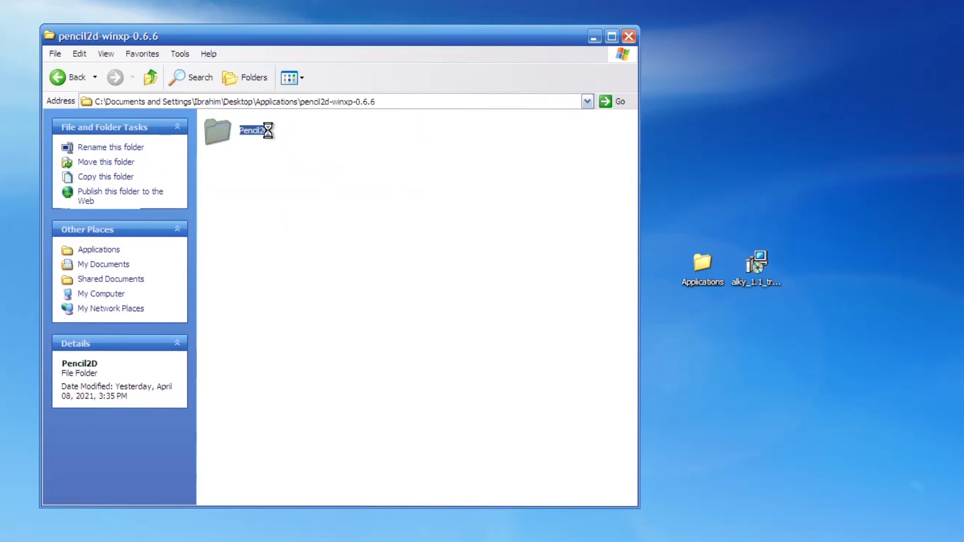
double_click(250, 129)
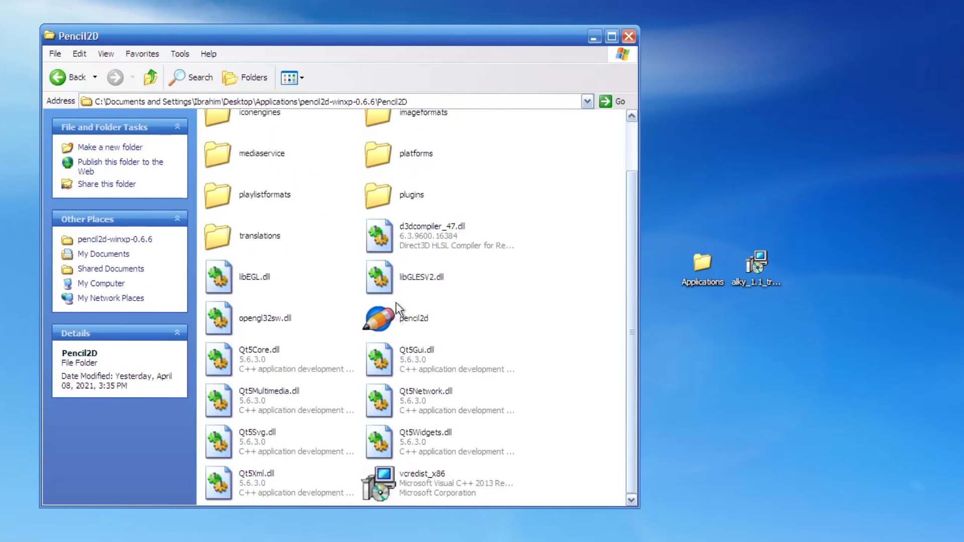
click(414, 318)
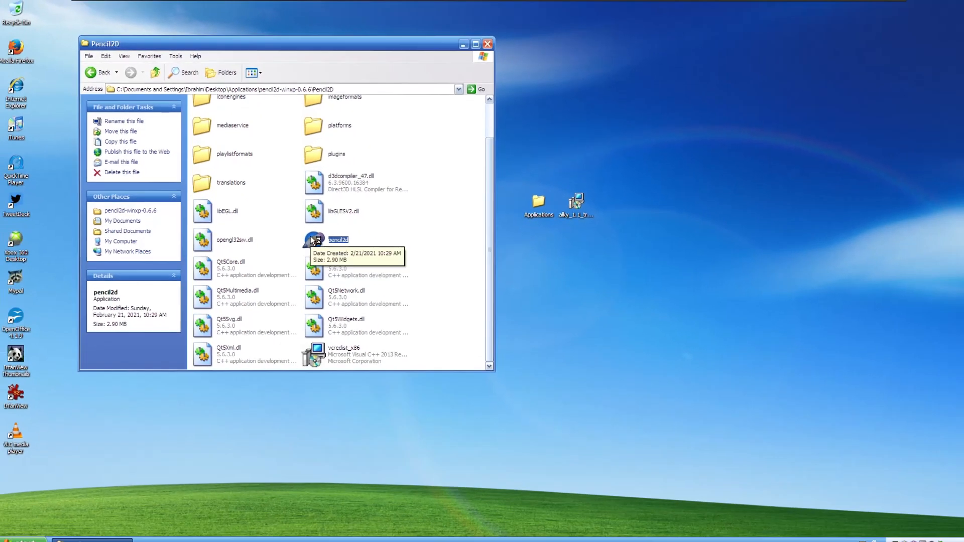
double_click(337, 240)
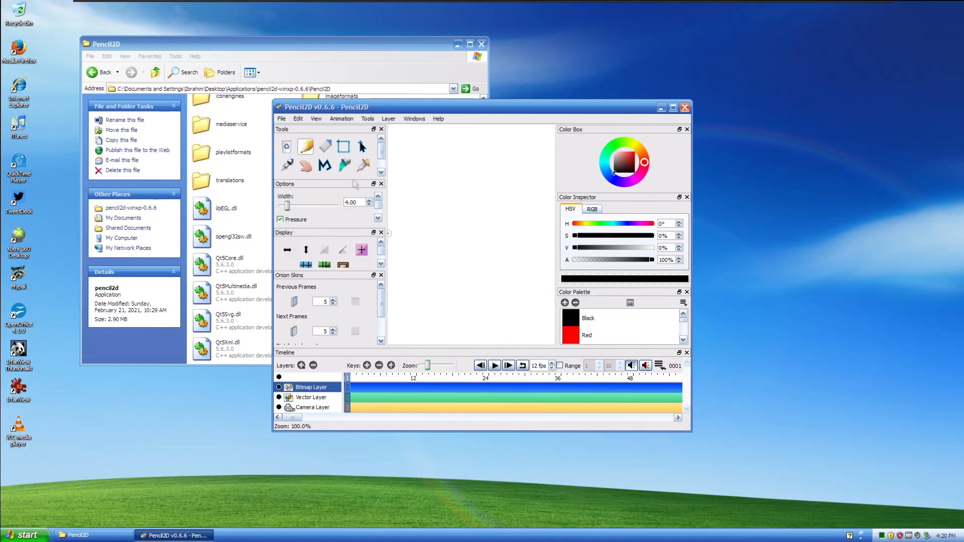
mouse_move(345, 147)
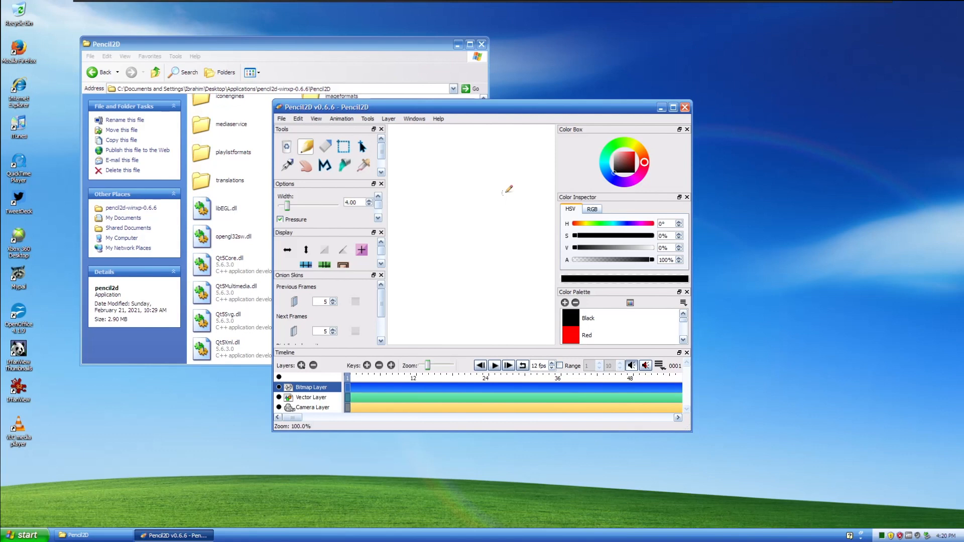
mouse_move(461, 183)
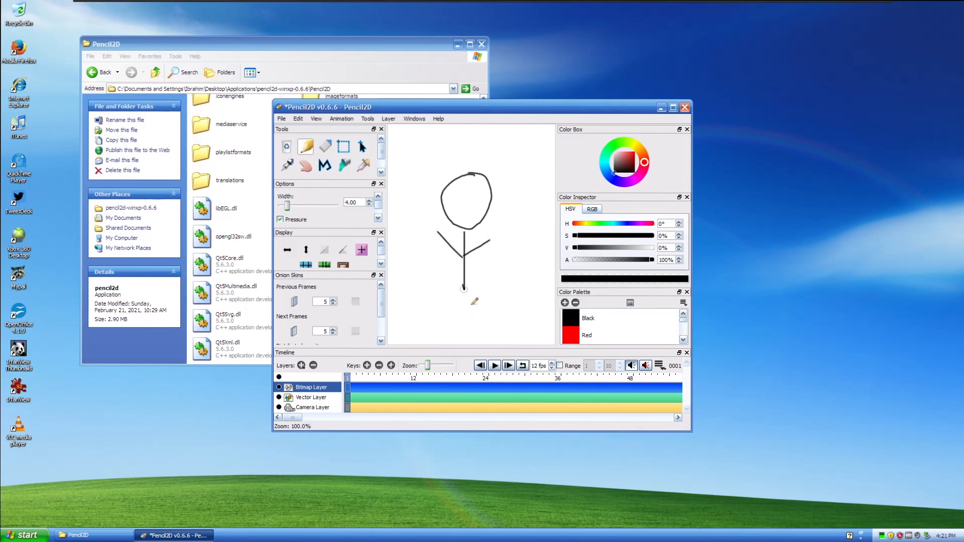
Advance to a blank second frame via Animation > Next Frame, then close Pencil2D discarding changes.
click(340, 119)
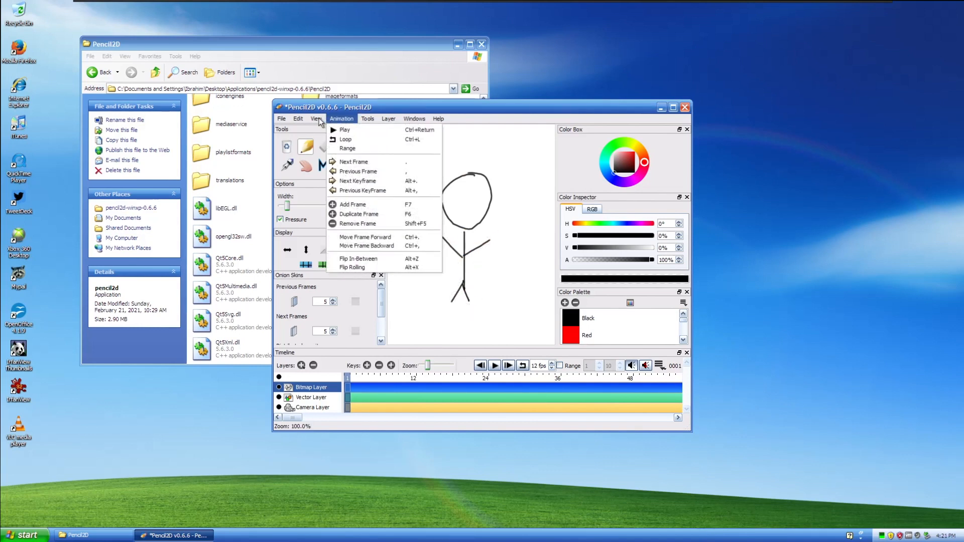
mouse_move(354, 160)
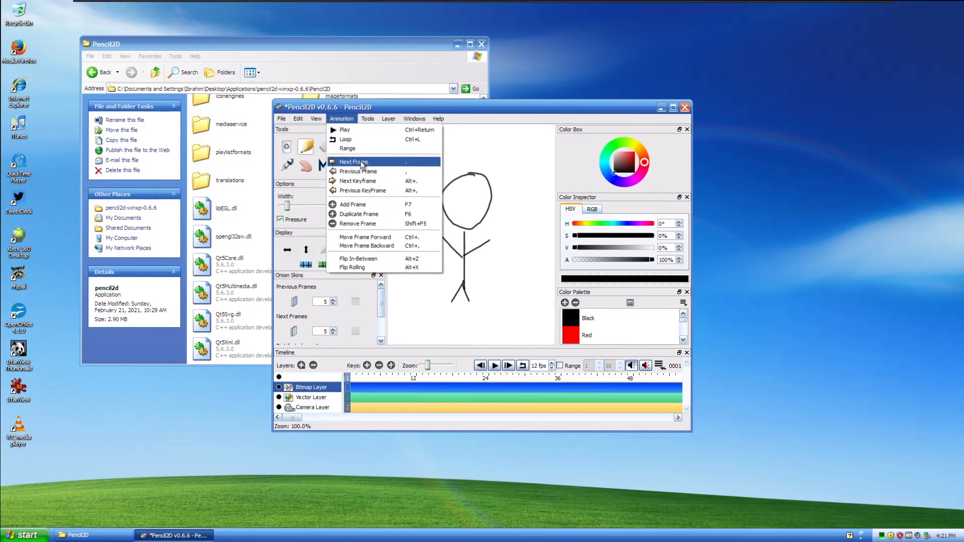
click(353, 161)
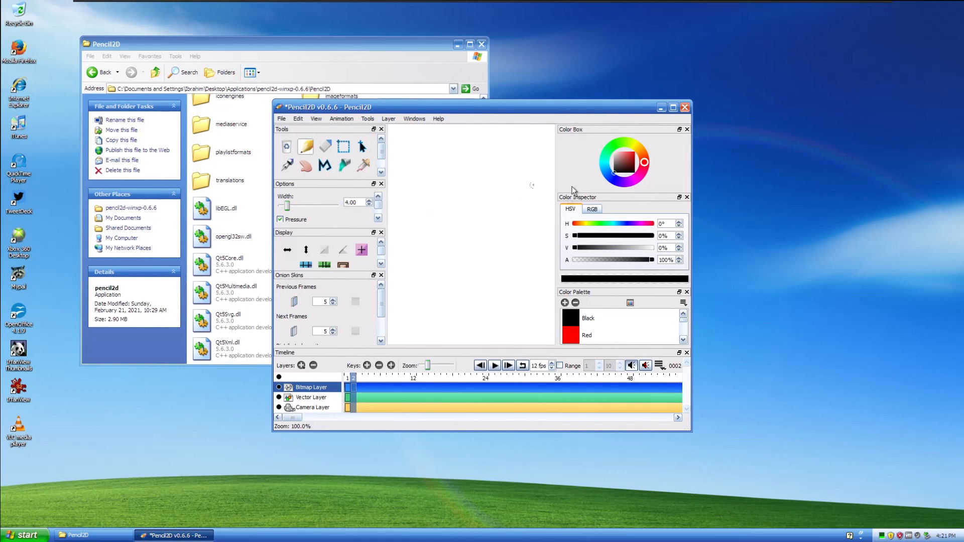
mouse_move(667, 120)
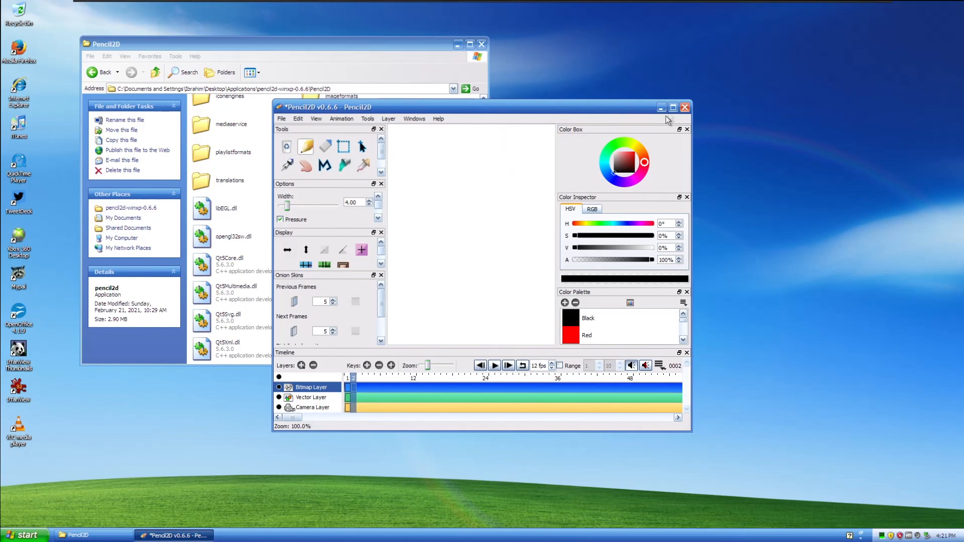
click(685, 107)
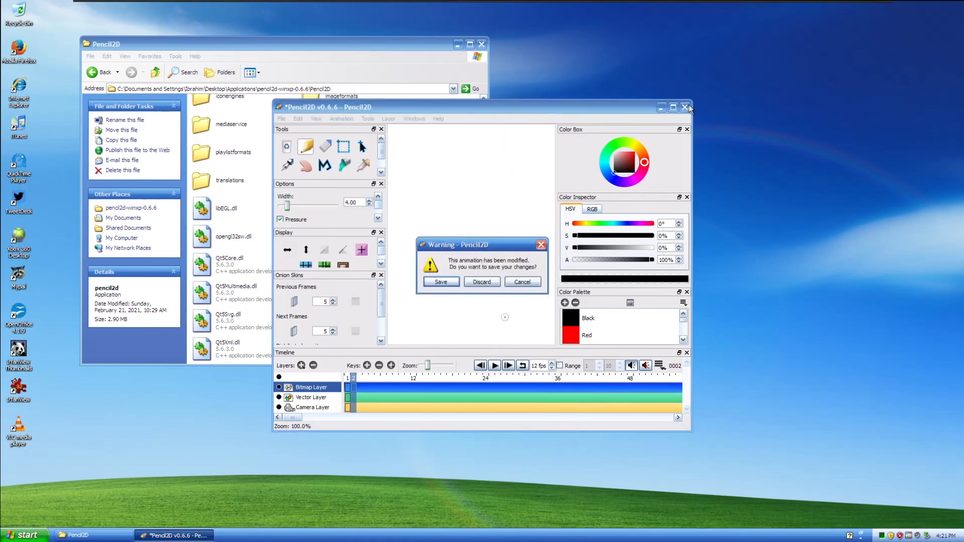
click(481, 281)
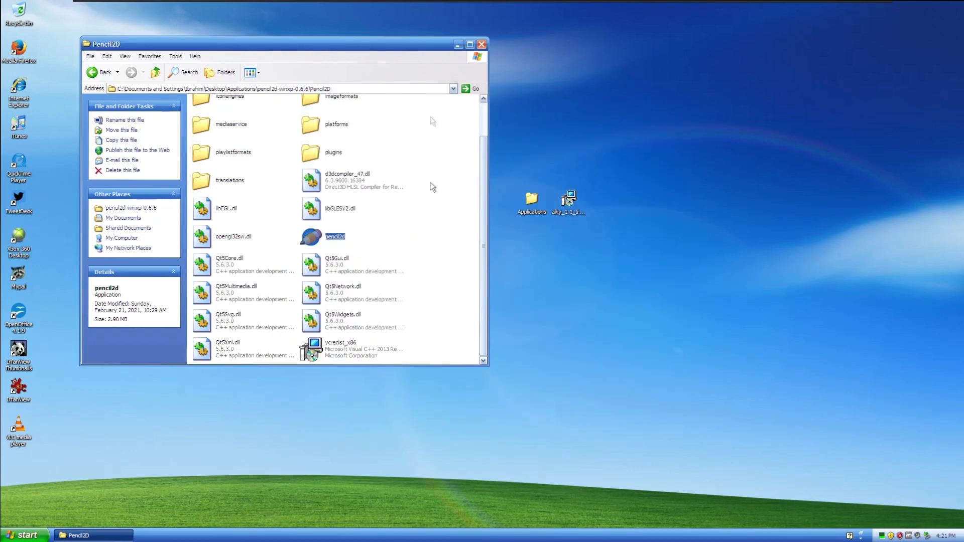
Close the Pencil2D folder window and deselect icons, leaving a clean desktop.
click(481, 43)
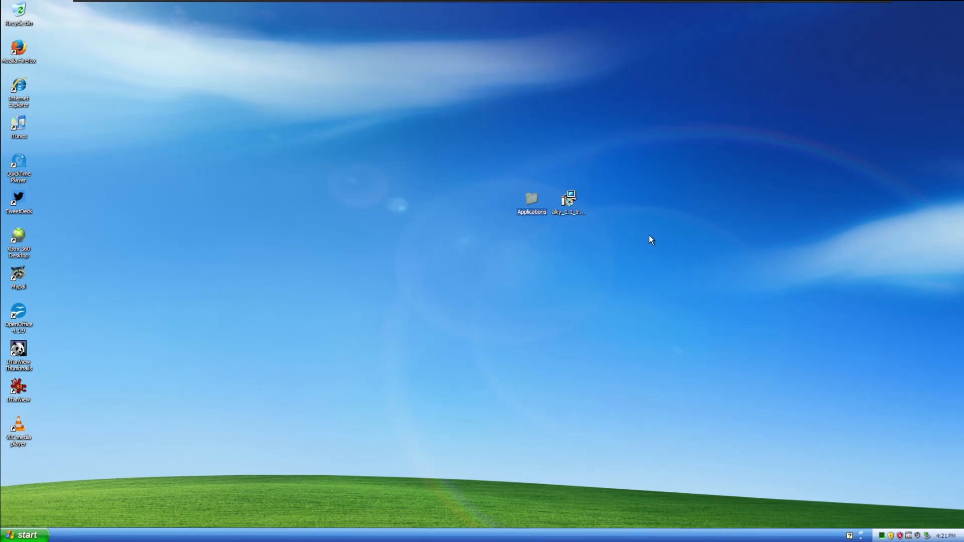
mouse_move(583, 204)
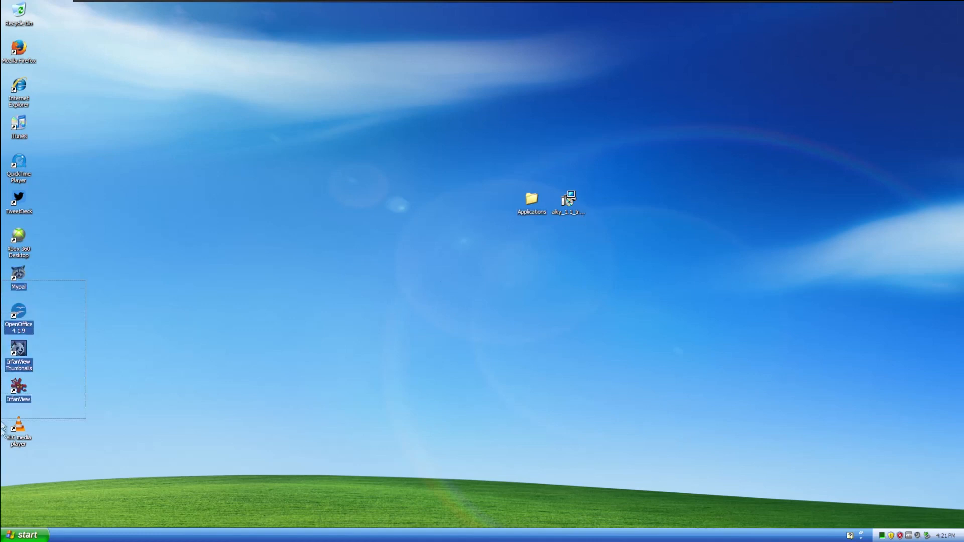
click(362, 431)
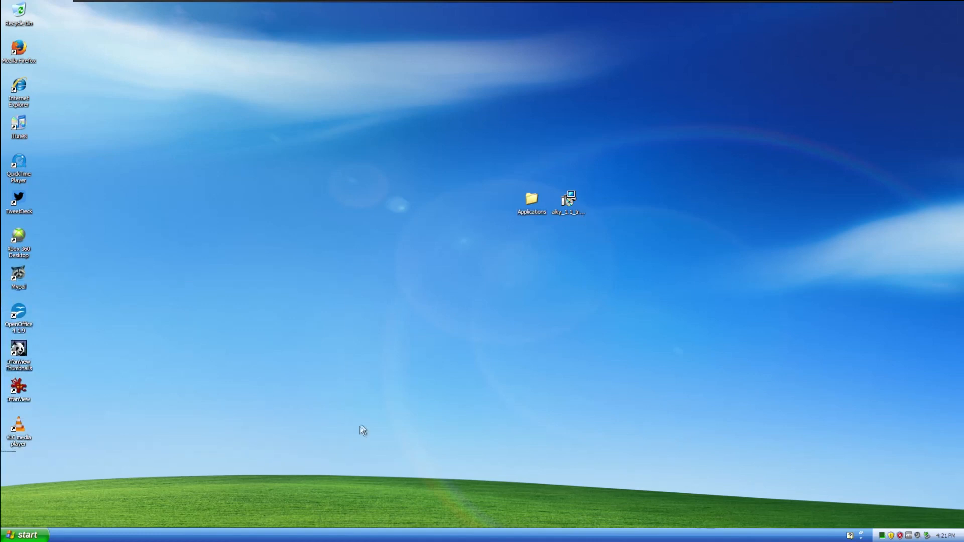